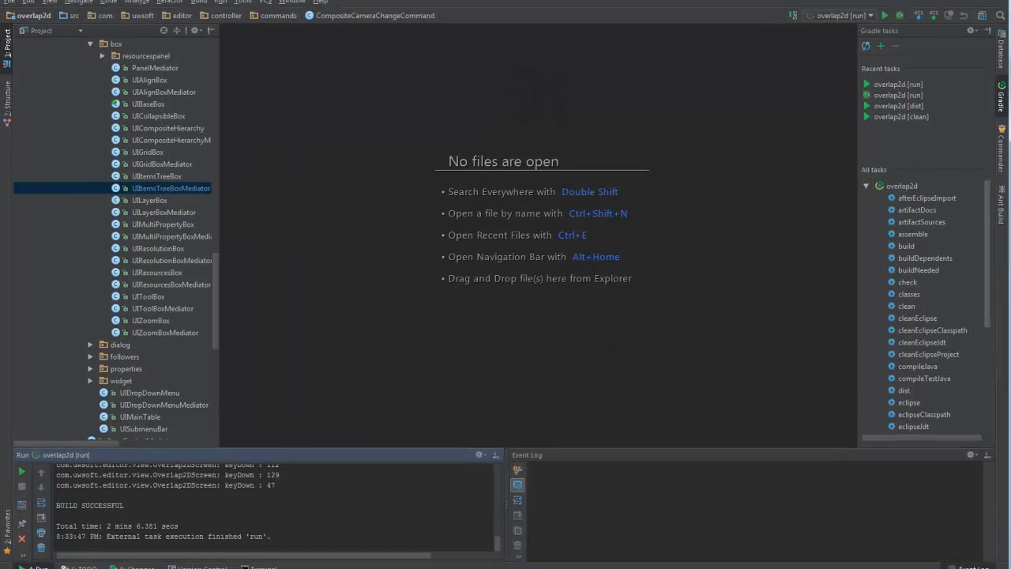
pyautogui.moveTo(651, 299)
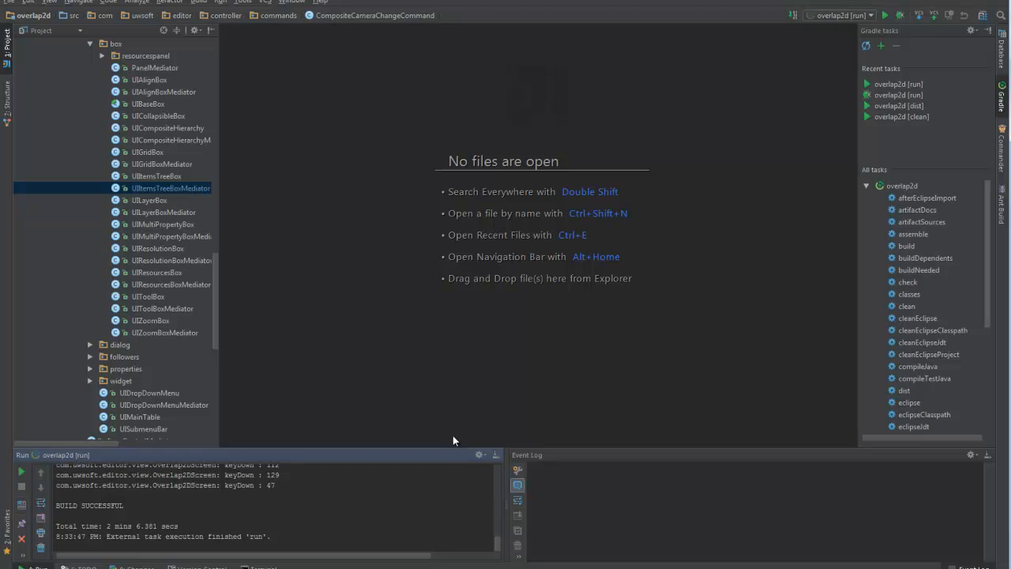
pyautogui.moveTo(439, 416)
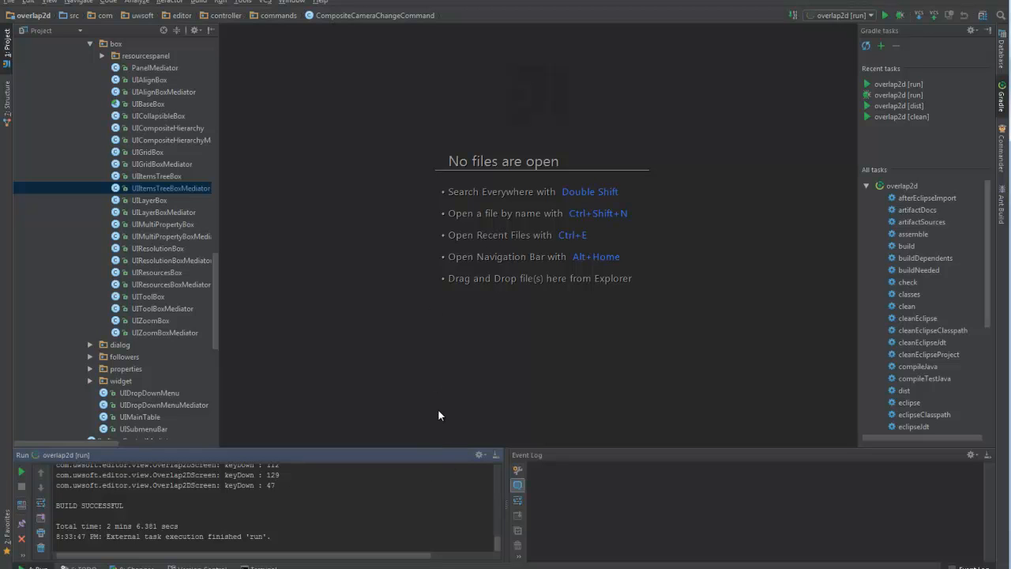
pyautogui.moveTo(417, 513)
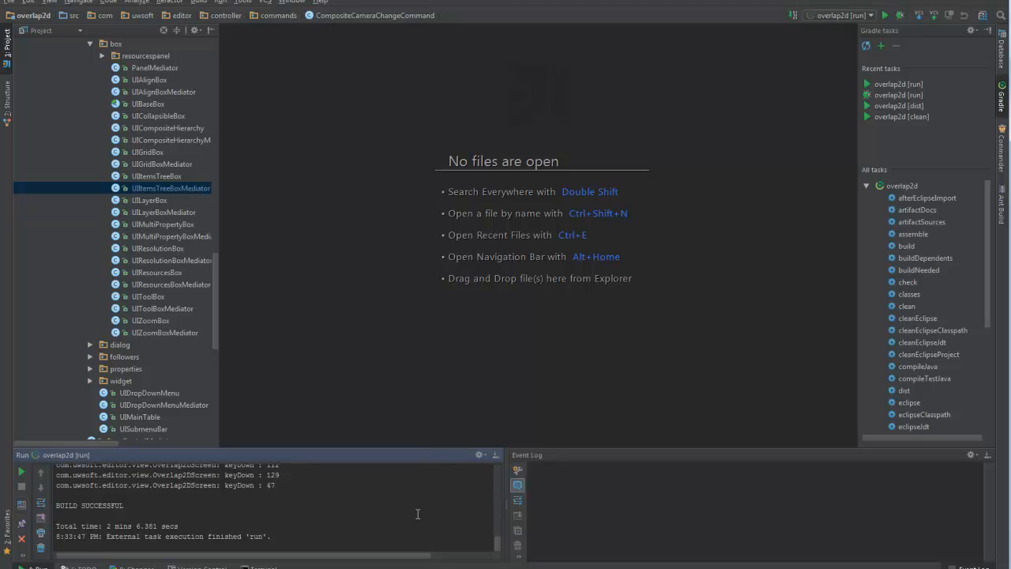
pyautogui.moveTo(424, 163)
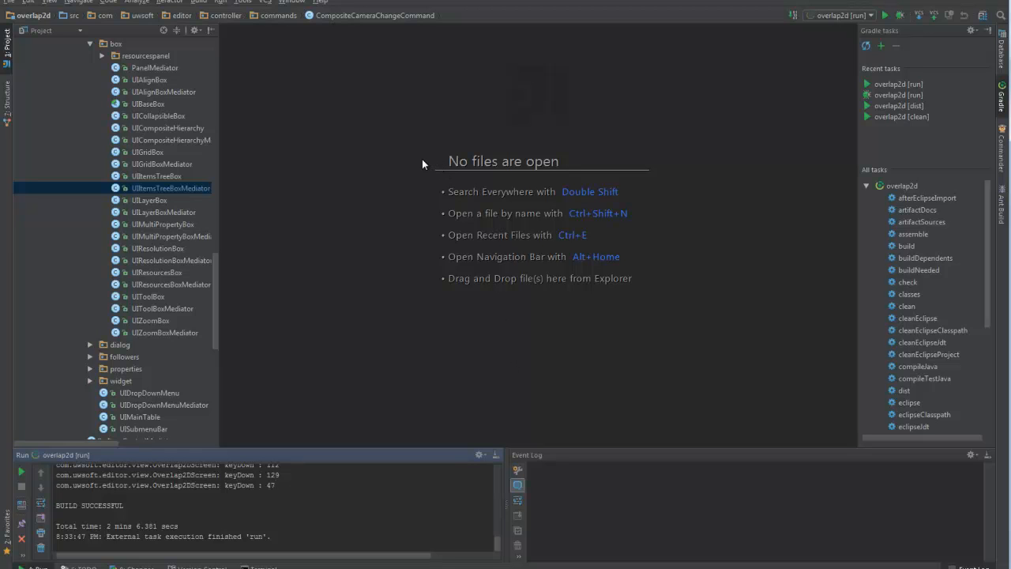
pyautogui.moveTo(490, 256)
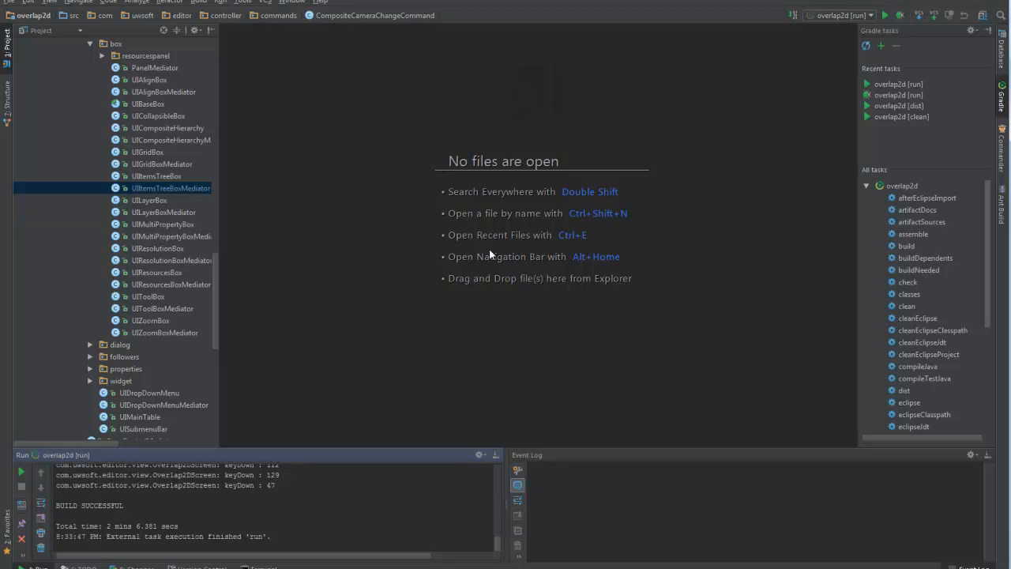
pyautogui.moveTo(660, 330)
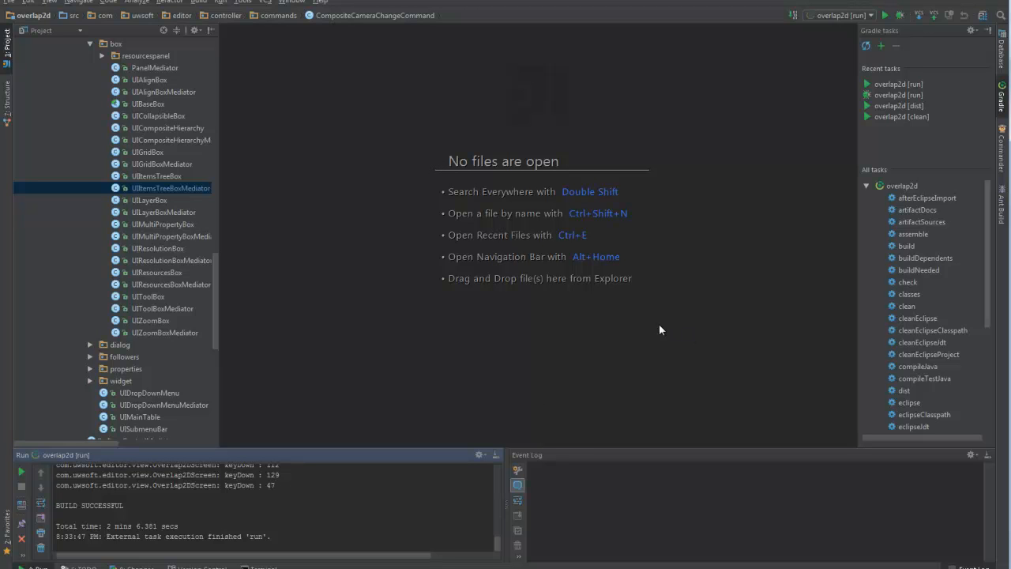
pyautogui.moveTo(662, 309)
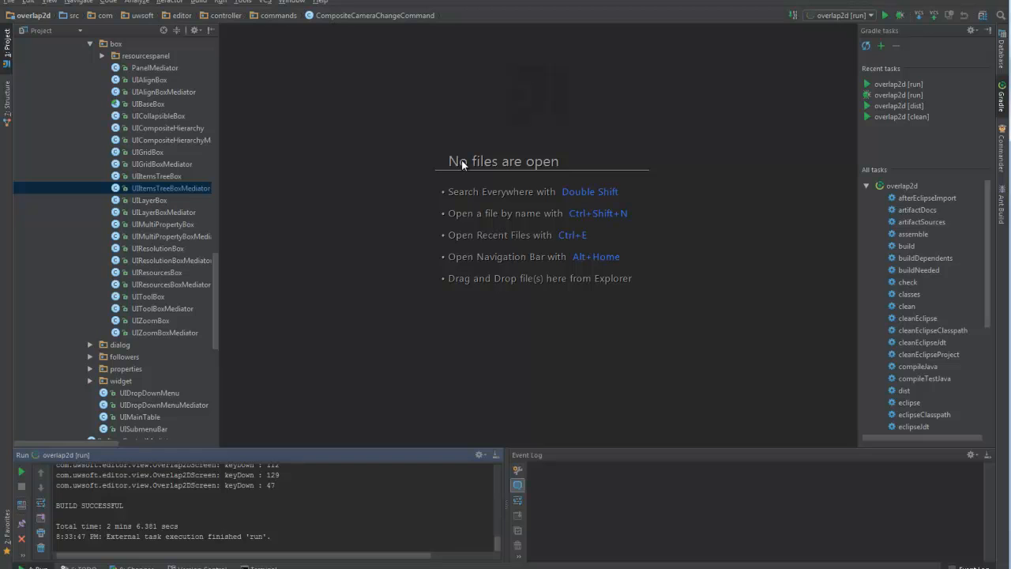
pyautogui.moveTo(547, 209)
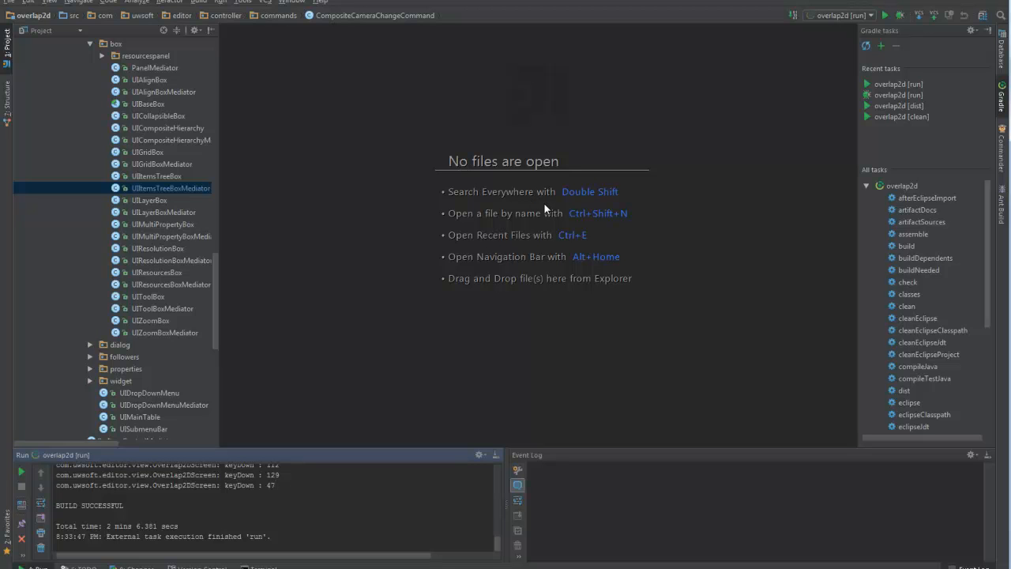
pyautogui.moveTo(898, 55)
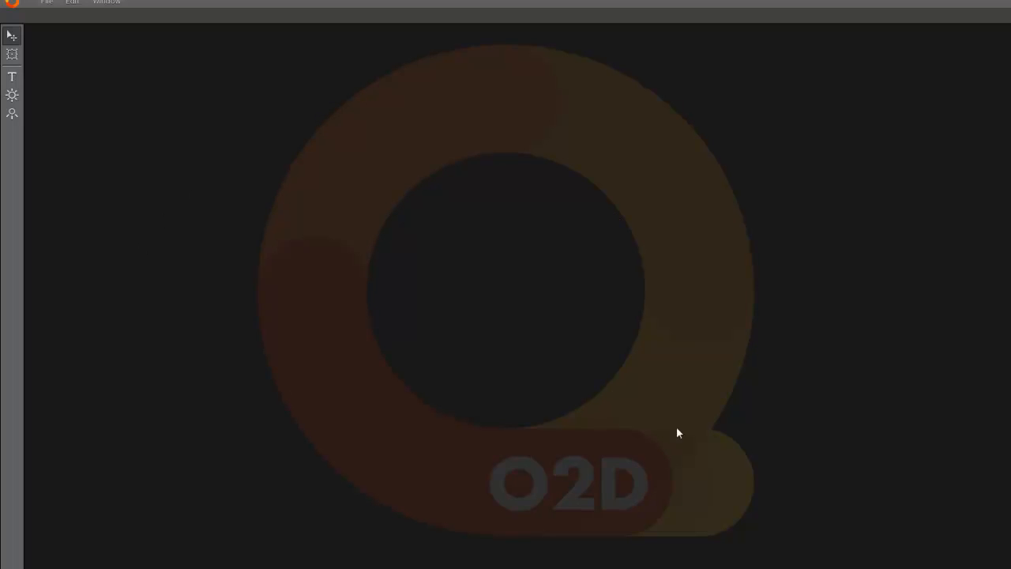
pyautogui.moveTo(708, 261)
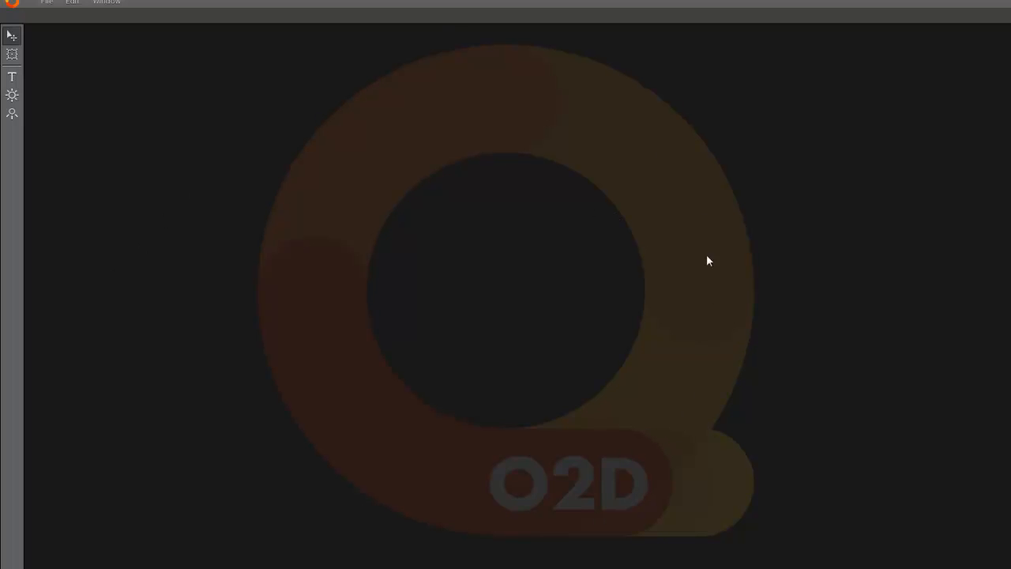
pyautogui.moveTo(762, 499)
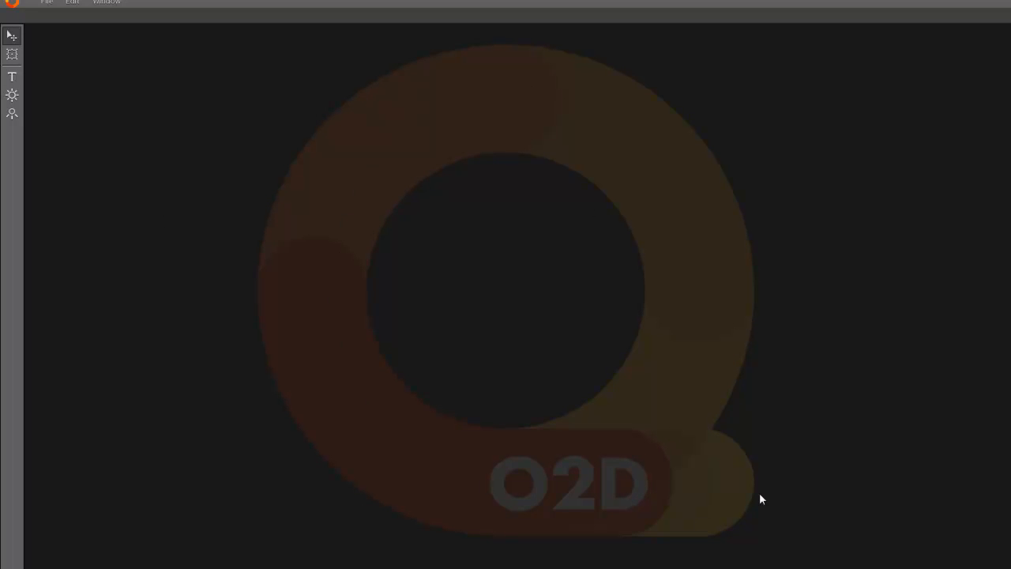
pyautogui.moveTo(637, 202)
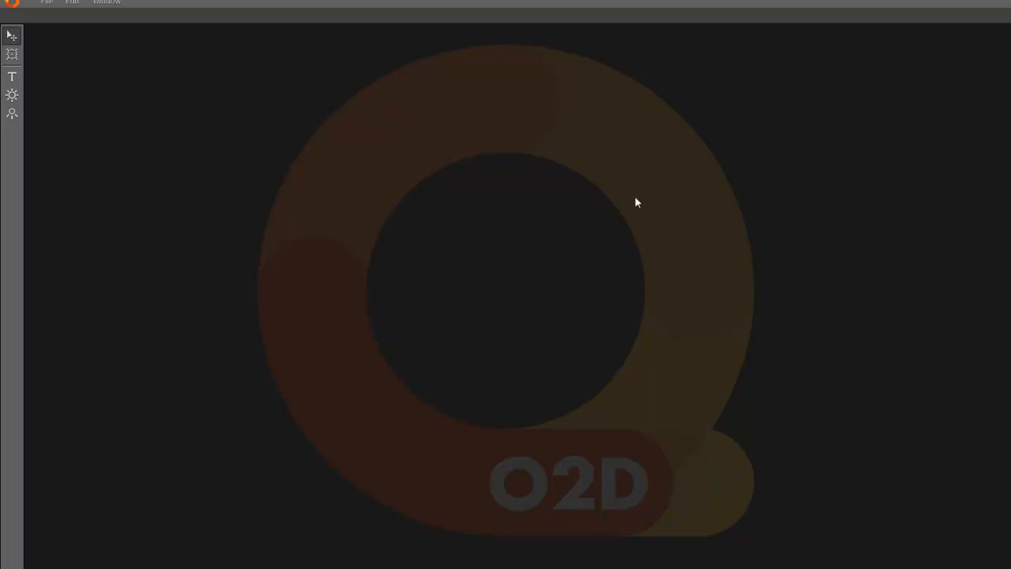
pyautogui.moveTo(629, 72)
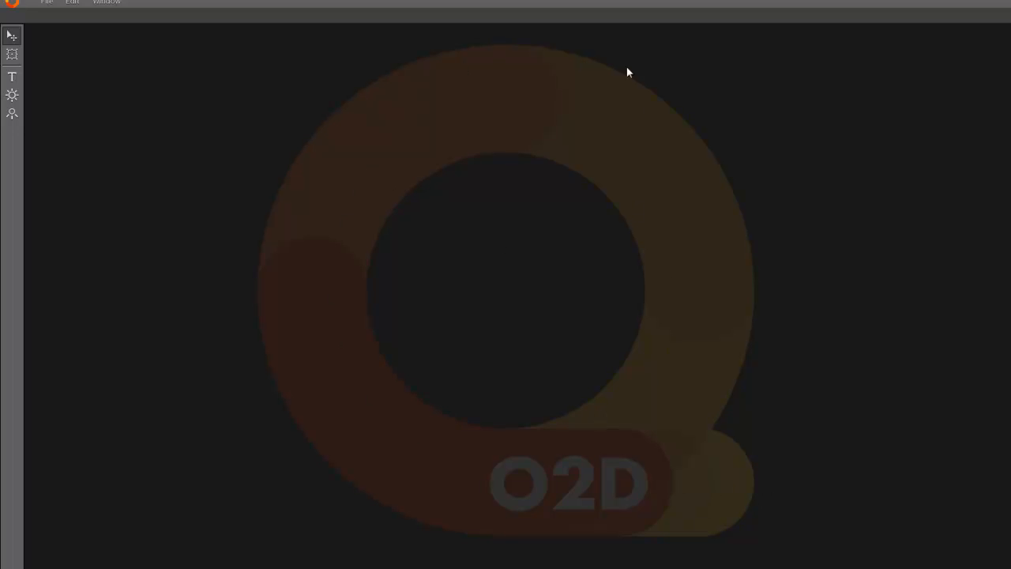
pyautogui.moveTo(645, 428)
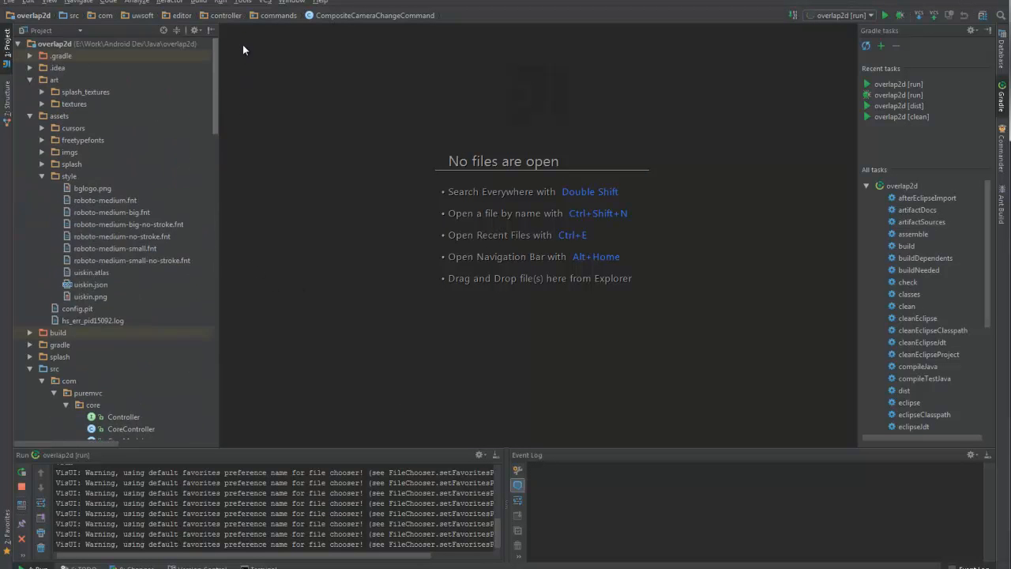
# Step: Scroll the libgdx/ashley GitHub page back up to the header and file list, then expand the commands package in IntelliJ
pyautogui.scroll(-3)
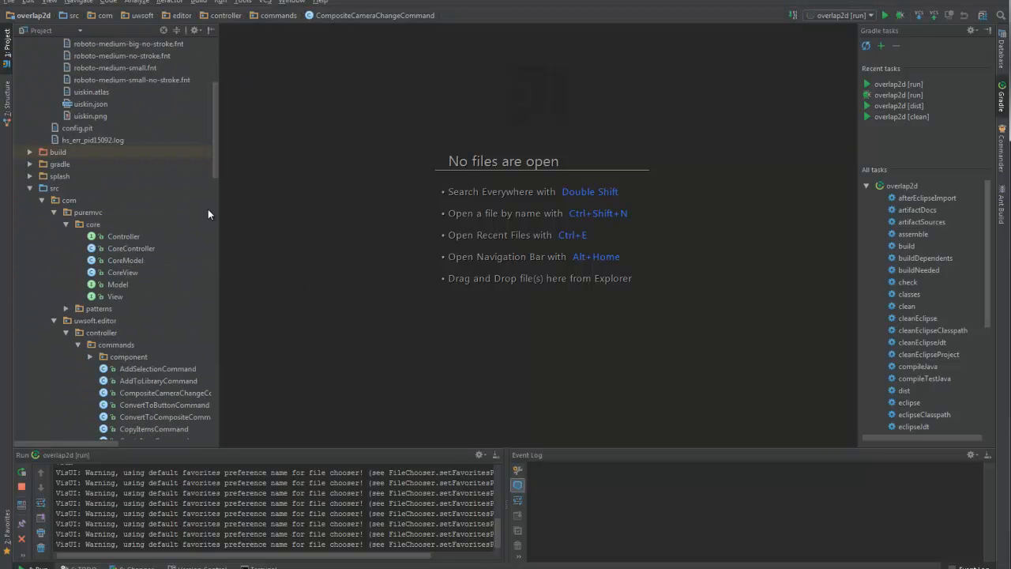
pyautogui.moveTo(243, 205)
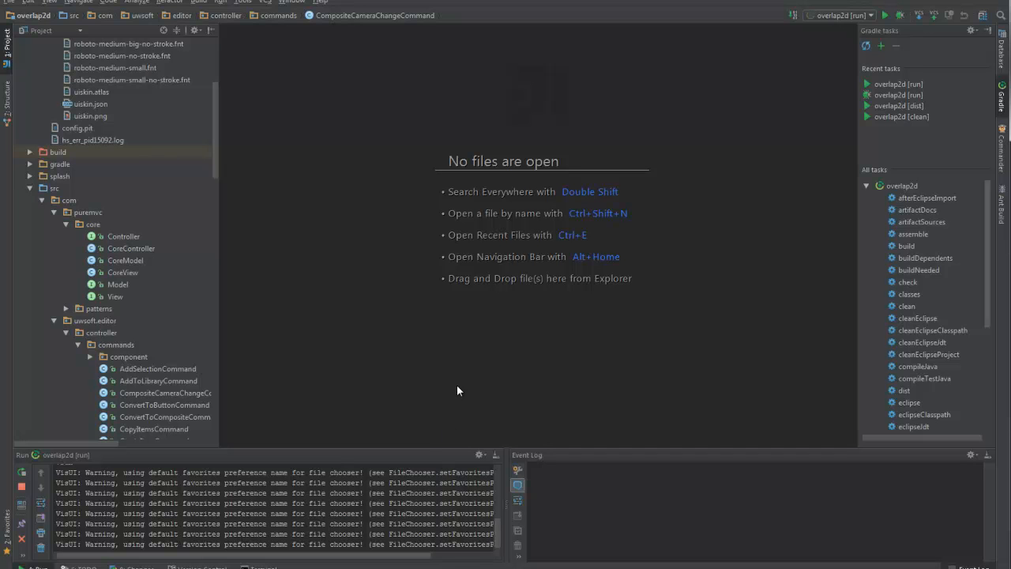
pyautogui.moveTo(467, 245)
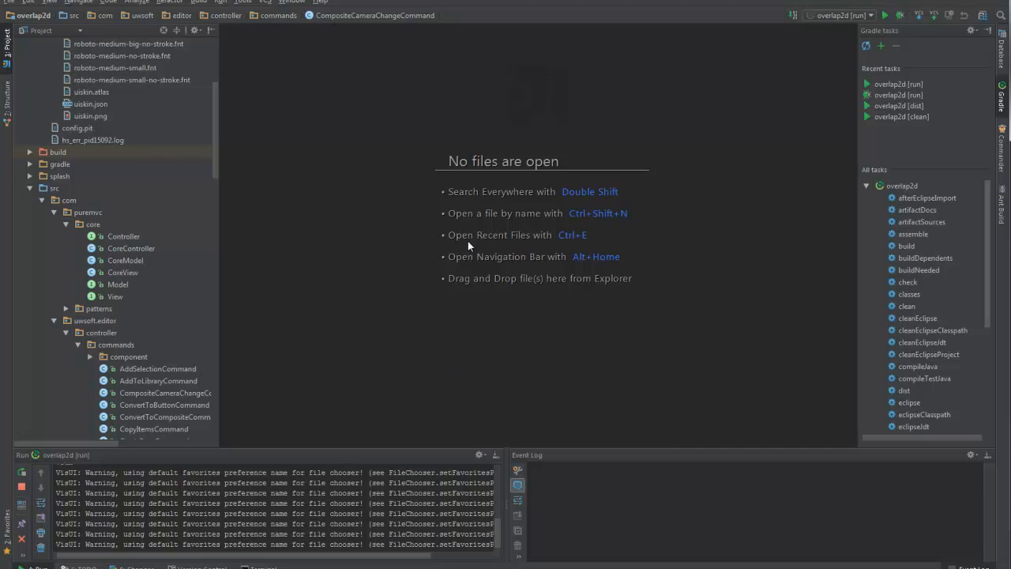
pyautogui.moveTo(451, 166)
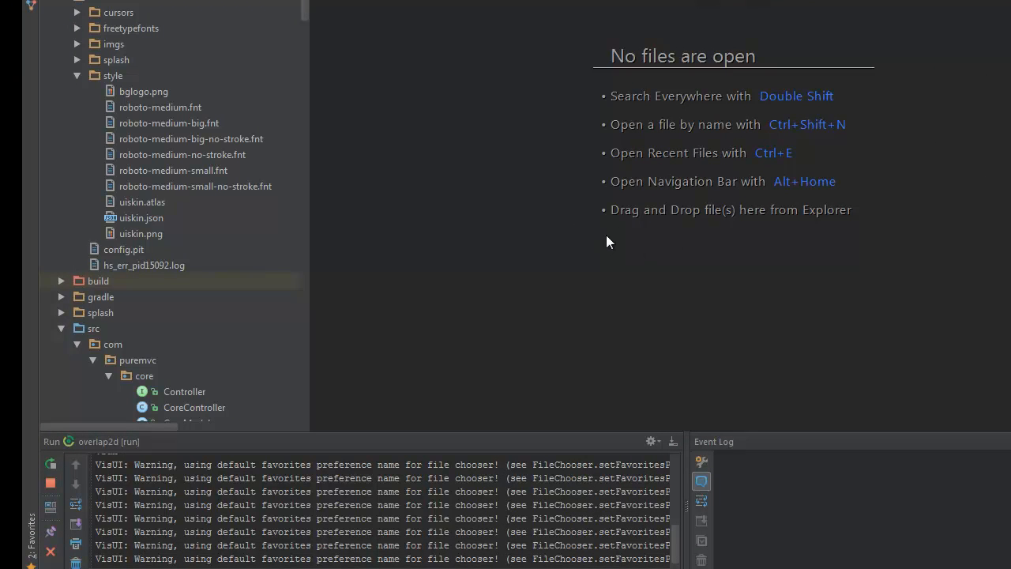
pyautogui.moveTo(547, 281)
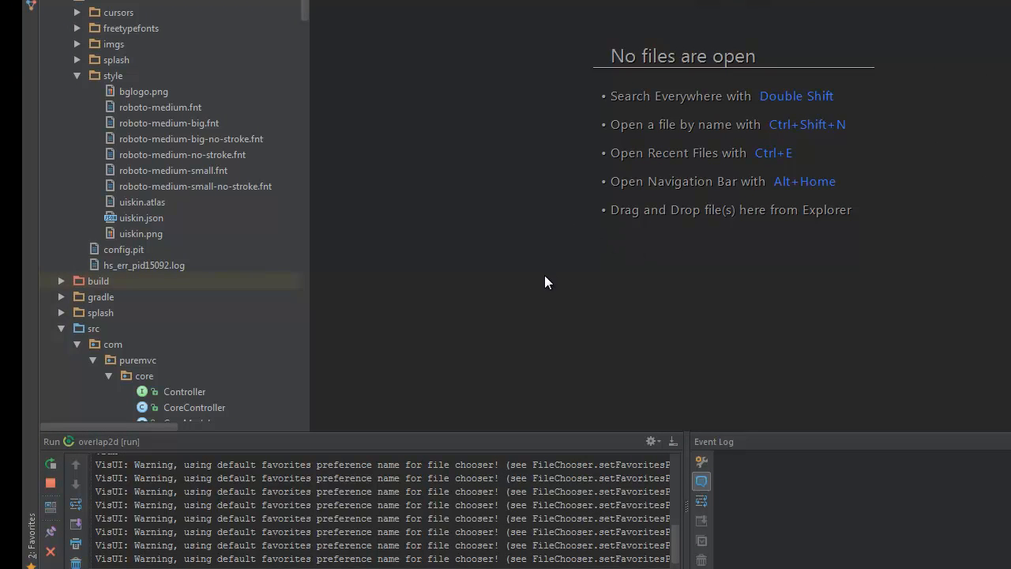
pyautogui.moveTo(544, 282)
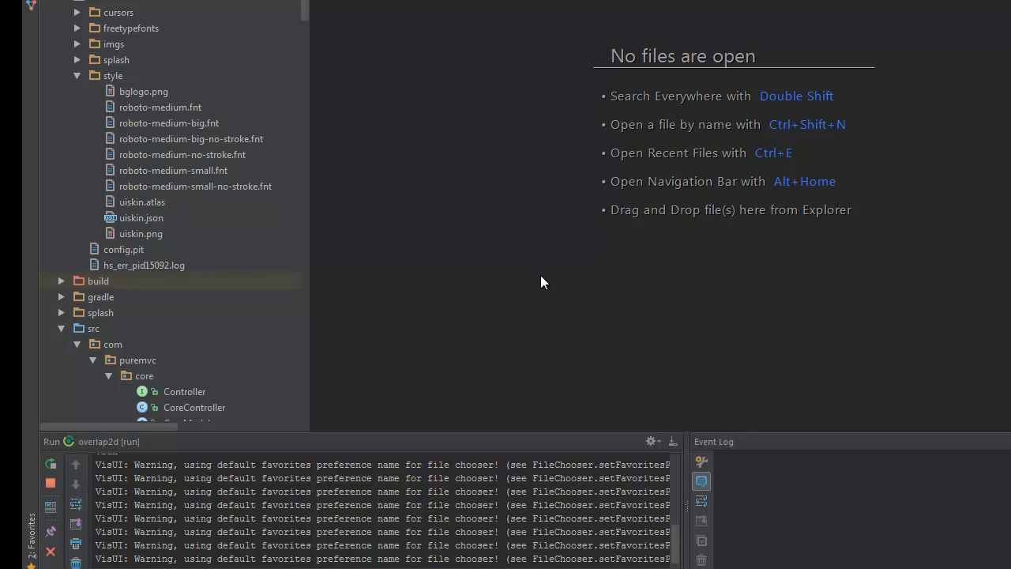
pyautogui.moveTo(512, 281)
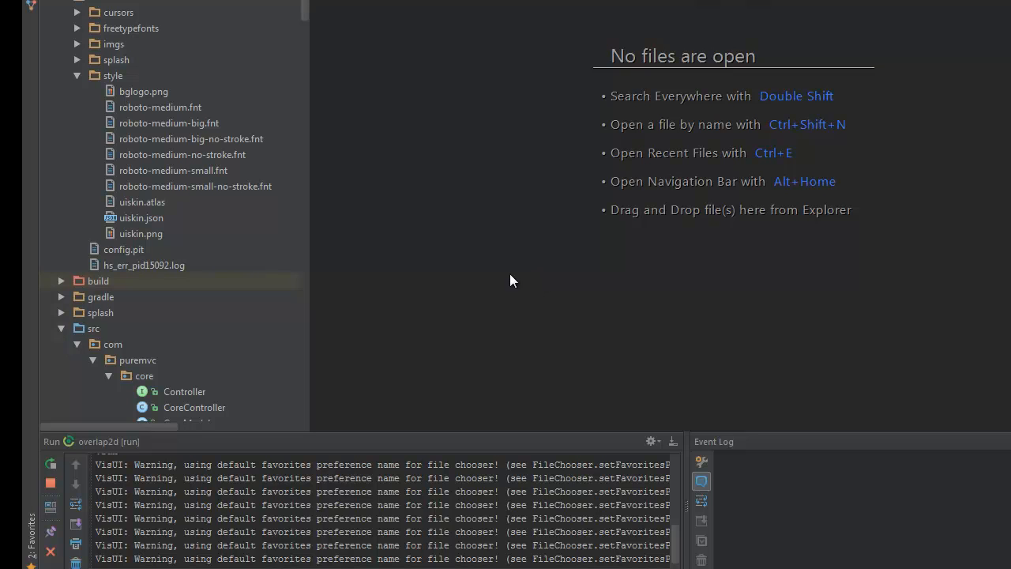
pyautogui.moveTo(506, 281)
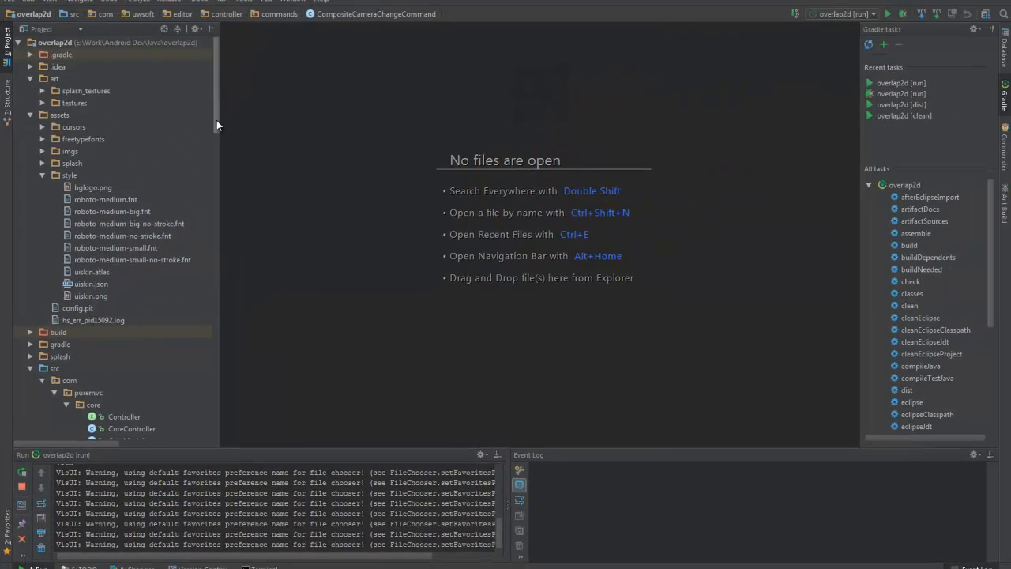
pyautogui.scroll(-3)
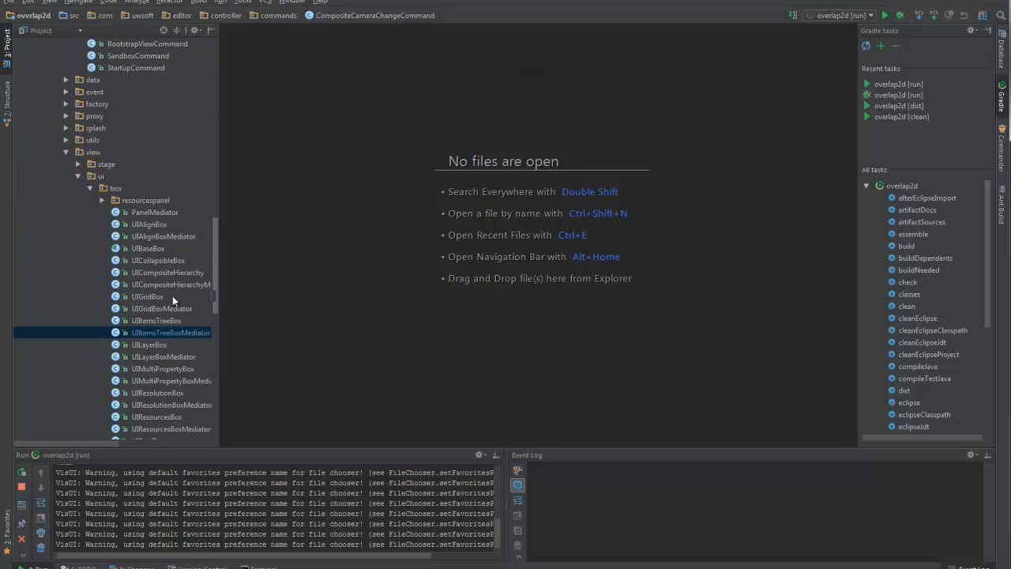
pyautogui.moveTo(219, 225)
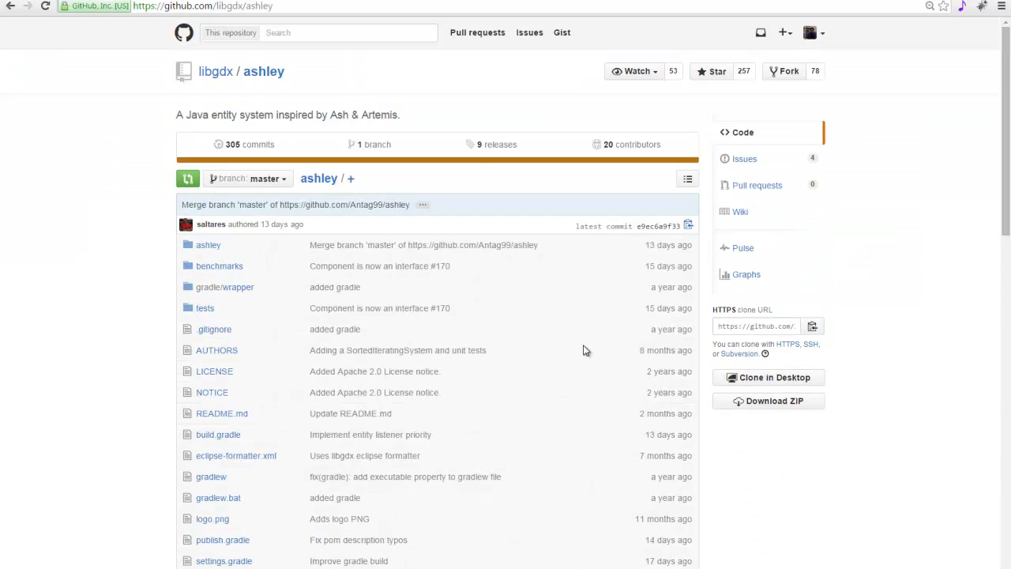
pyautogui.scroll(-3)
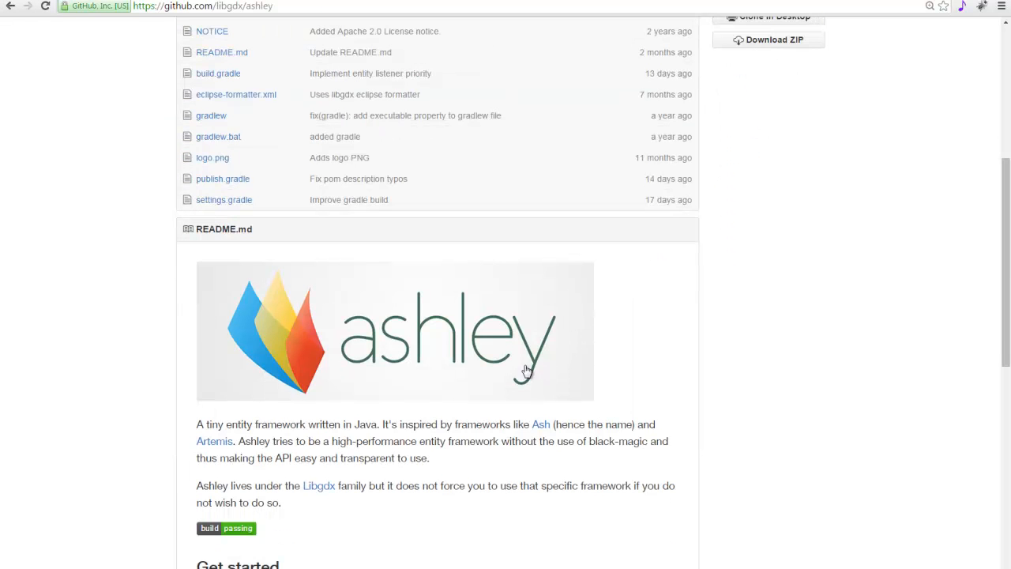
pyautogui.moveTo(234, 427)
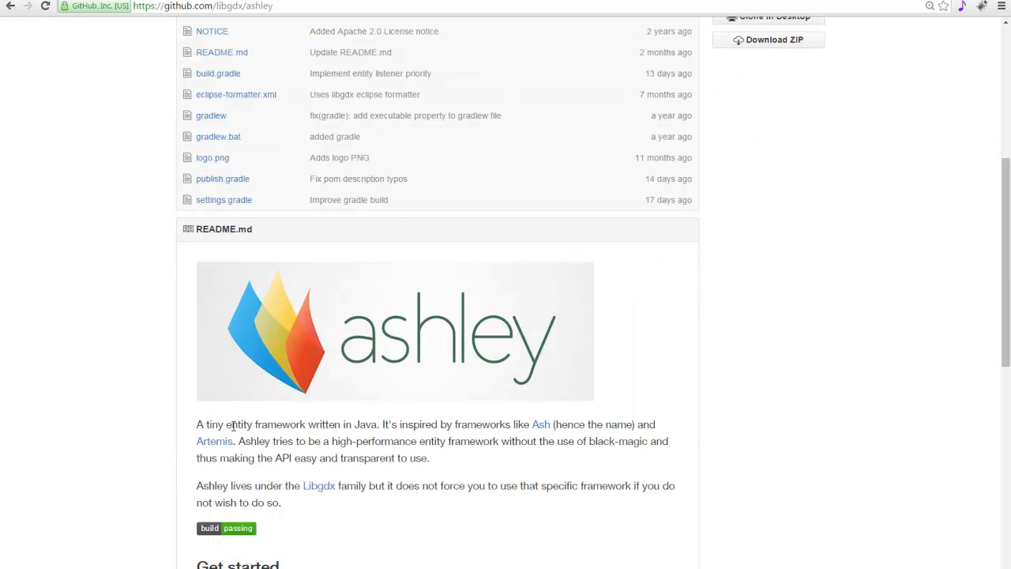
pyautogui.moveTo(215, 441)
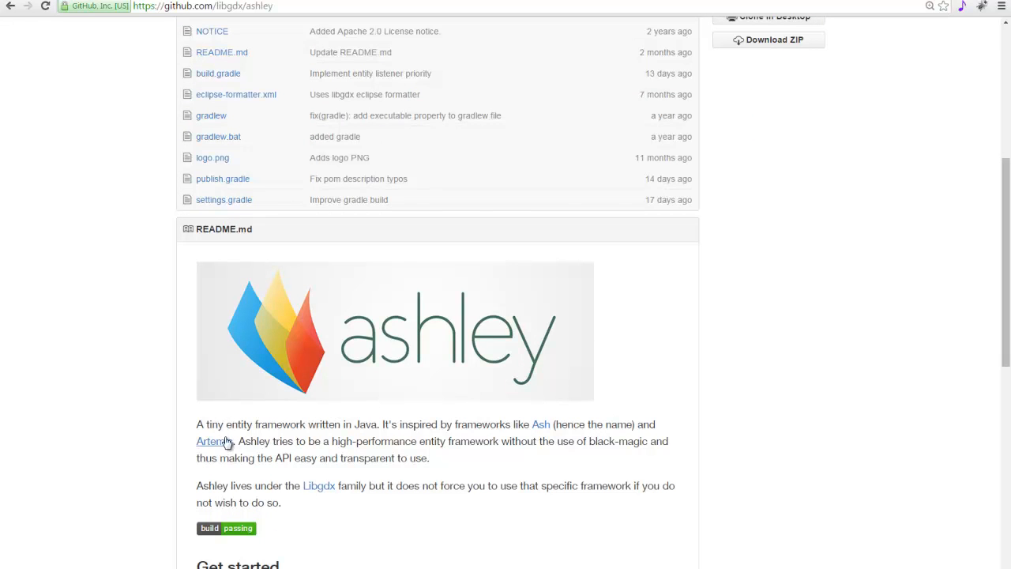
pyautogui.moveTo(543, 395)
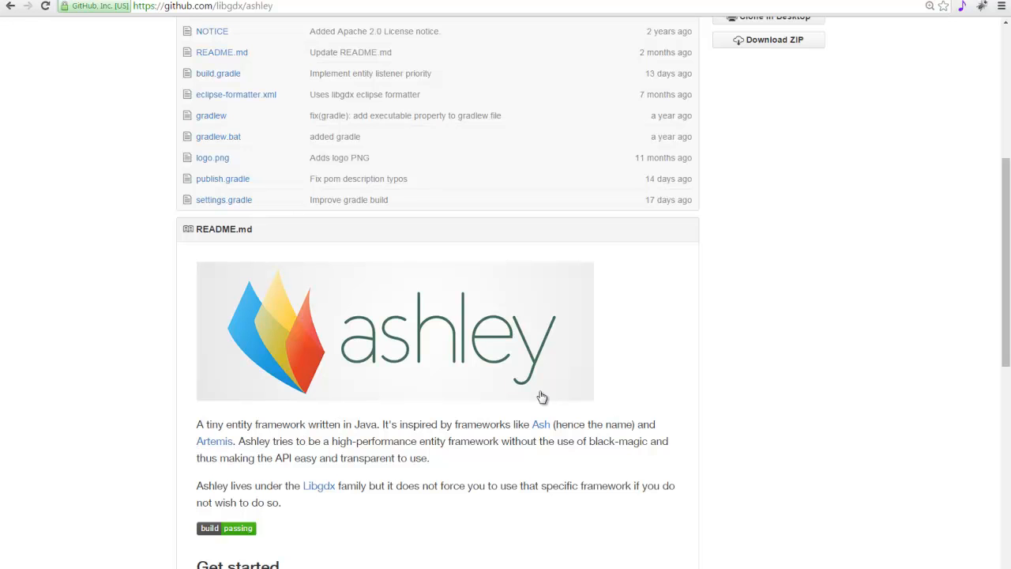
pyautogui.scroll(-3)
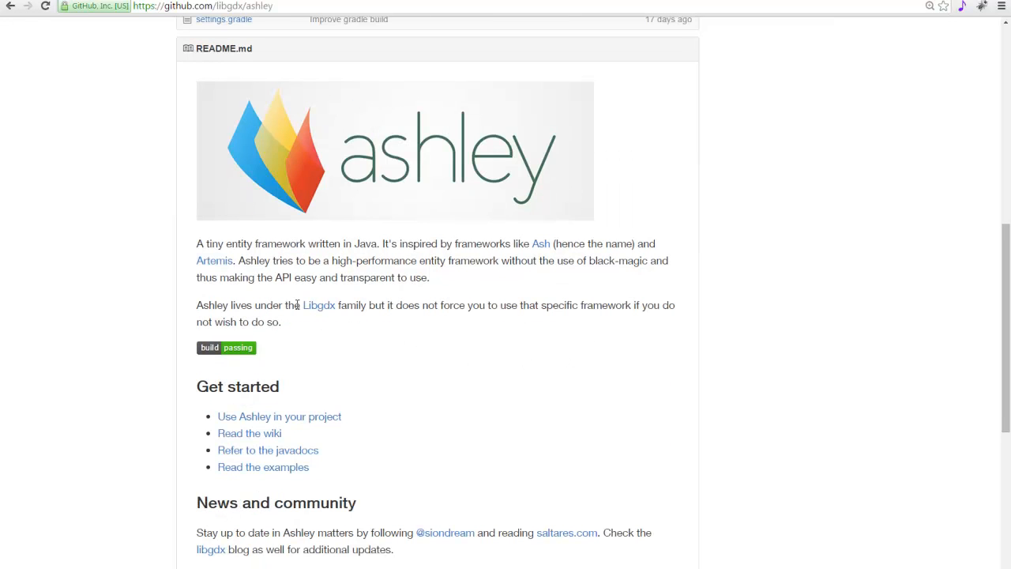
pyautogui.scroll(3)
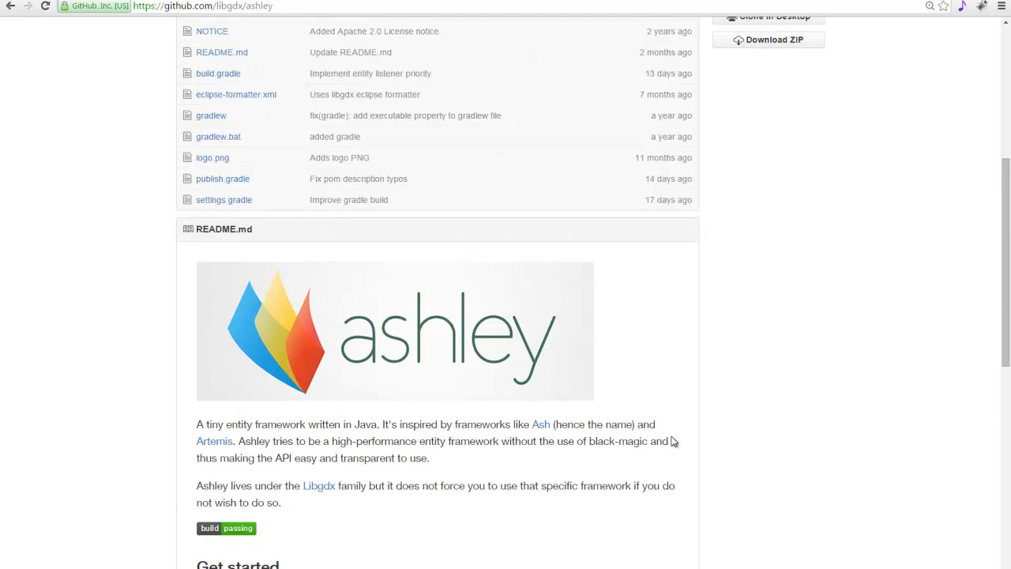
pyautogui.scroll(3)
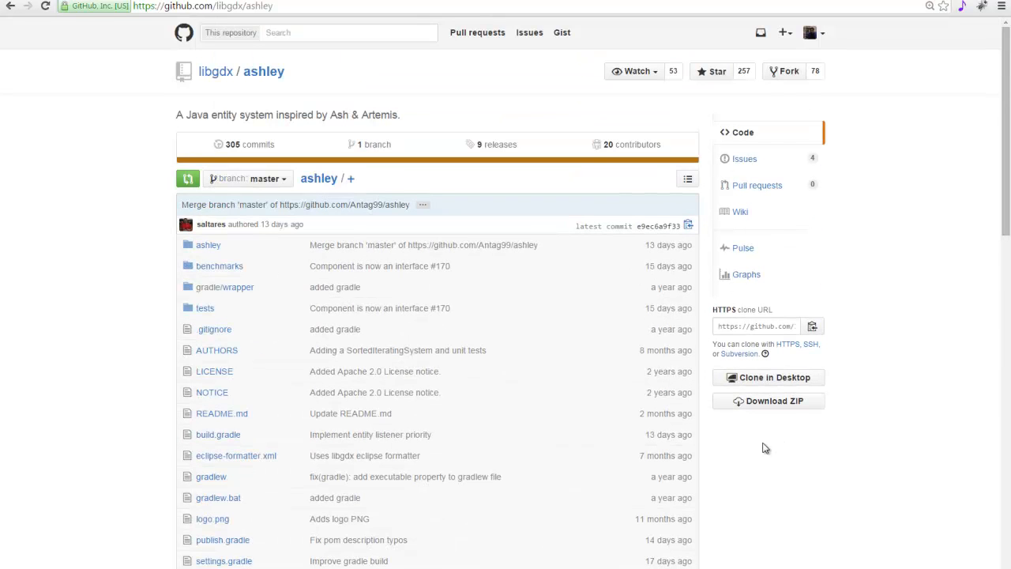
pyautogui.moveTo(323, 46)
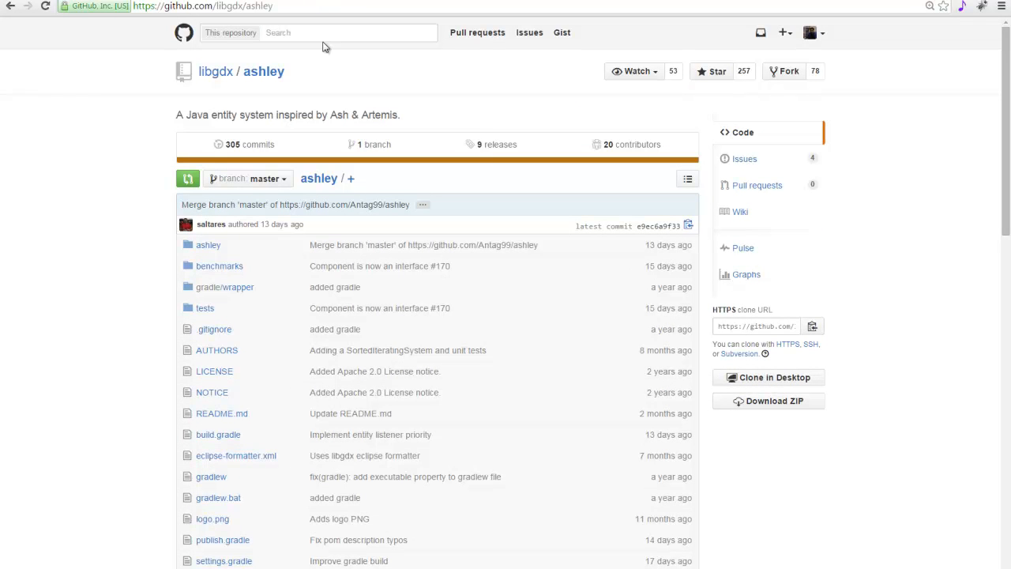
pyautogui.moveTo(708, 308)
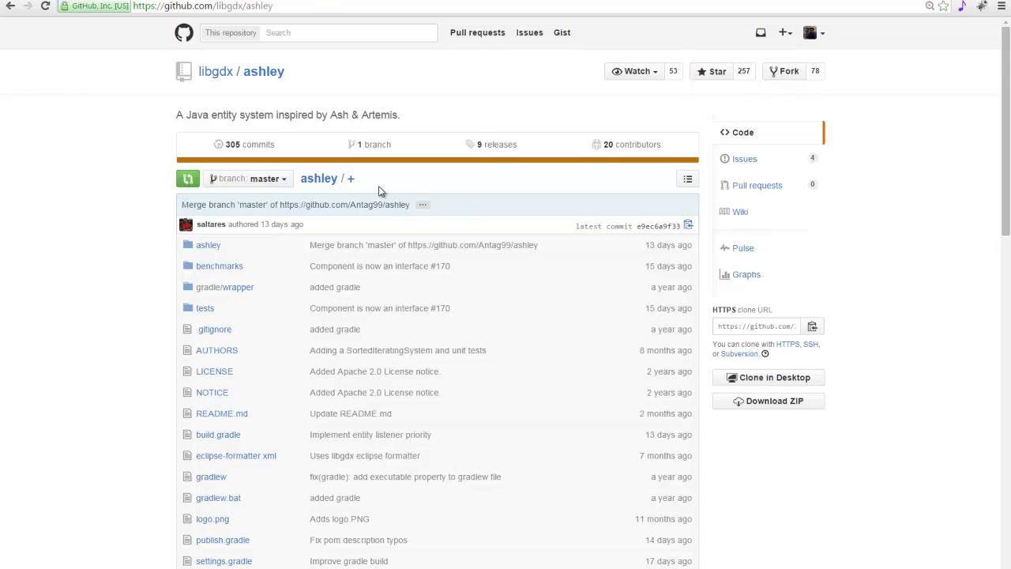
pyautogui.doubleClick(319, 177)
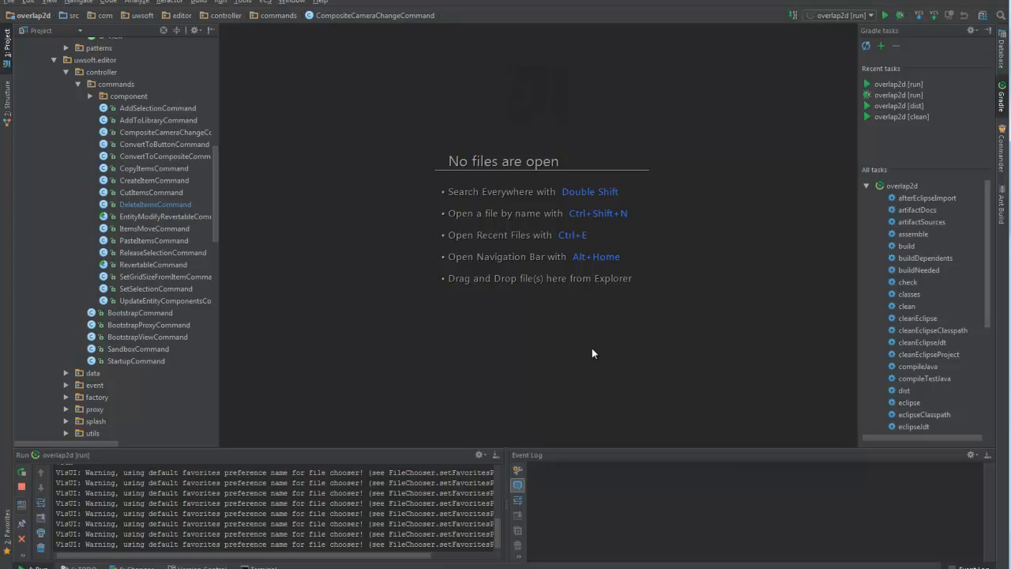
pyautogui.moveTo(597, 220)
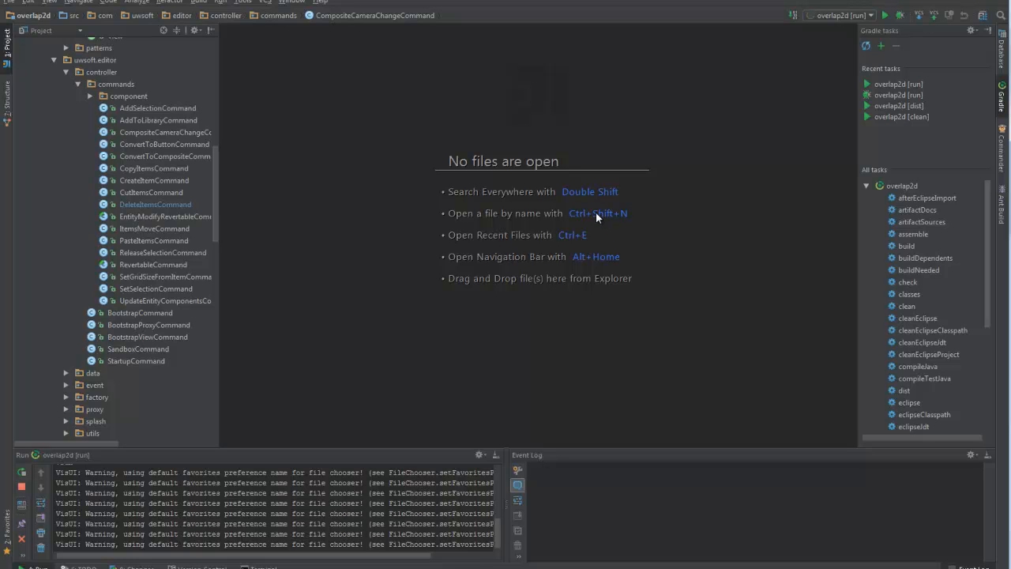
pyautogui.moveTo(308, 253)
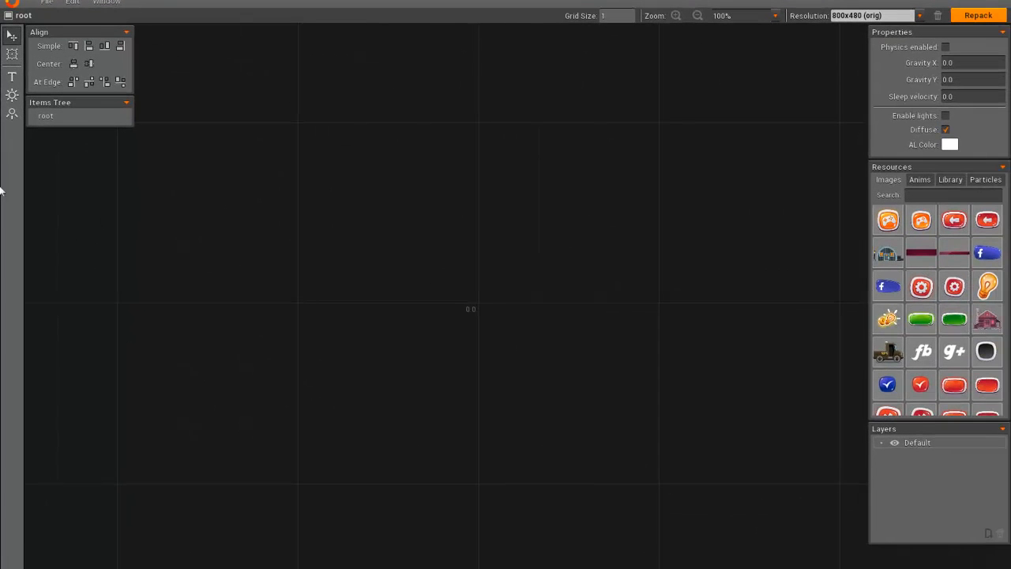
pyautogui.click(105, 3)
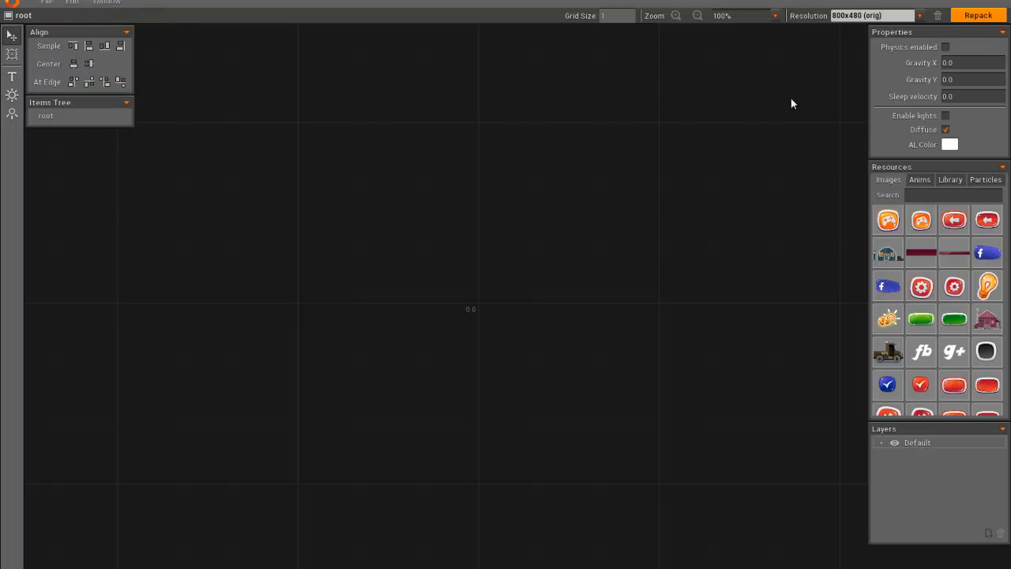
pyautogui.moveTo(973, 253)
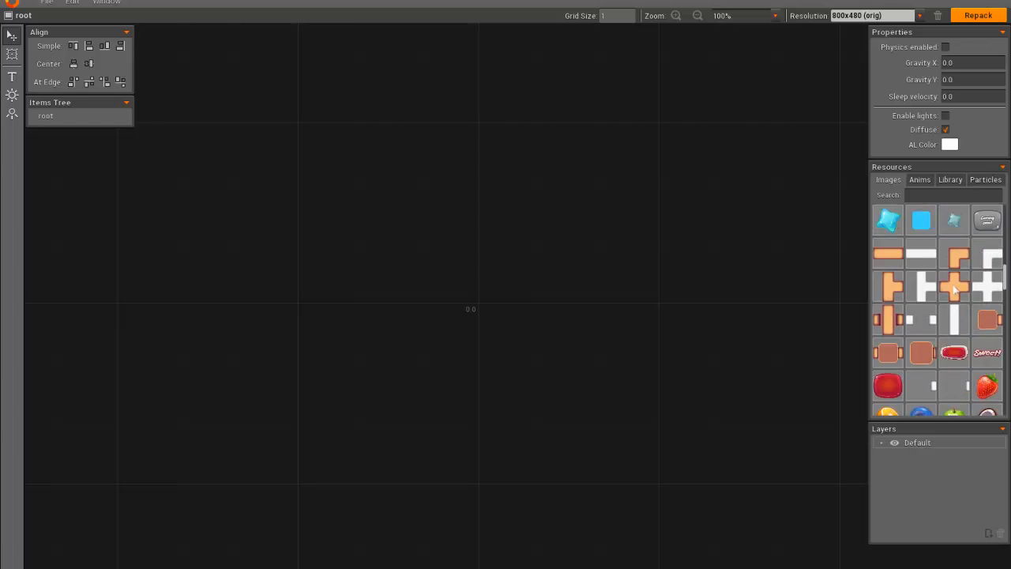
pyautogui.scroll(-3)
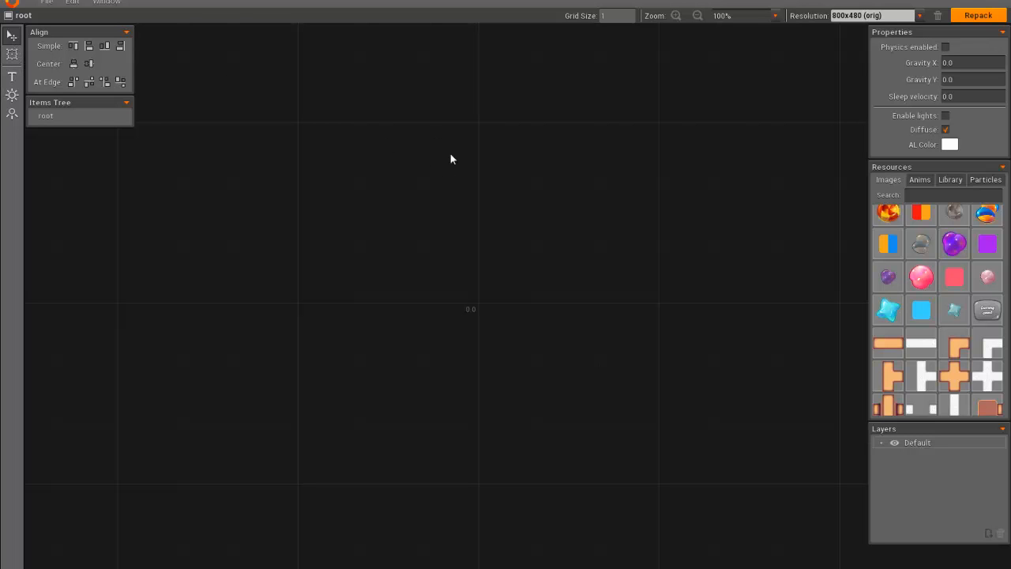
pyautogui.moveTo(177, 112)
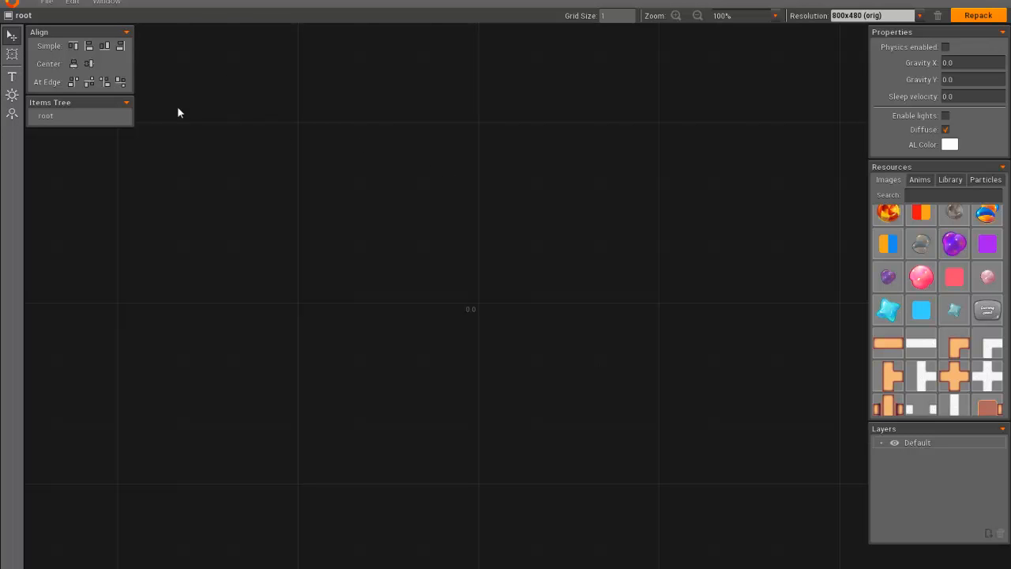
pyautogui.moveTo(177, 127)
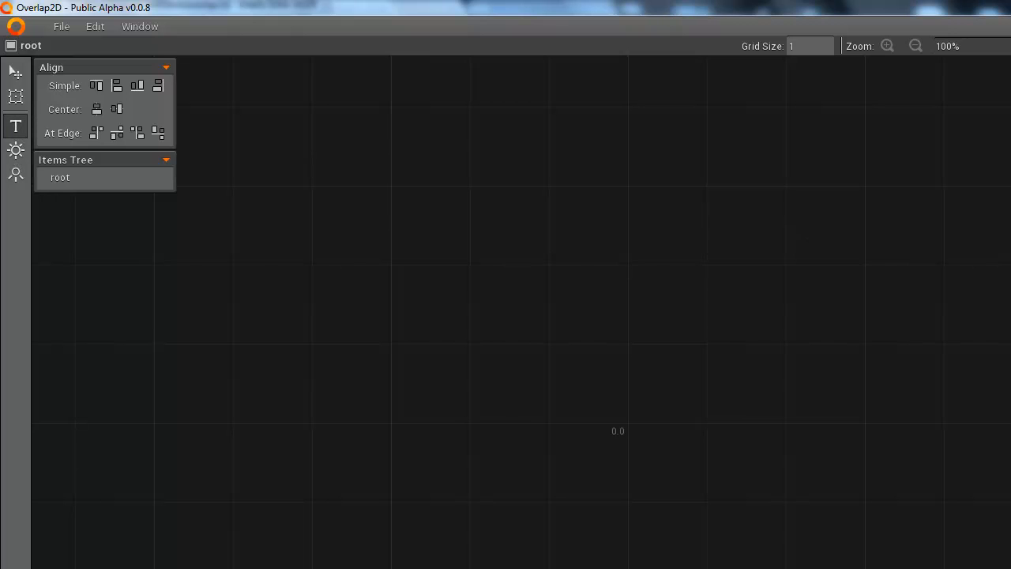
pyautogui.moveTo(15, 150)
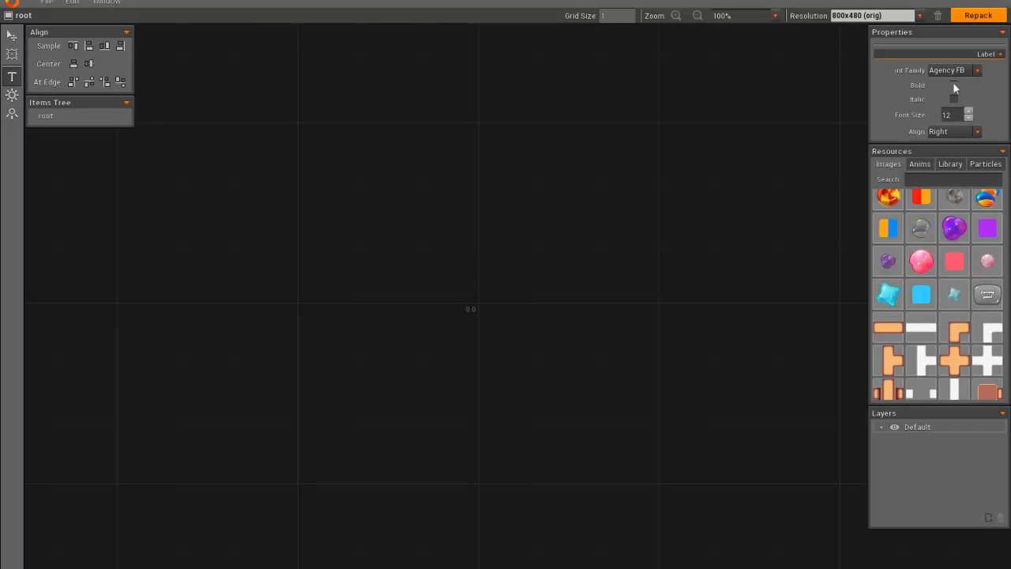
# Step: Create two text labels with the Text tool and drag the second one up and to the right of the first
pyautogui.click(943, 98)
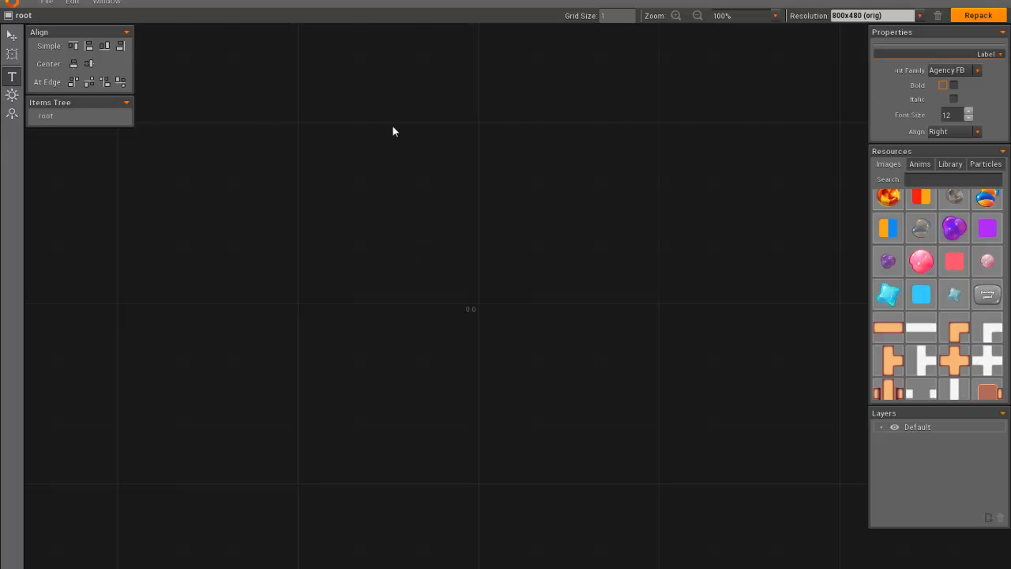
pyautogui.moveTo(653, 259)
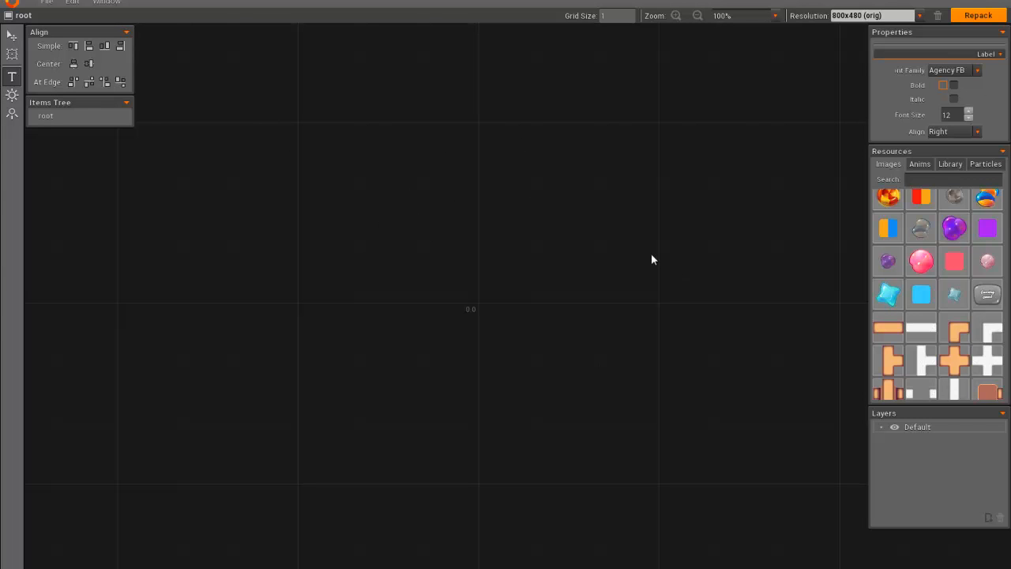
pyautogui.moveTo(892, 81)
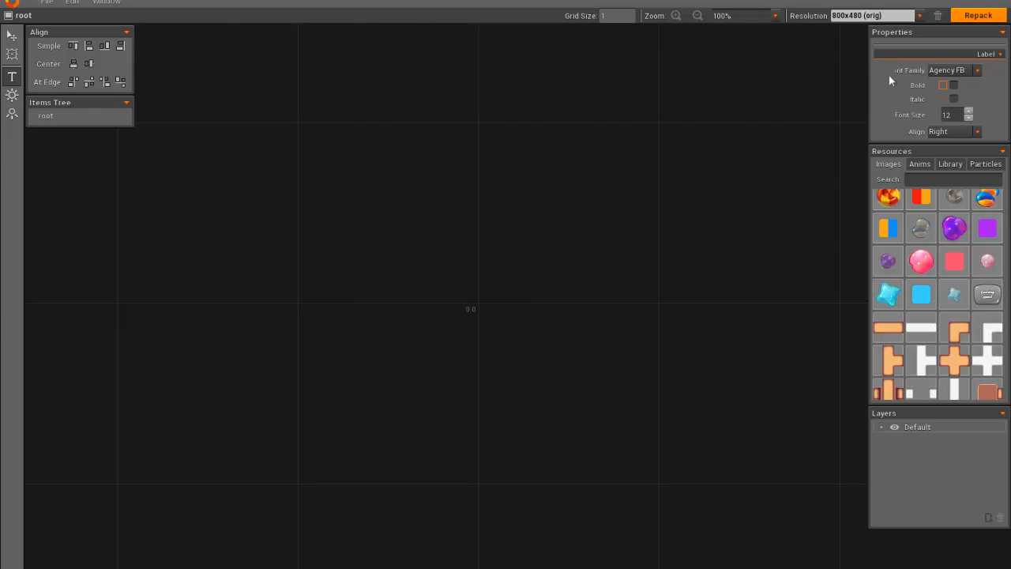
pyautogui.click(976, 69)
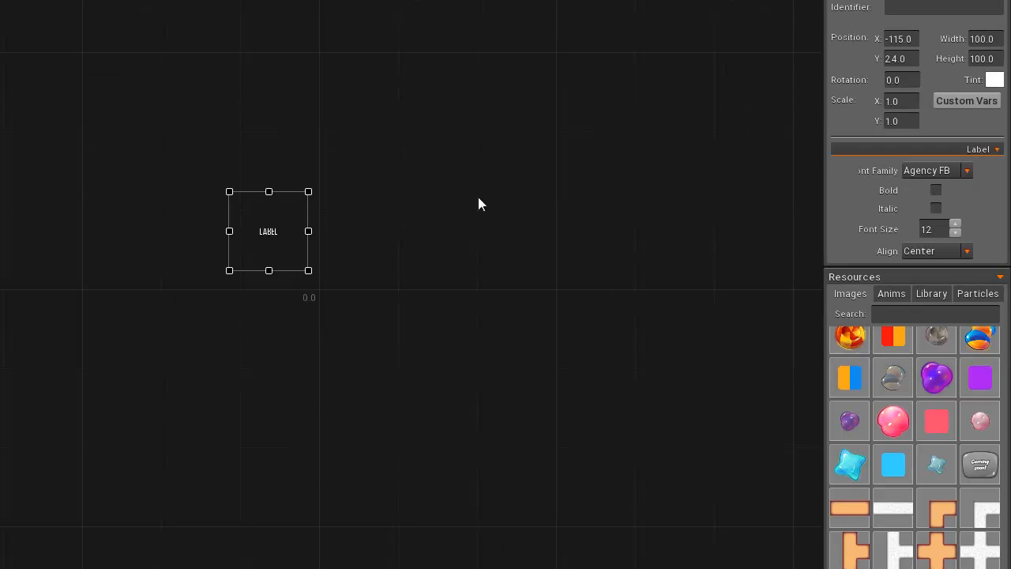
pyautogui.moveTo(268, 231); pyautogui.dragTo(517, 161)
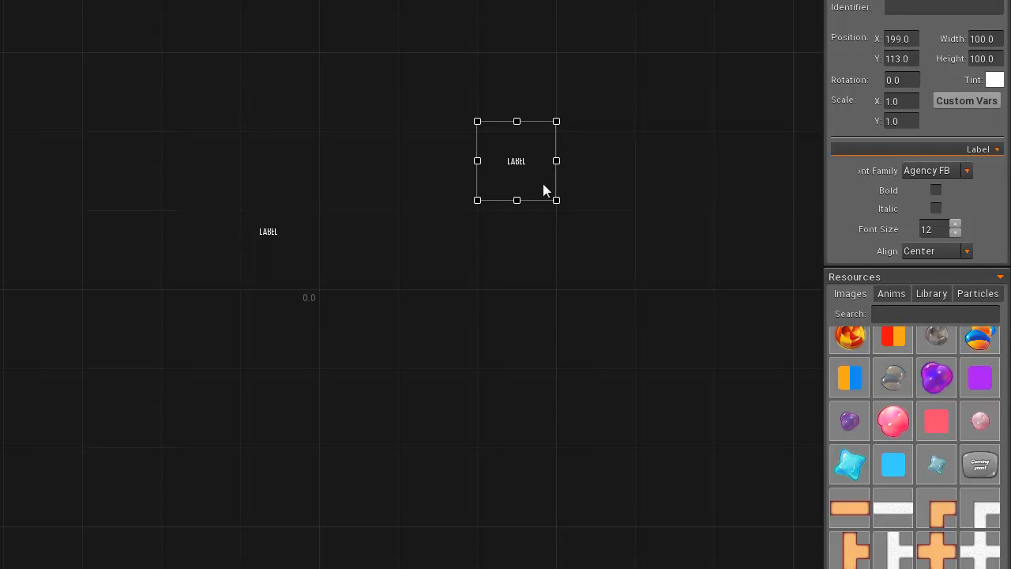
pyautogui.moveTo(517, 161); pyautogui.dragTo(533, 192)
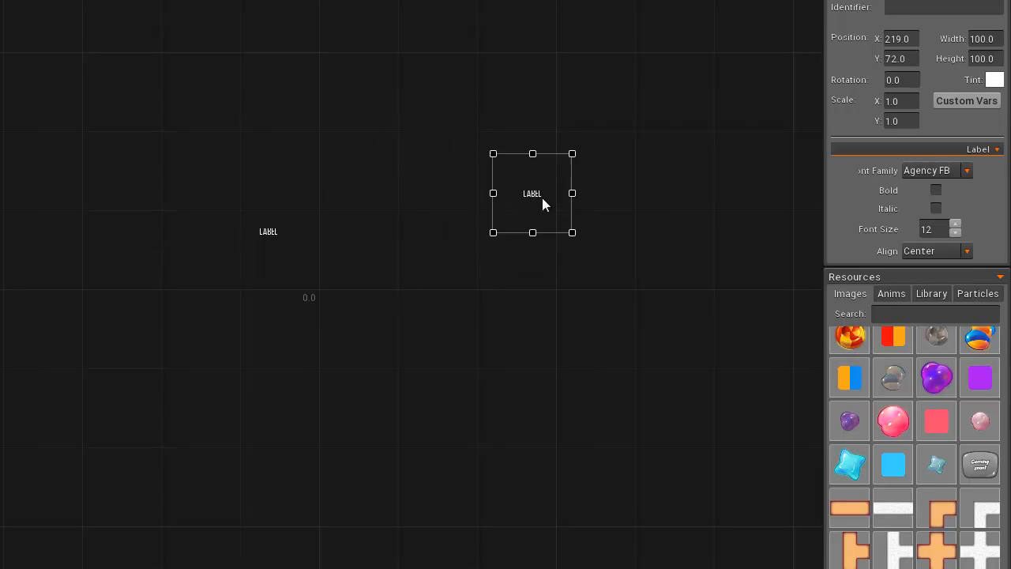
pyautogui.moveTo(533, 193); pyautogui.dragTo(558, 178)
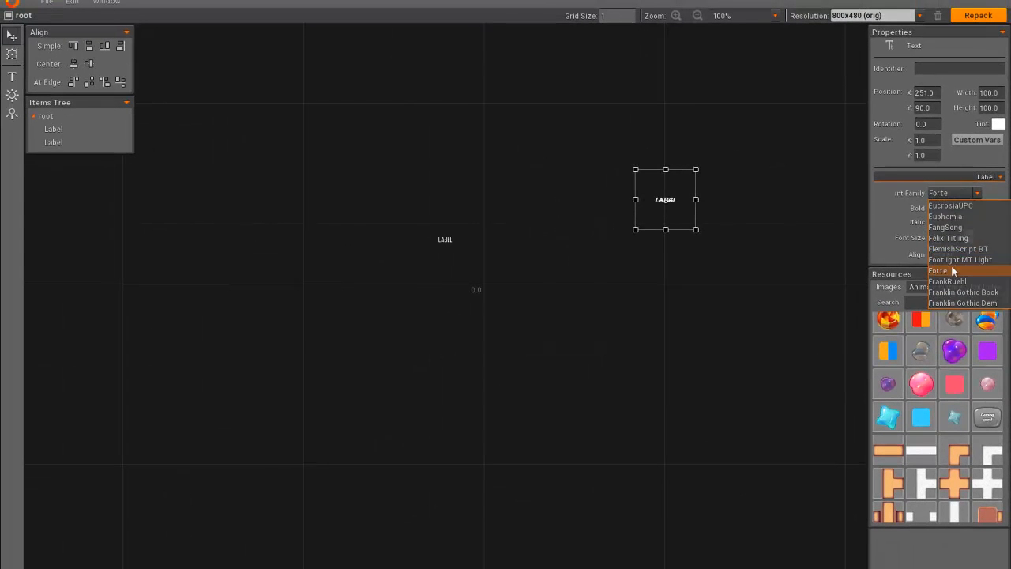
# Step: Give the second label the Forte font family at a larger font size
pyautogui.click(939, 270)
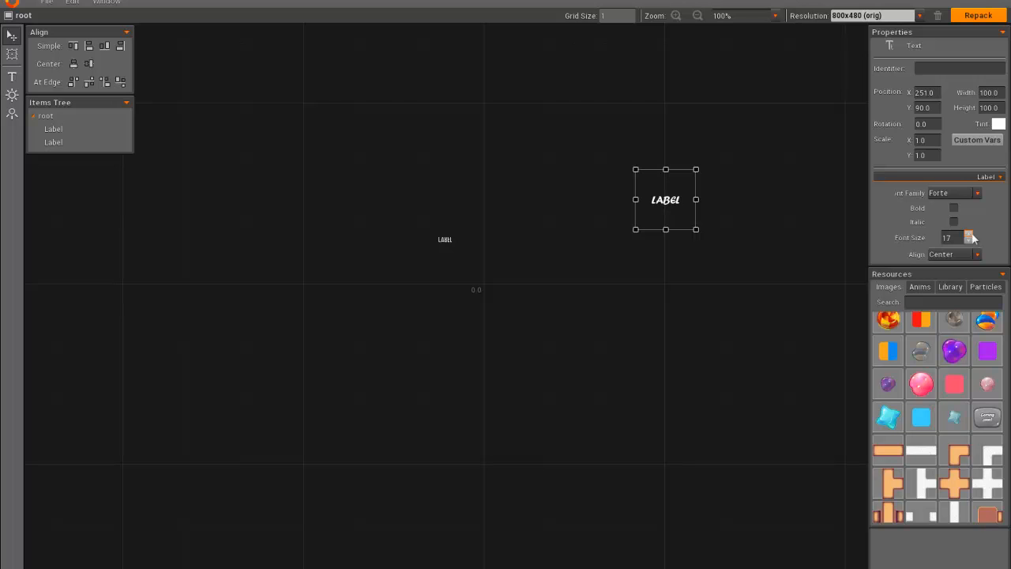
pyautogui.click(970, 234)
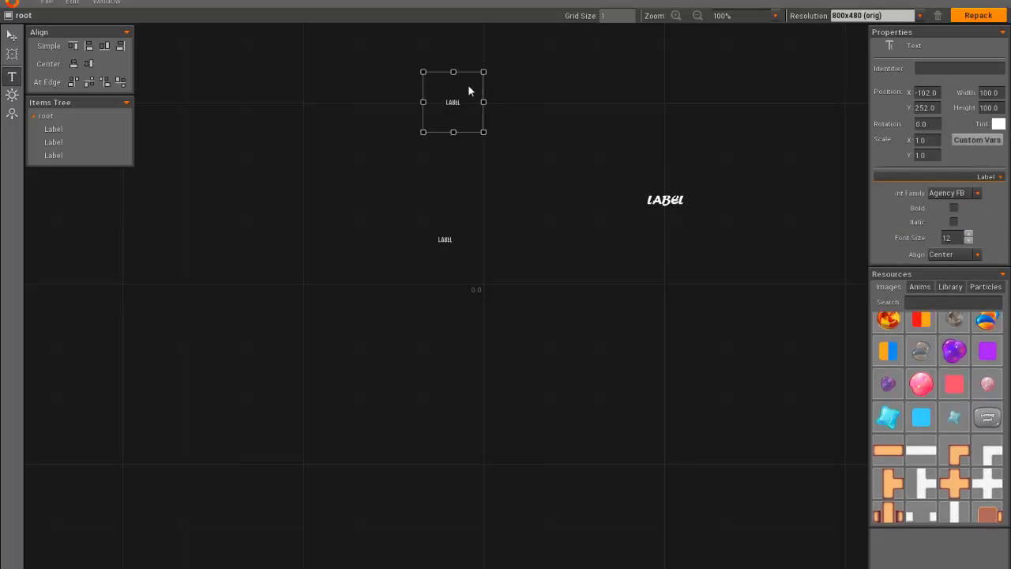
# Step: Widen the third label's box, align its text Top Right and move it right near the top
pyautogui.moveTo(484, 133); pyautogui.dragTo(597, 132)
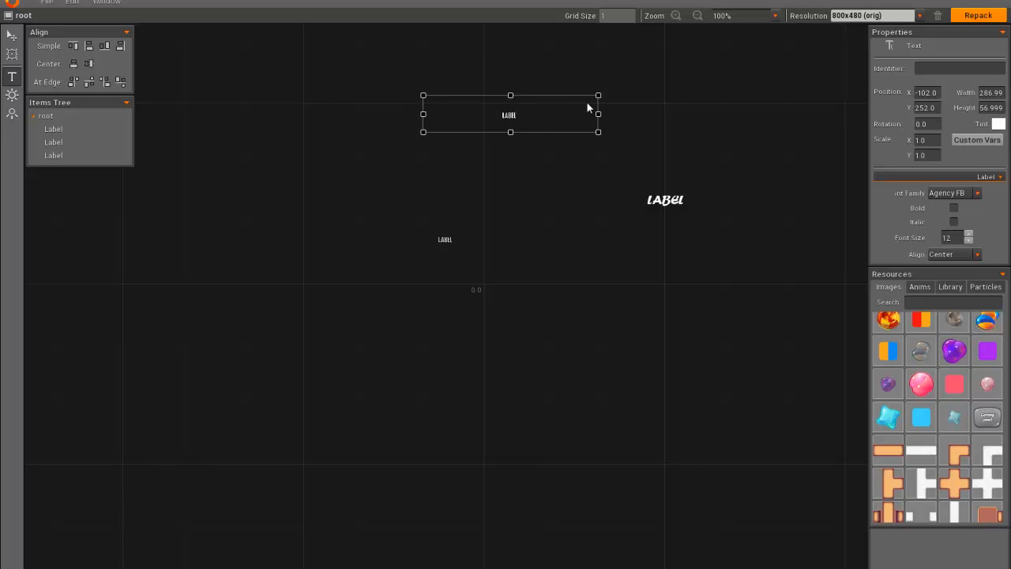
pyautogui.click(977, 253)
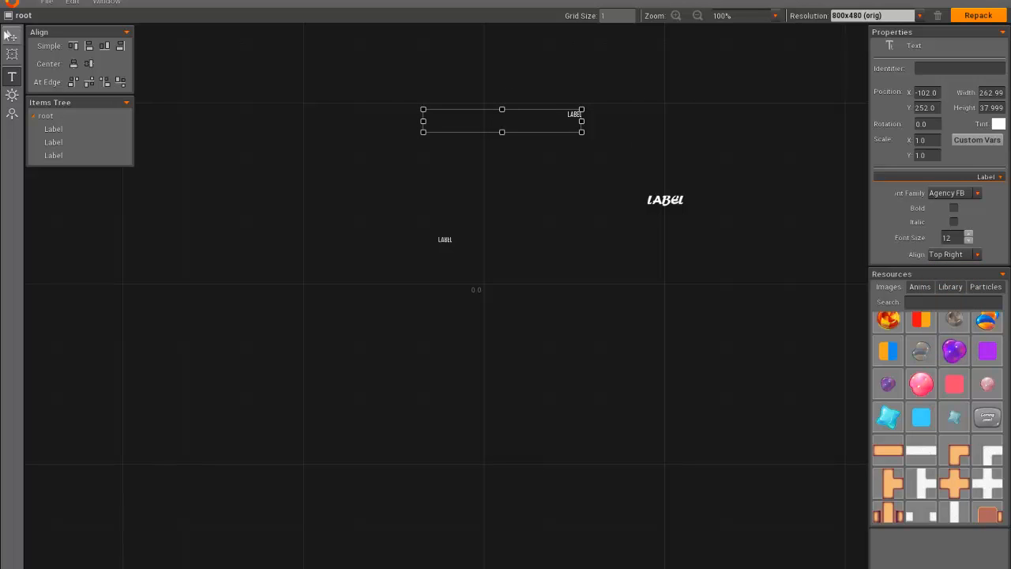
pyautogui.moveTo(502, 120); pyautogui.dragTo(585, 295)
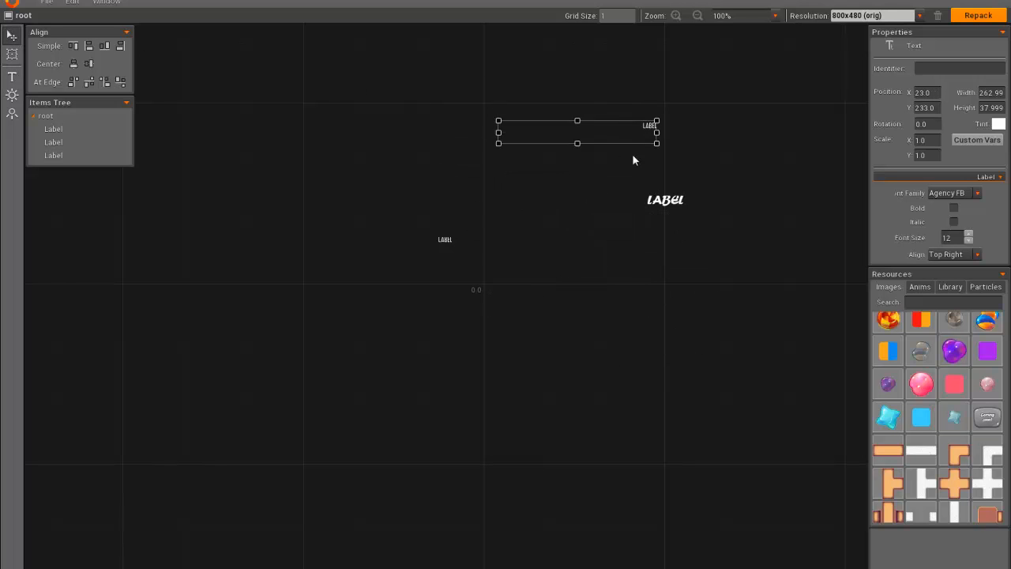
pyautogui.moveTo(577, 133); pyautogui.dragTo(579, 266)
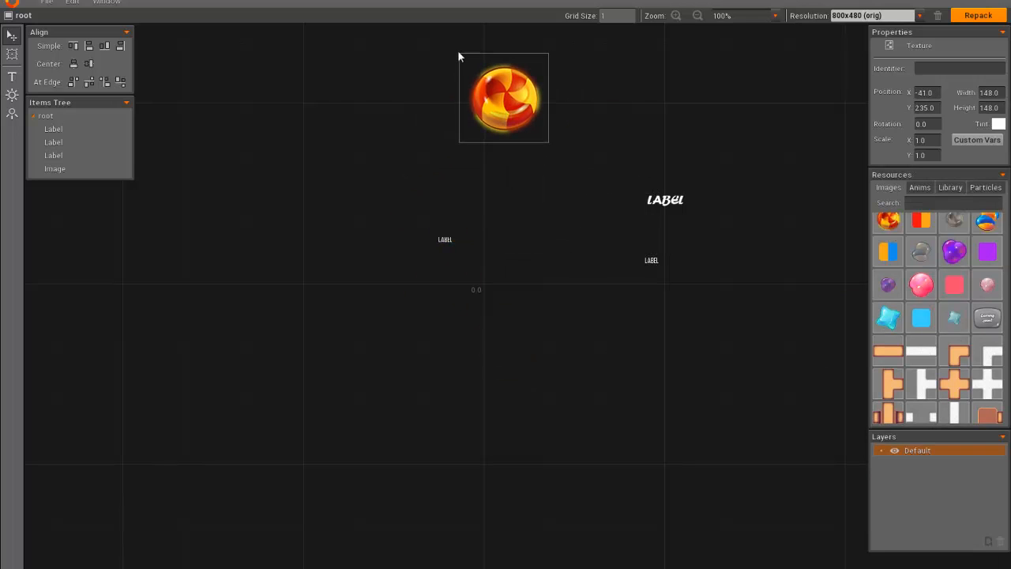
# Step: Move the orange ball image to the lower left and the Forte label to the left side of the scene
pyautogui.moveTo(502, 98); pyautogui.dragTo(424, 153)
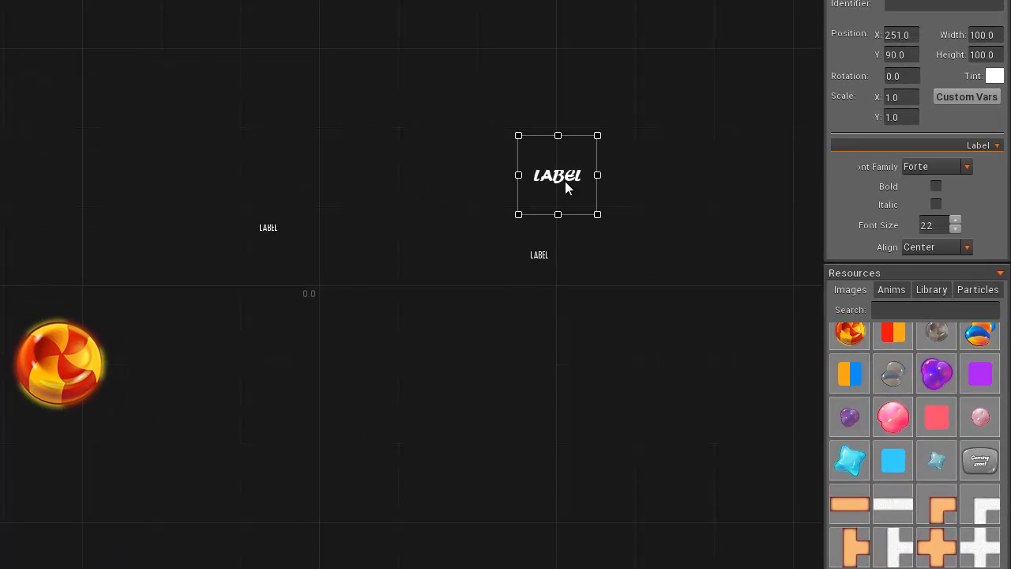
pyautogui.moveTo(558, 174); pyautogui.dragTo(106, 213)
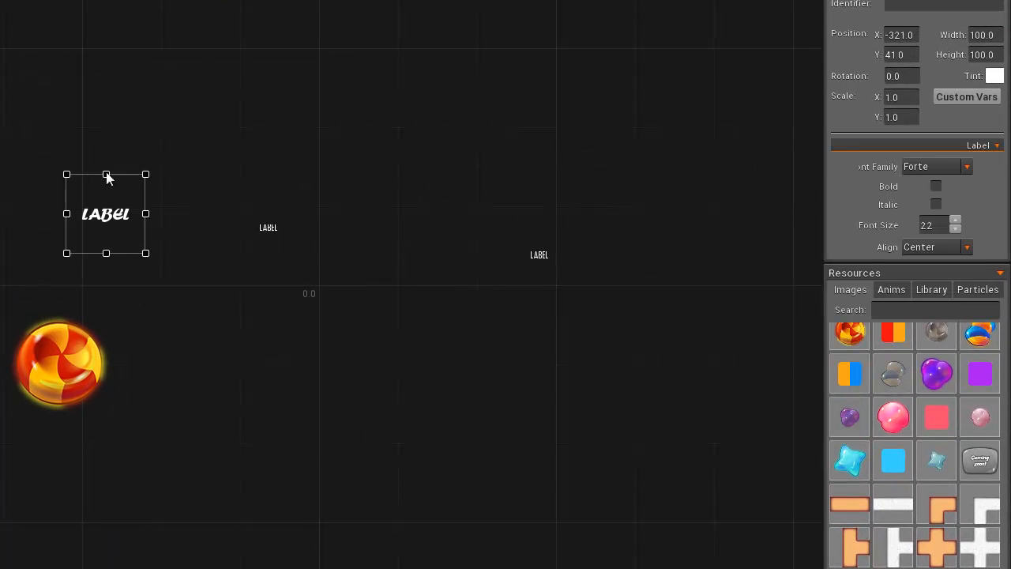
pyautogui.moveTo(139, 171)
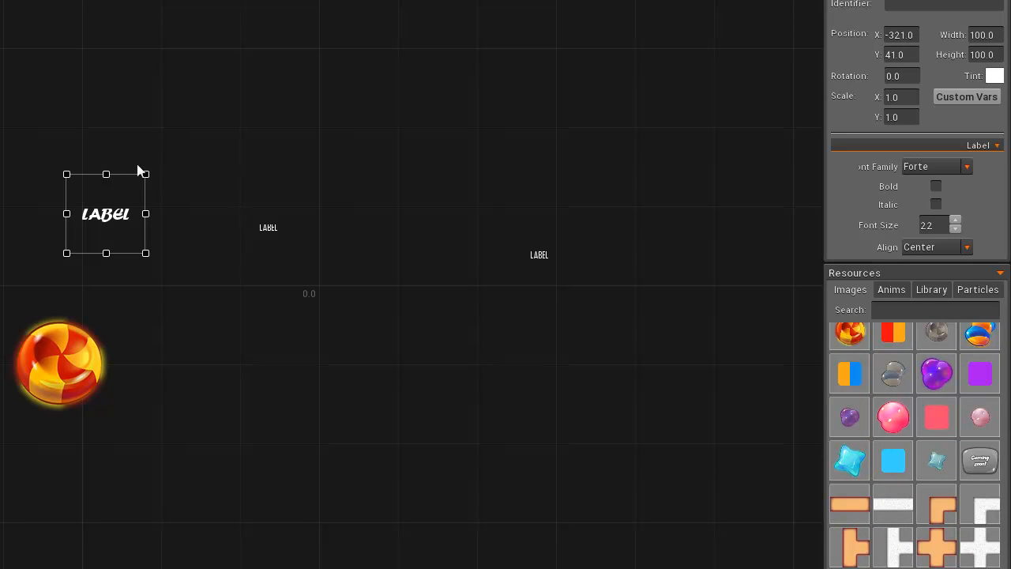
pyautogui.moveTo(148, 180)
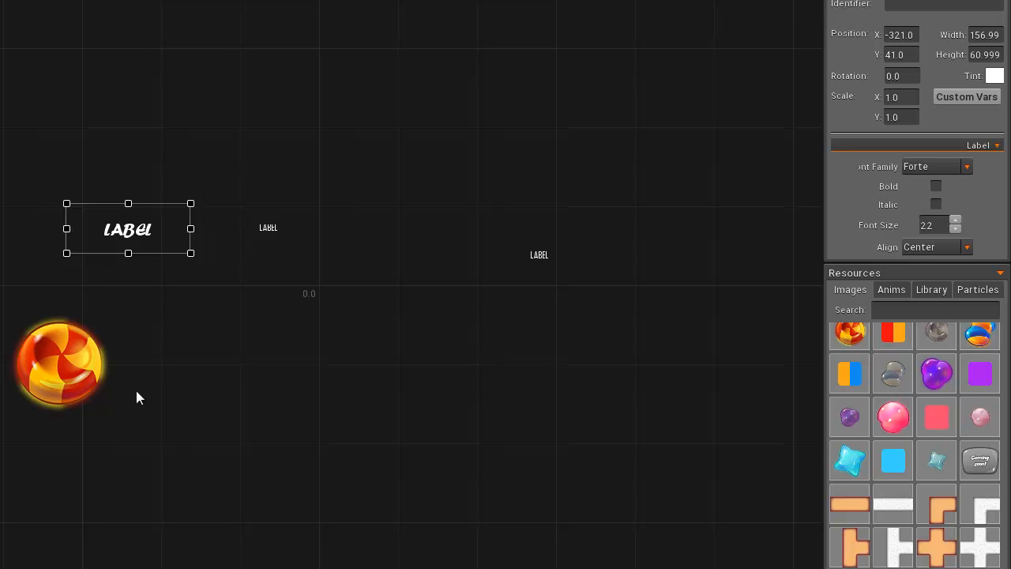
pyautogui.moveTo(230, 380)
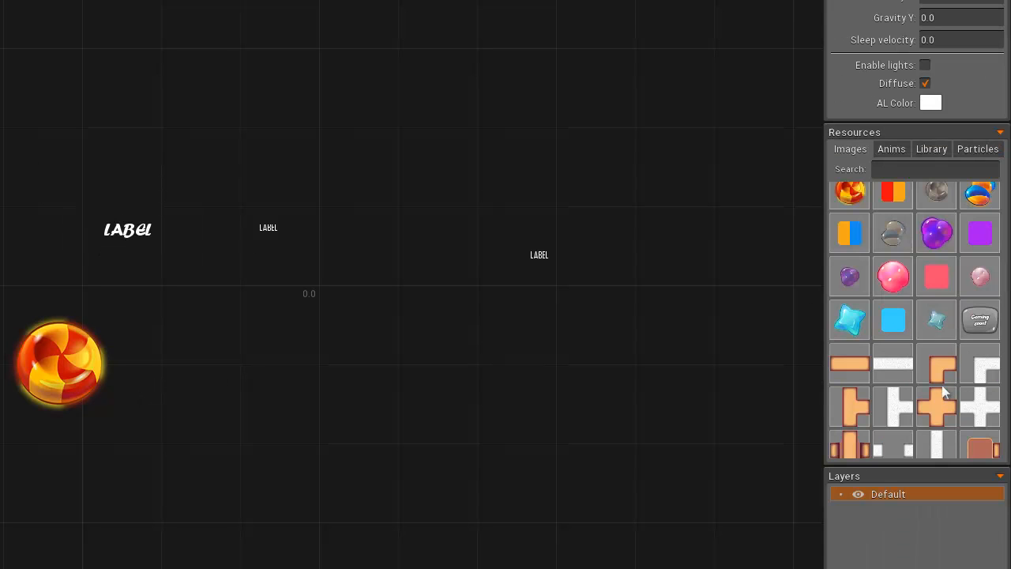
# Step: Add the orange cross image from Resources, enlarge it and place it above the ball
pyautogui.click(936, 407)
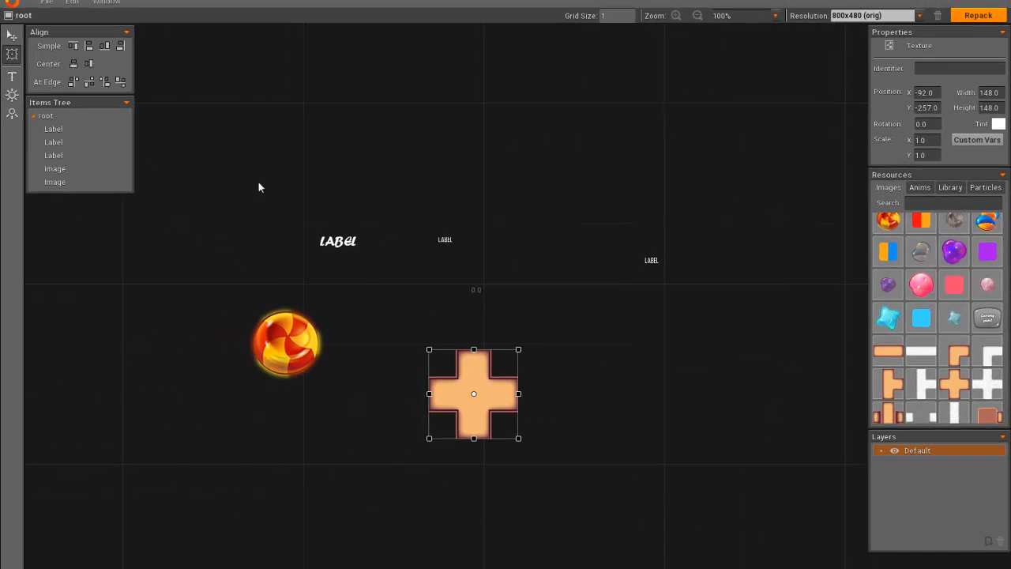
pyautogui.moveTo(474, 394); pyautogui.dragTo(439, 427)
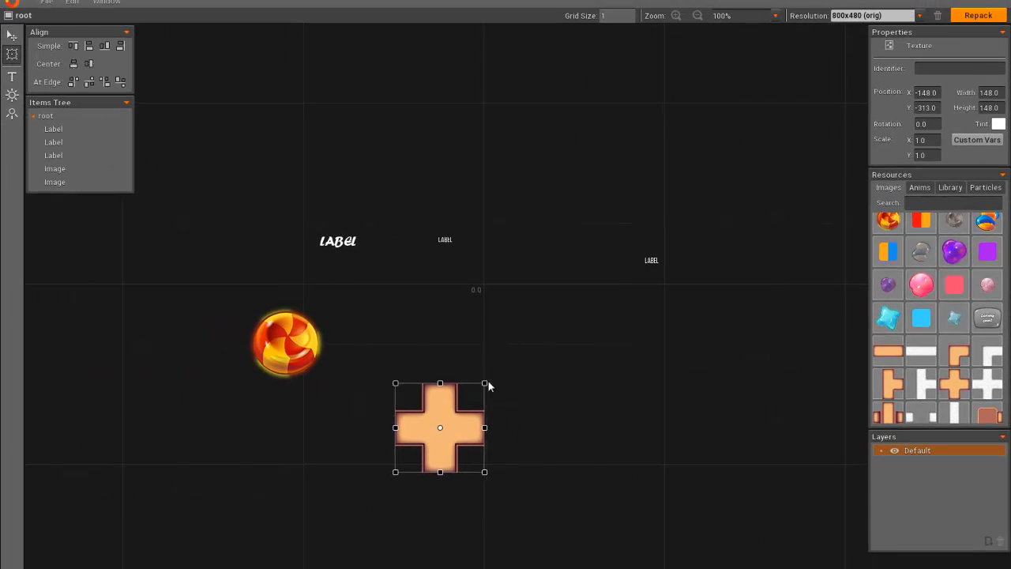
pyautogui.moveTo(484, 384); pyautogui.dragTo(456, 384)
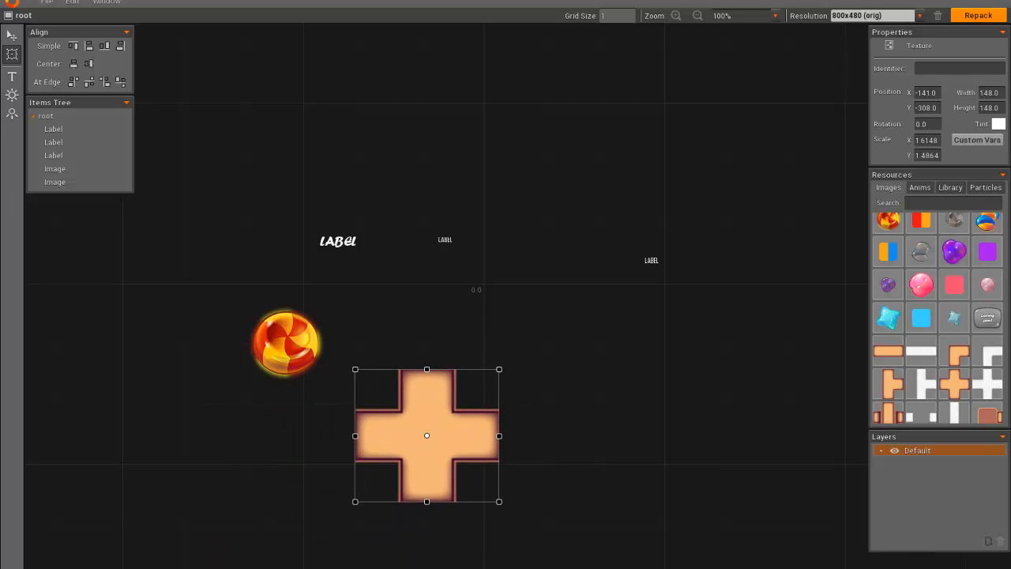
pyautogui.moveTo(427, 436); pyautogui.dragTo(597, 156)
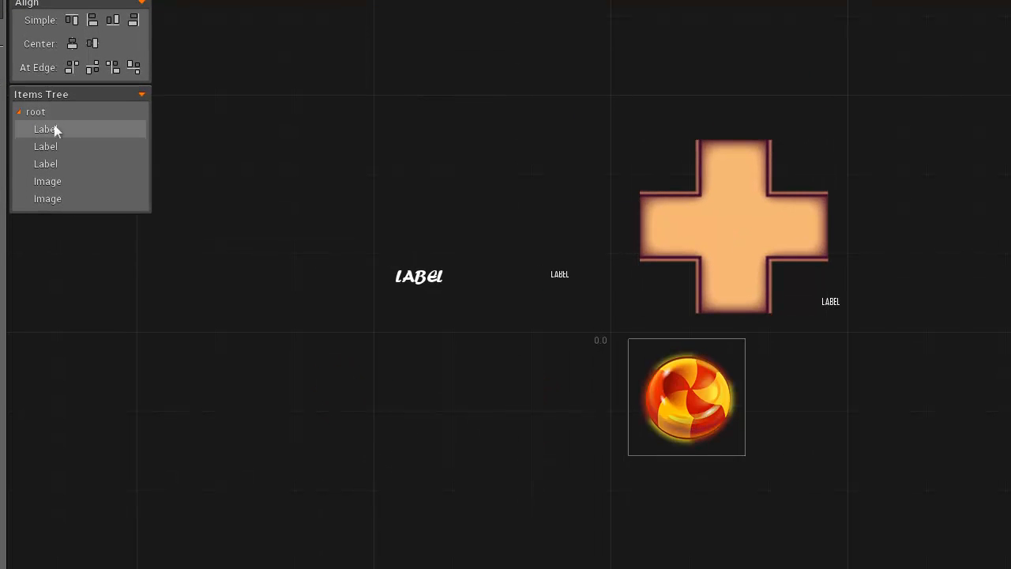
pyautogui.click(44, 162)
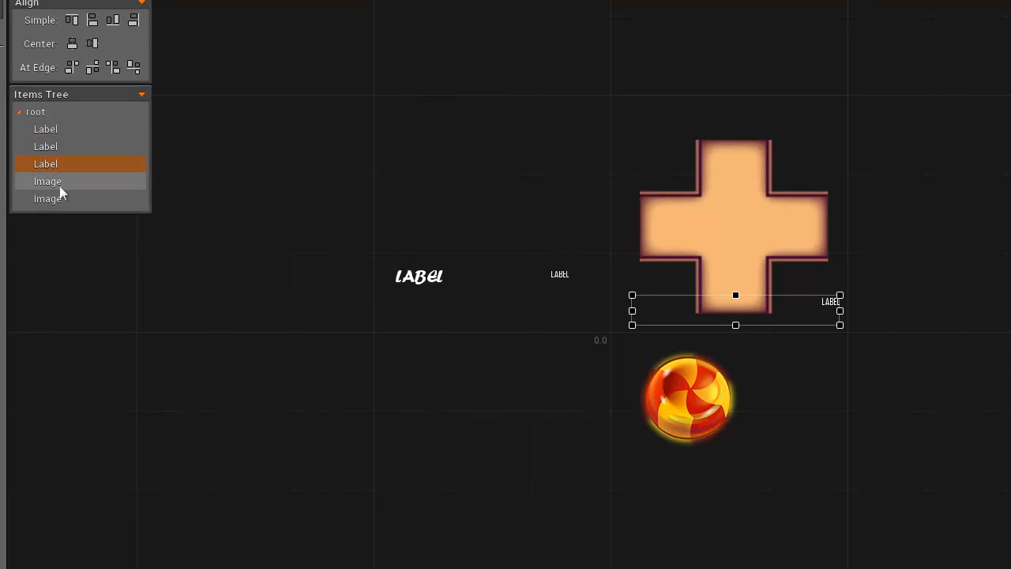
pyautogui.click(47, 199)
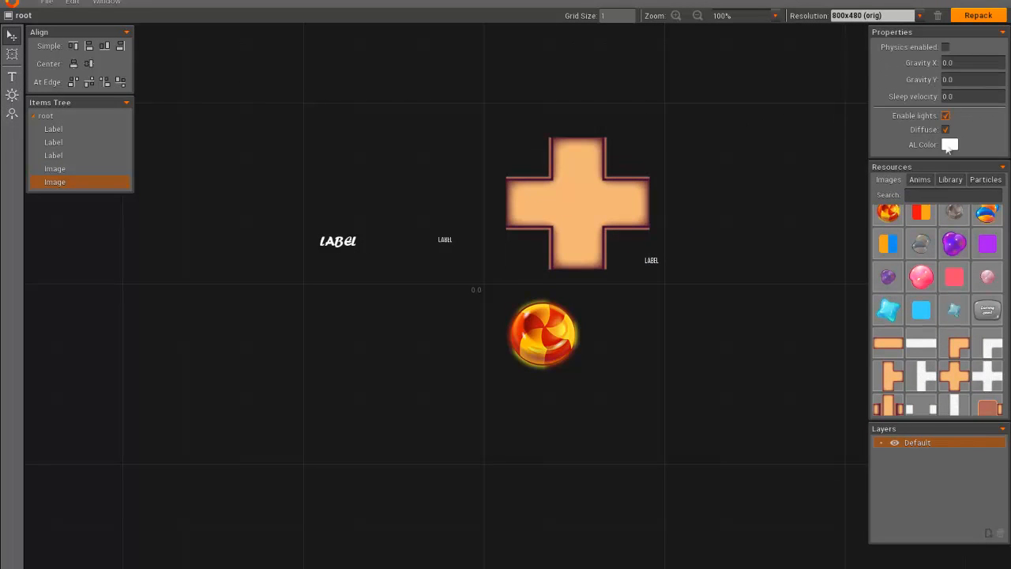
# Step: Set the scene's ambient light colour to a dark red in the Color Picker
pyautogui.click(951, 145)
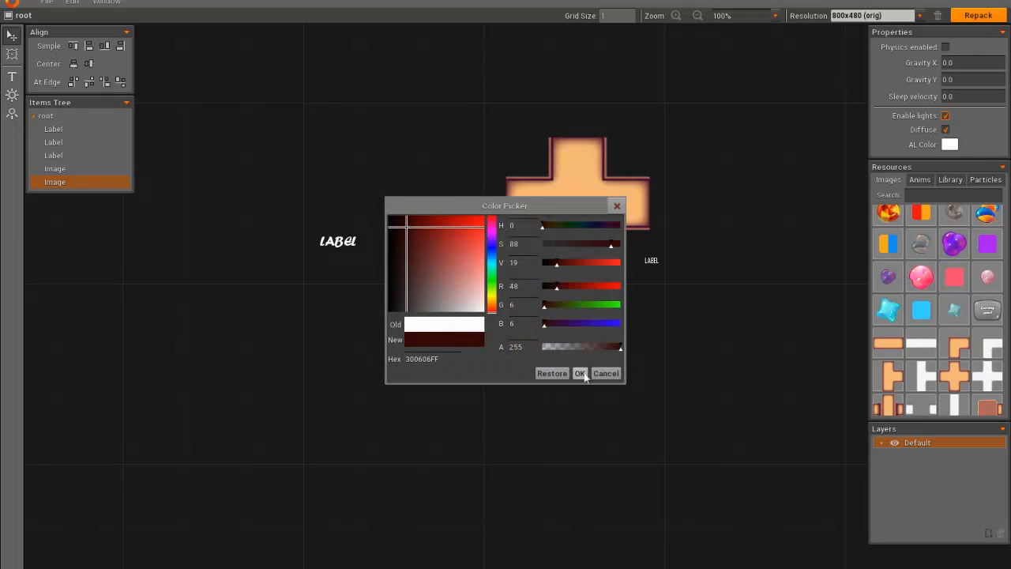
pyautogui.click(578, 373)
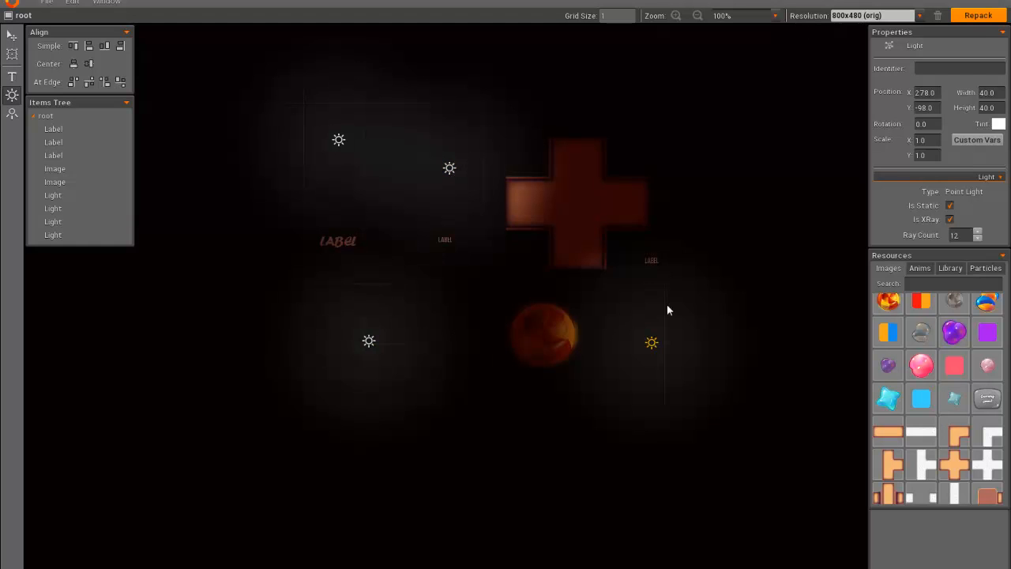
# Step: Scatter point lights near the large label, above and right of the cross, and in the upper right area
pyautogui.moveTo(651, 341); pyautogui.dragTo(557, 76)
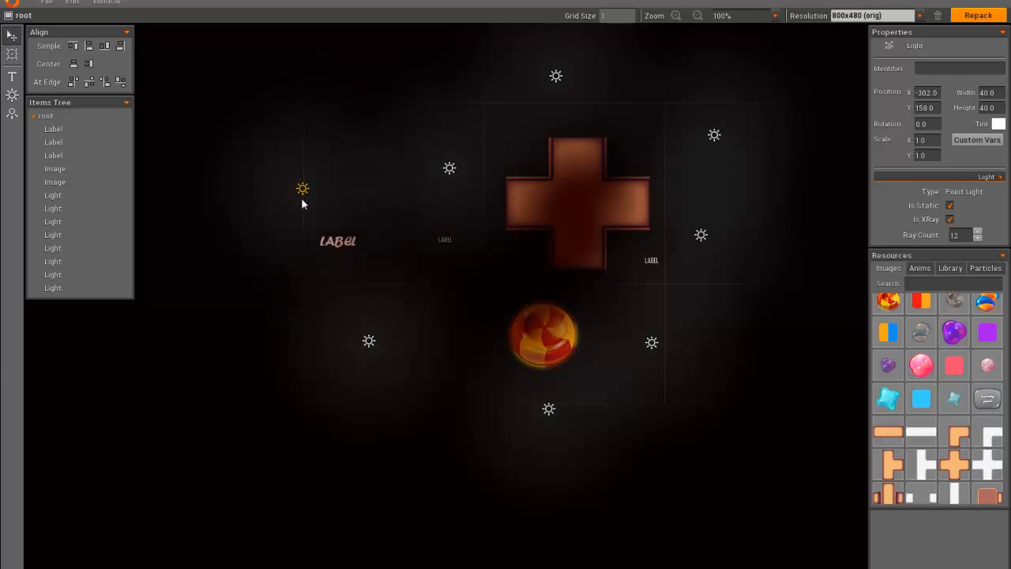
pyautogui.moveTo(303, 188); pyautogui.dragTo(332, 158)
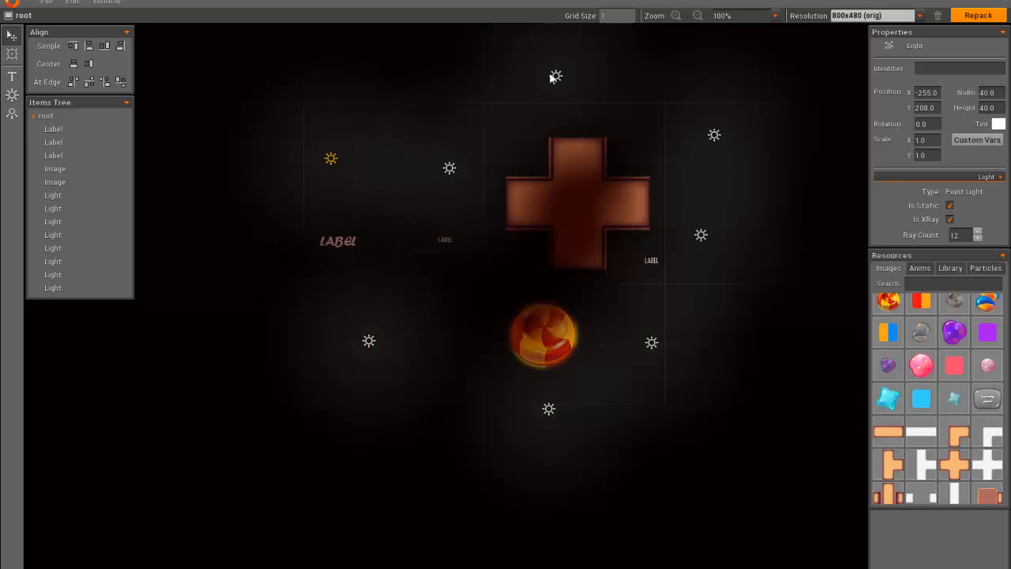
pyautogui.moveTo(556, 76); pyautogui.dragTo(483, 141)
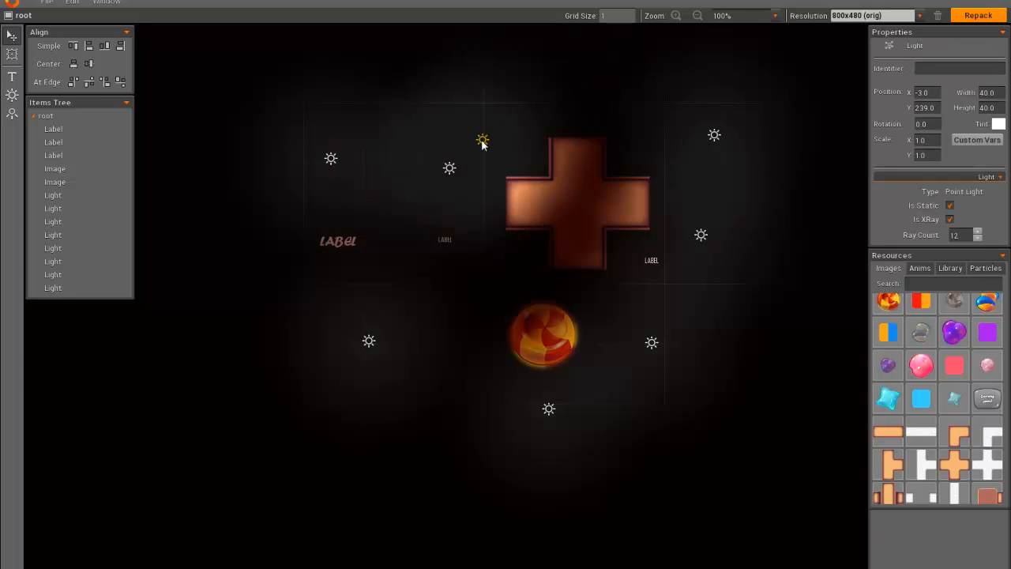
pyautogui.moveTo(482, 140); pyautogui.dragTo(680, 95)
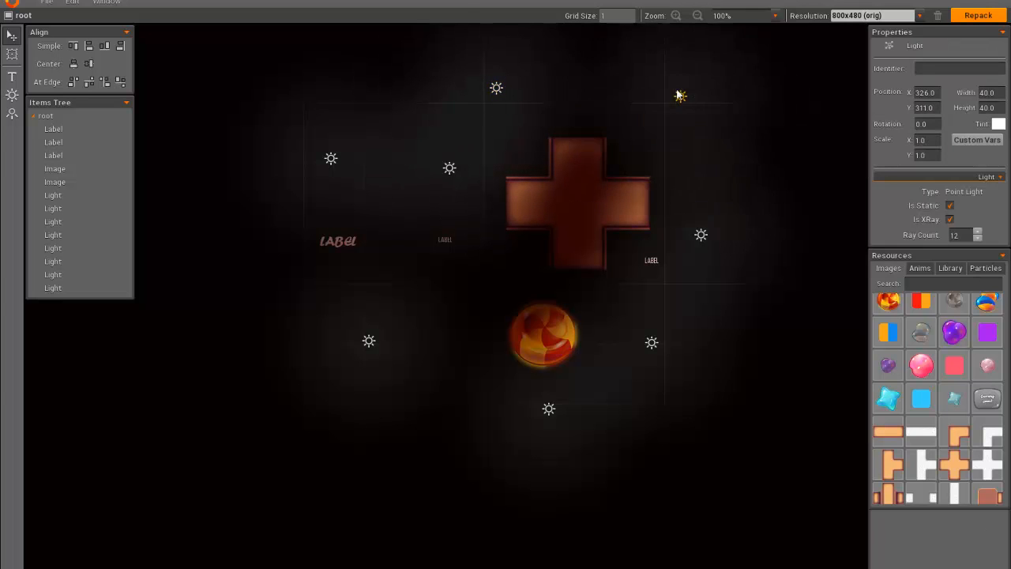
pyautogui.moveTo(680, 94); pyautogui.dragTo(731, 229)
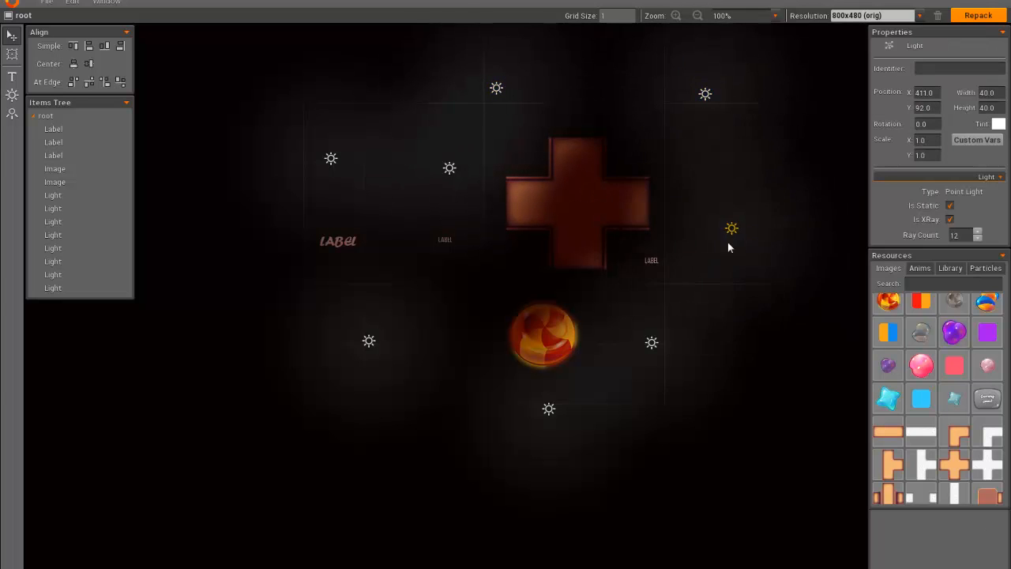
pyautogui.moveTo(730, 227); pyautogui.dragTo(729, 259)
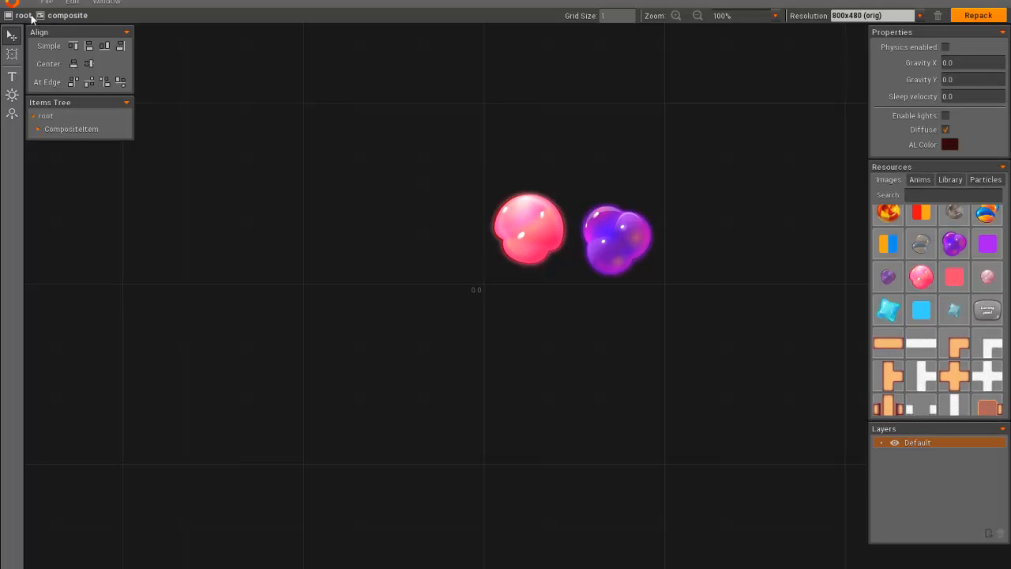
# Step: Add the blue star beside the pink and purple blobs and convert the three into one composite item
pyautogui.click(620, 238)
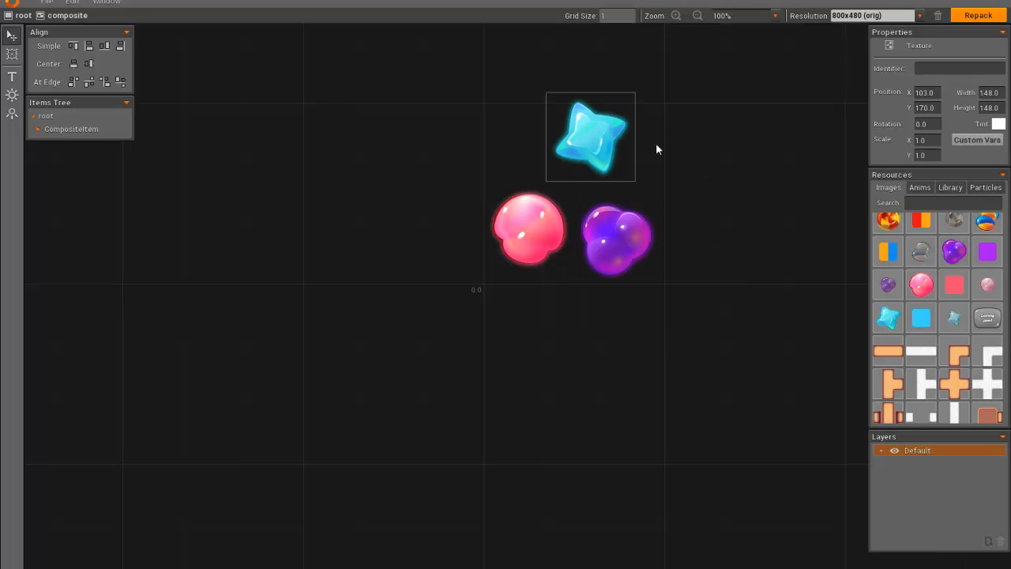
pyautogui.rightClick(616, 237)
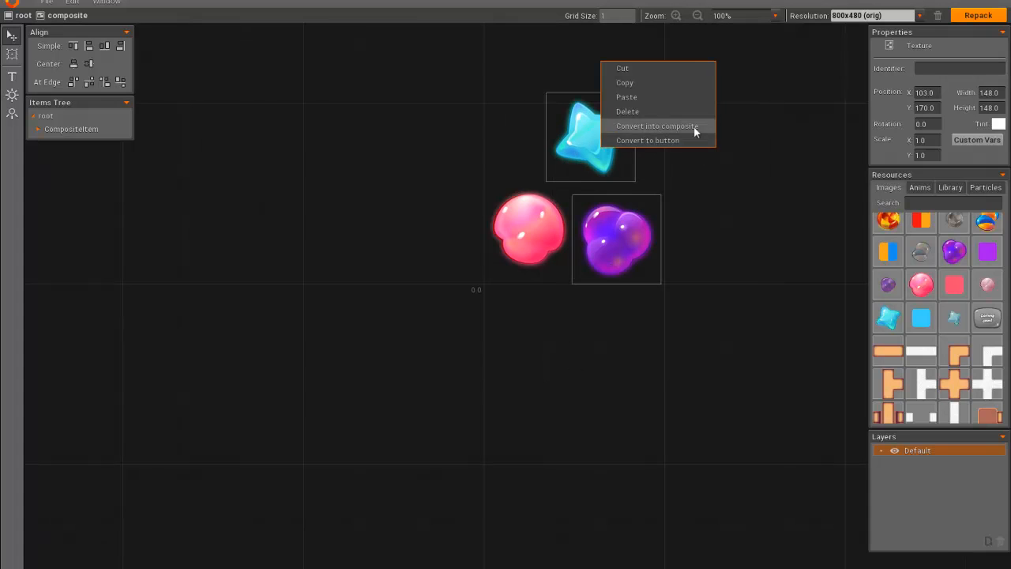
pyautogui.click(658, 126)
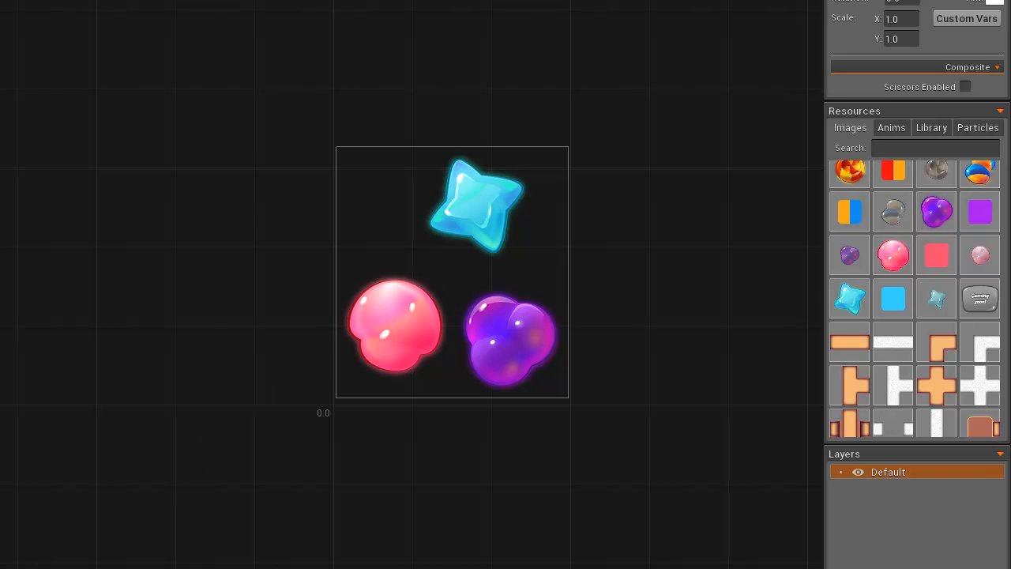
pyautogui.moveTo(161, 53)
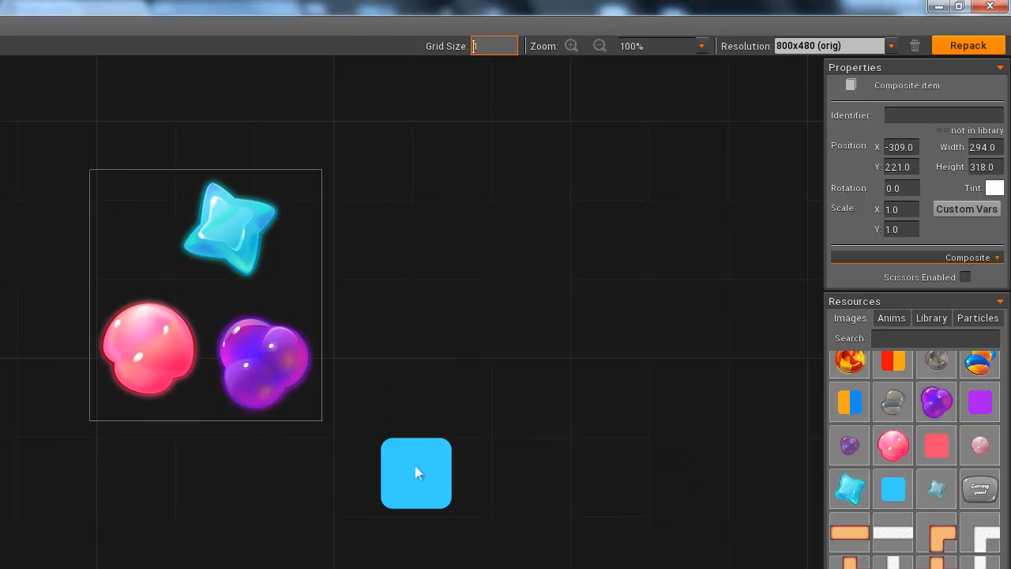
# Step: Set Grid Size to 100 and snap blue rounded squares from Resources into the start of a 2x4 block
pyautogui.moveTo(417, 474); pyautogui.dragTo(491, 351)
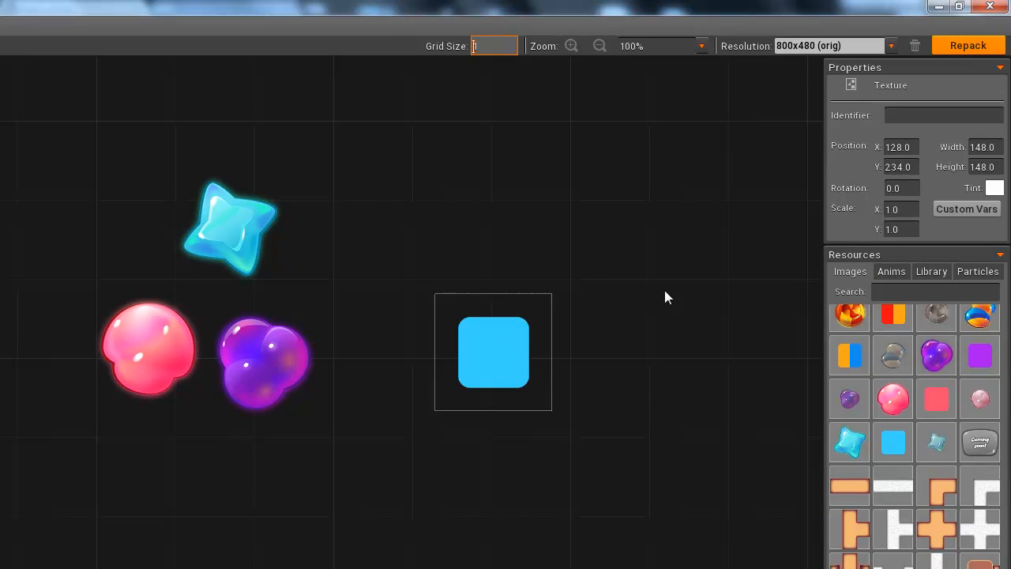
pyautogui.write('100')
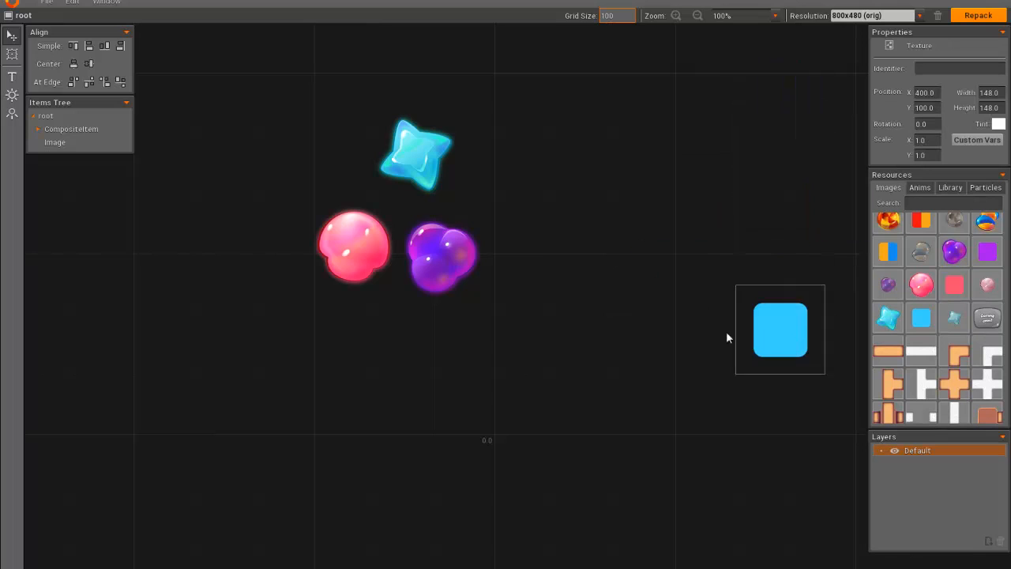
pyautogui.moveTo(781, 331); pyautogui.dragTo(541, 389)
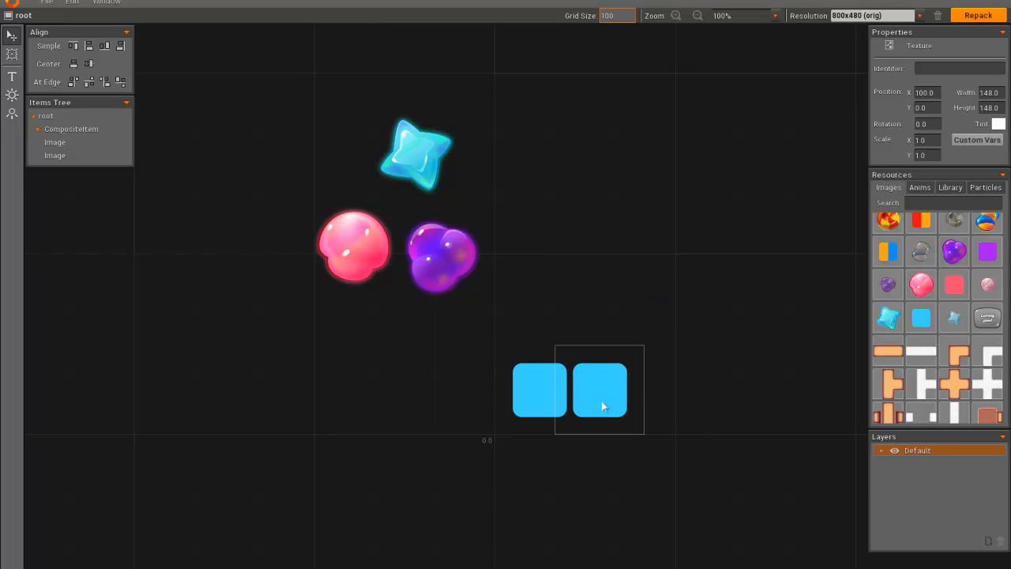
pyautogui.click(540, 389)
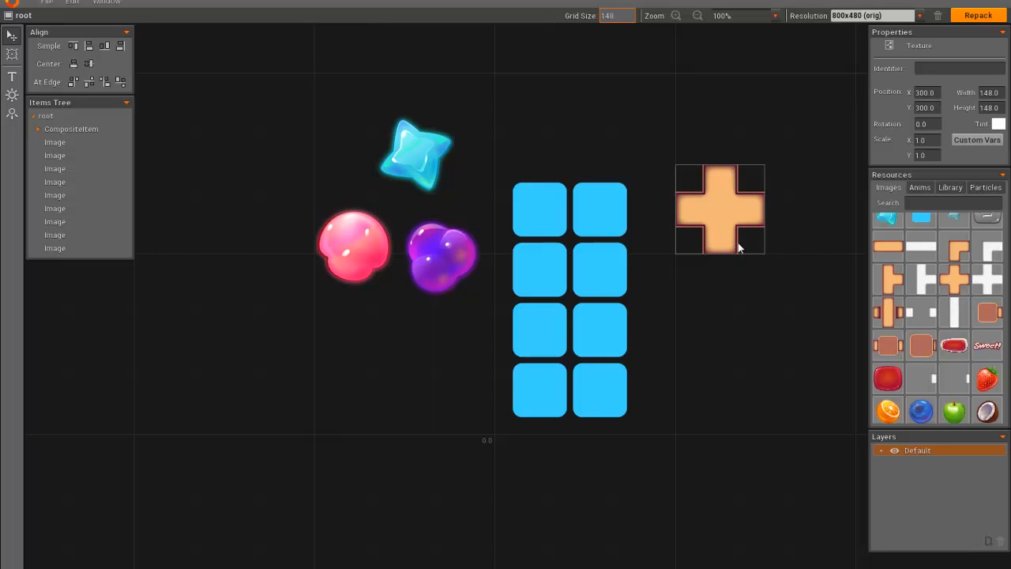
# Step: Snap an orange cross onto the grid at the lower left and fit a second cross edge to edge beside it
pyautogui.moveTo(719, 208); pyautogui.dragTo(806, 209)
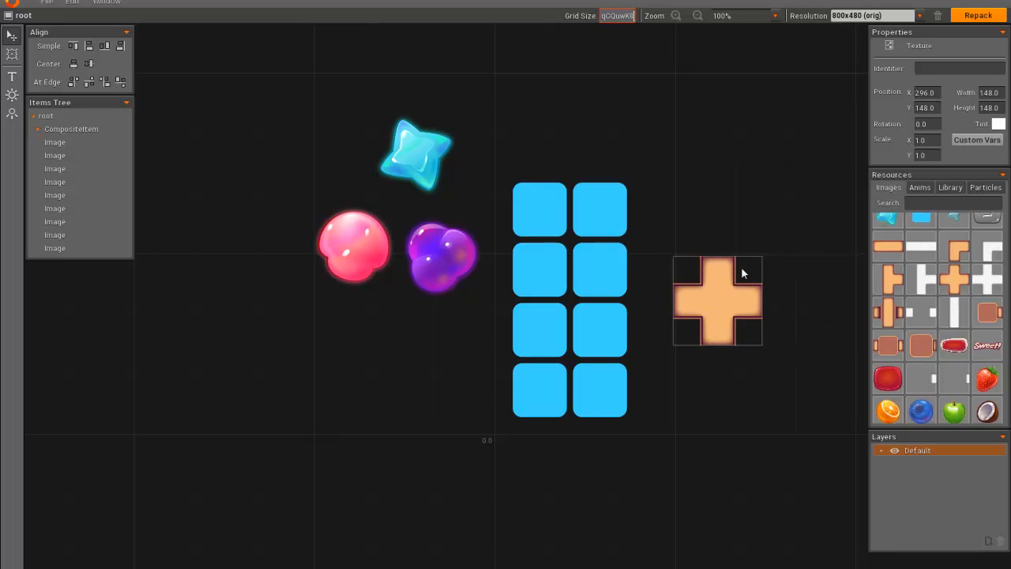
pyautogui.moveTo(718, 300); pyautogui.dragTo(181, 477)
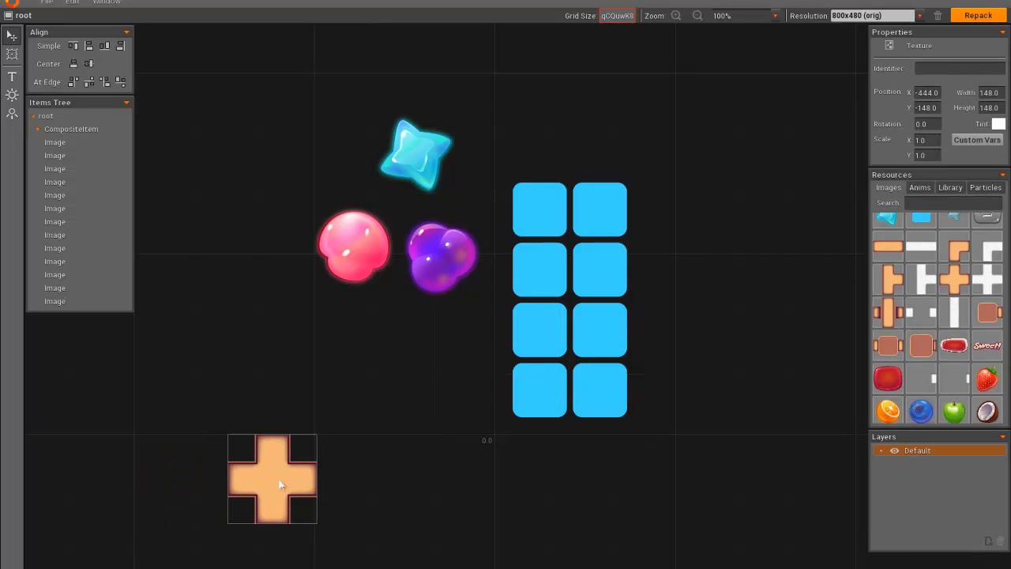
pyautogui.moveTo(308, 392)
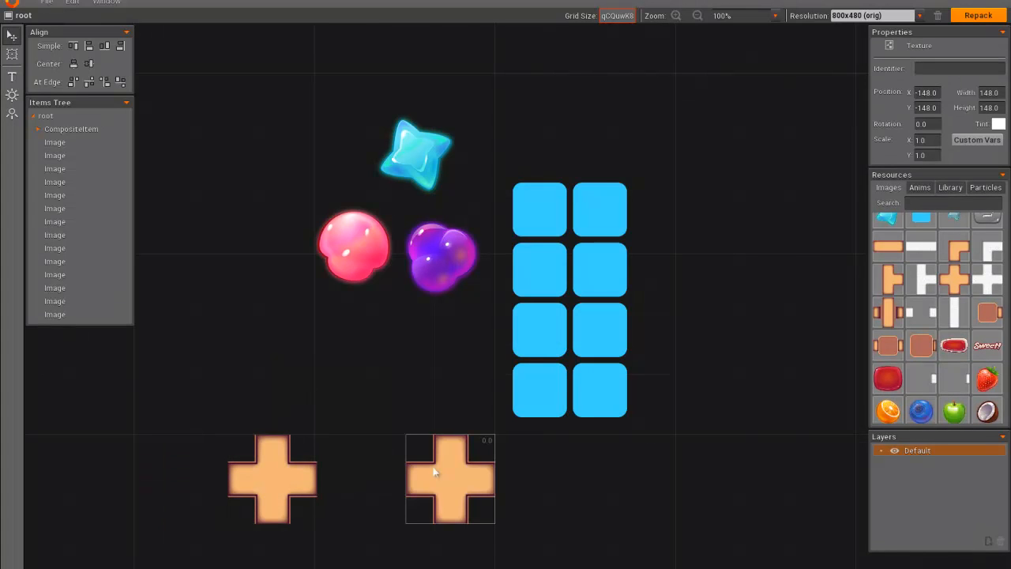
pyautogui.moveTo(450, 478); pyautogui.dragTo(360, 389)
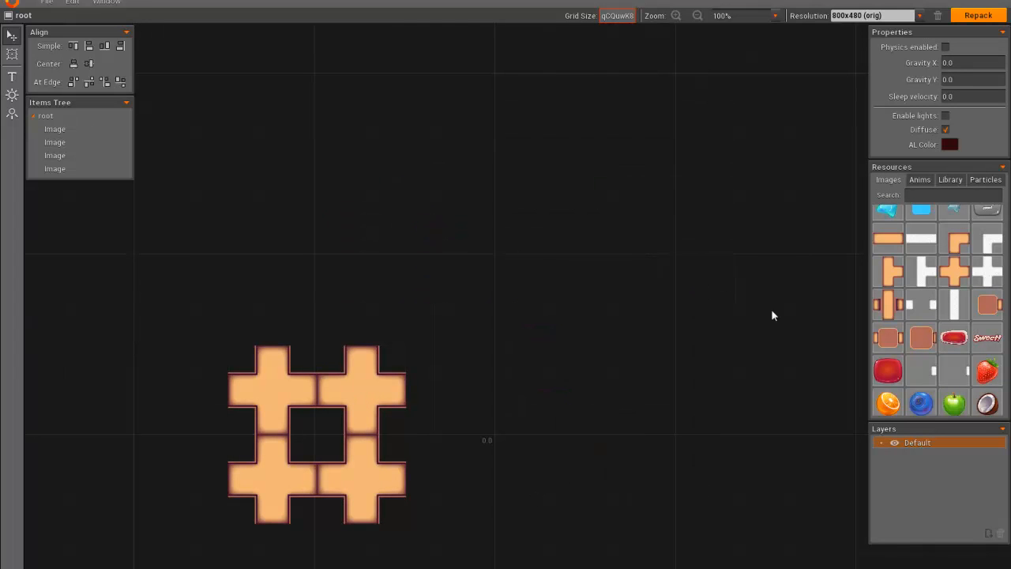
# Step: Zoom in on the cross lattice, then open the top menu listing Custom Variables and Sprite Animations
pyautogui.click(741, 16)
pyautogui.write('200')
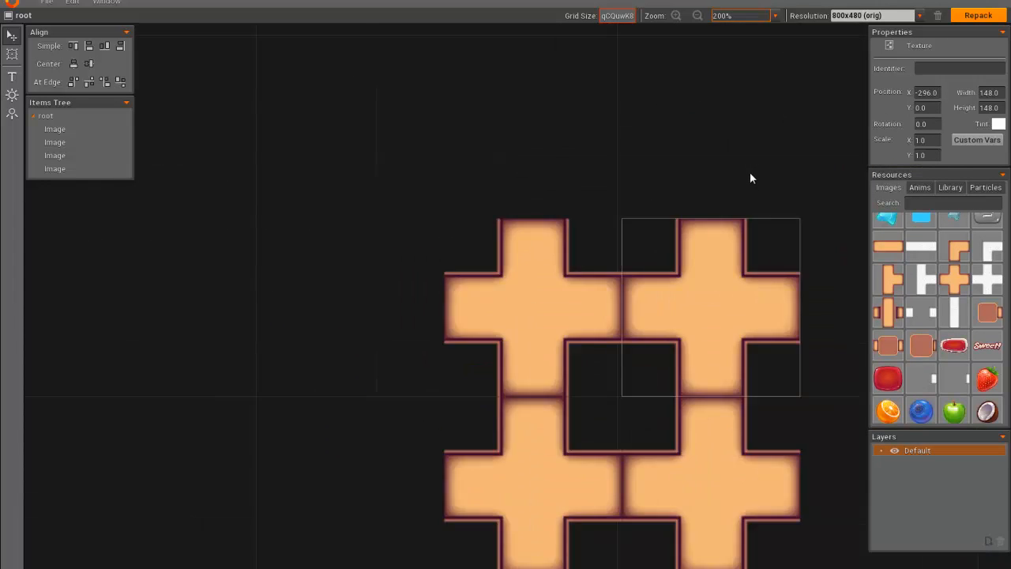
pyautogui.moveTo(719, 199)
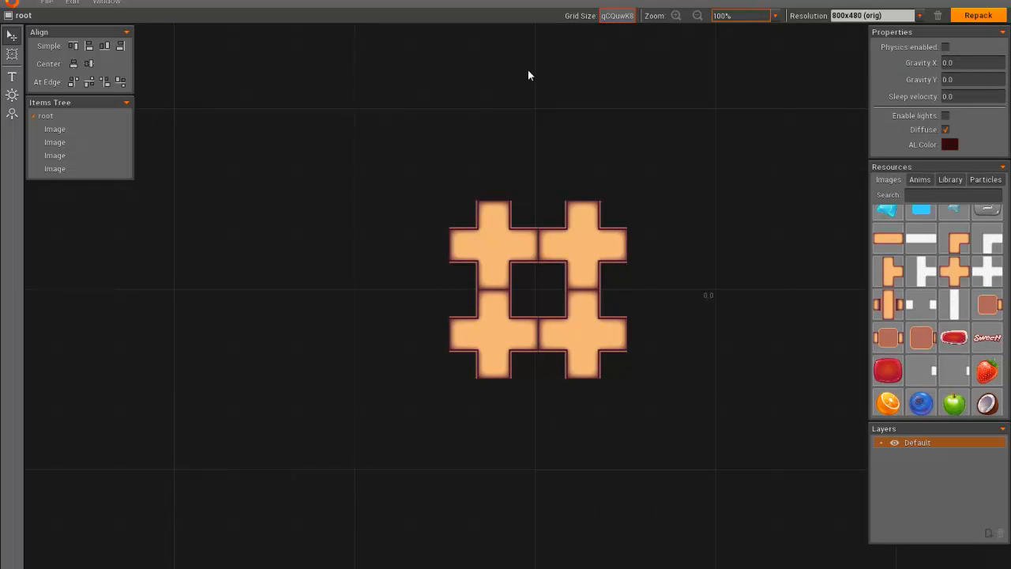
pyautogui.click(104, 3)
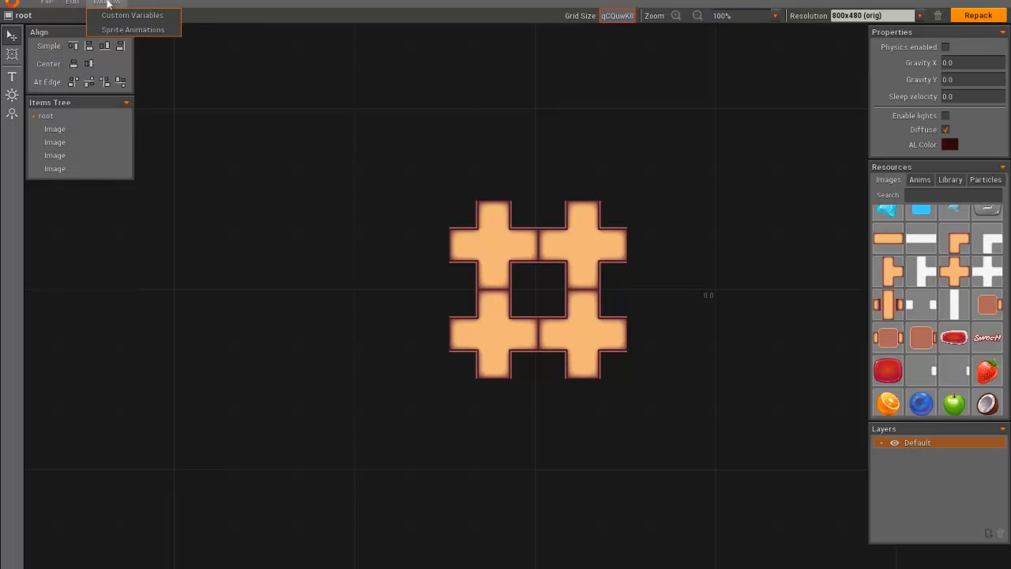
# Step: Show the Sprite Animations ranges panel from the Window menu and browse the animation resources
pyautogui.click(133, 15)
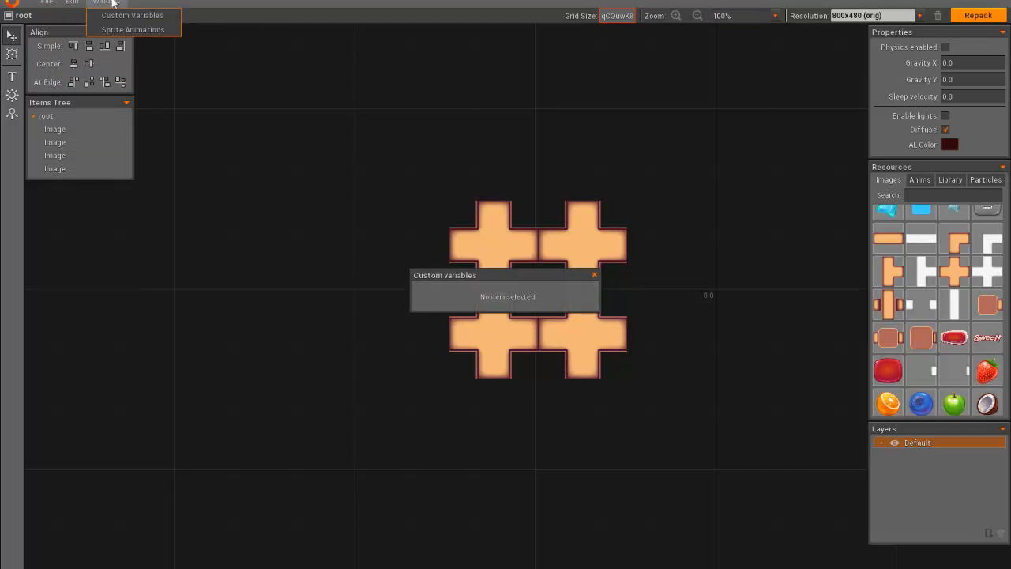
pyautogui.click(133, 28)
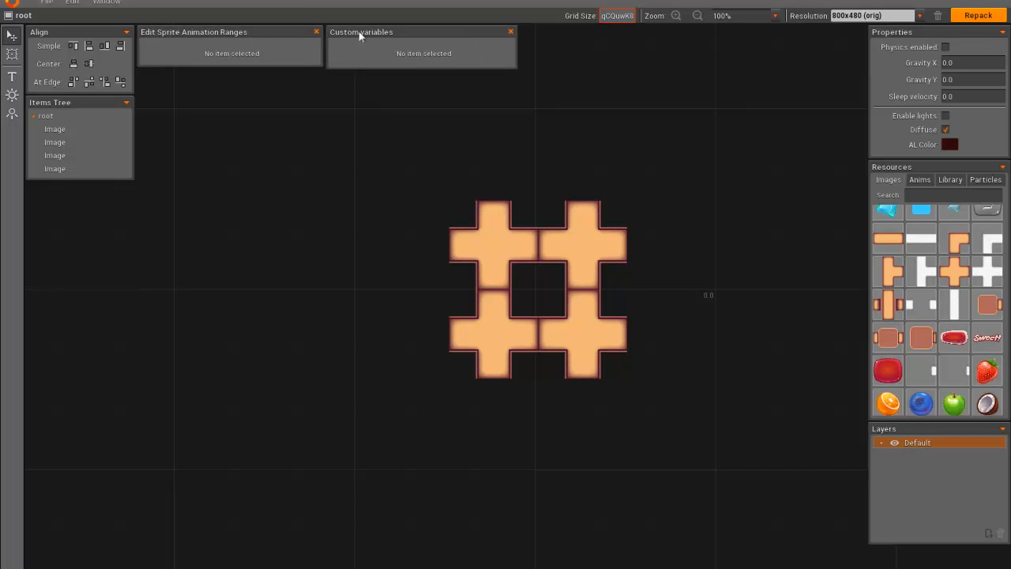
pyautogui.moveTo(931, 176)
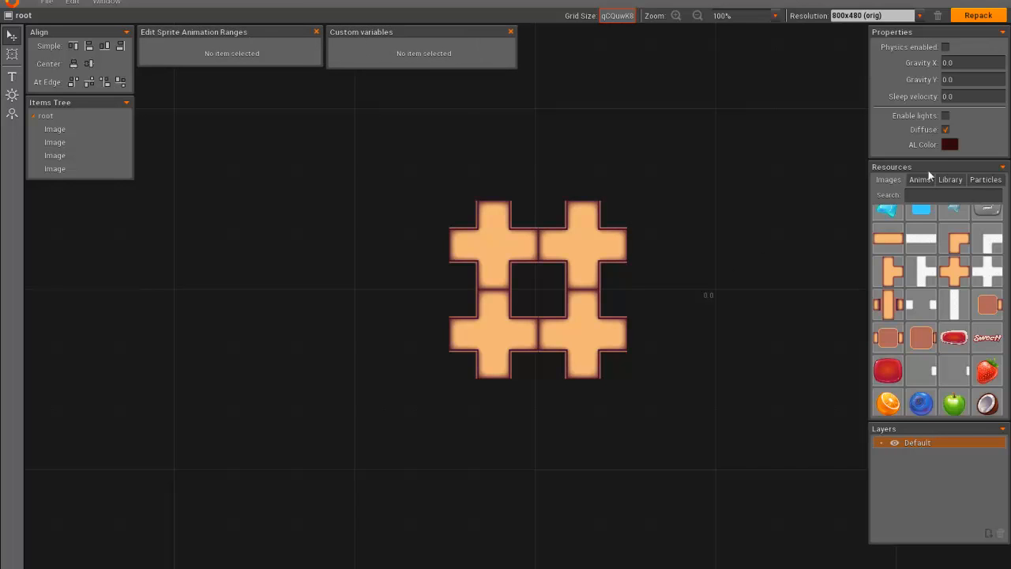
pyautogui.click(920, 180)
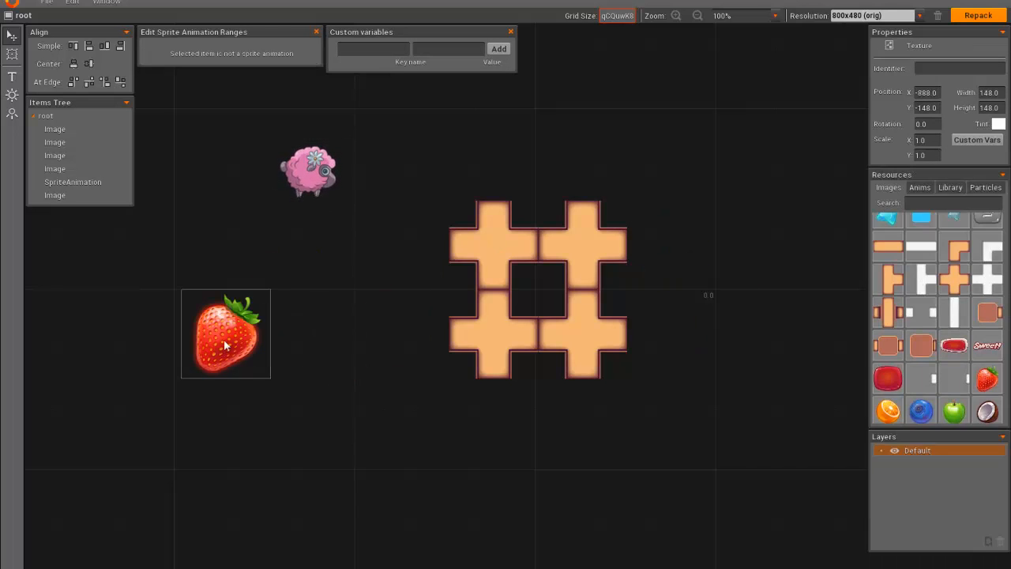
# Step: Nudge the strawberry right, then select the sheep to review its 24 FPS, loop mode and Default animation
pyautogui.moveTo(224, 333); pyautogui.dragTo(314, 333)
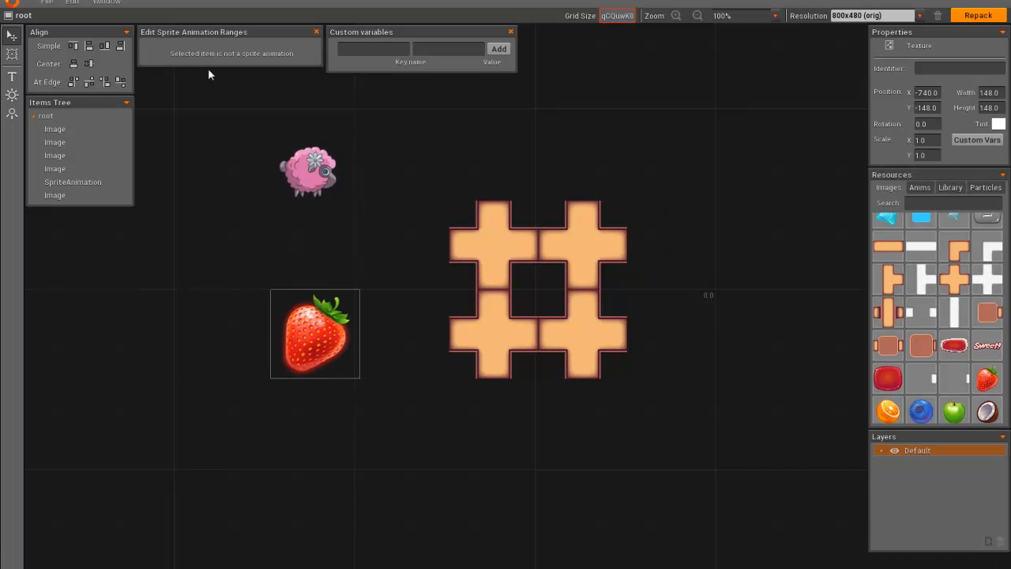
pyautogui.moveTo(322, 132)
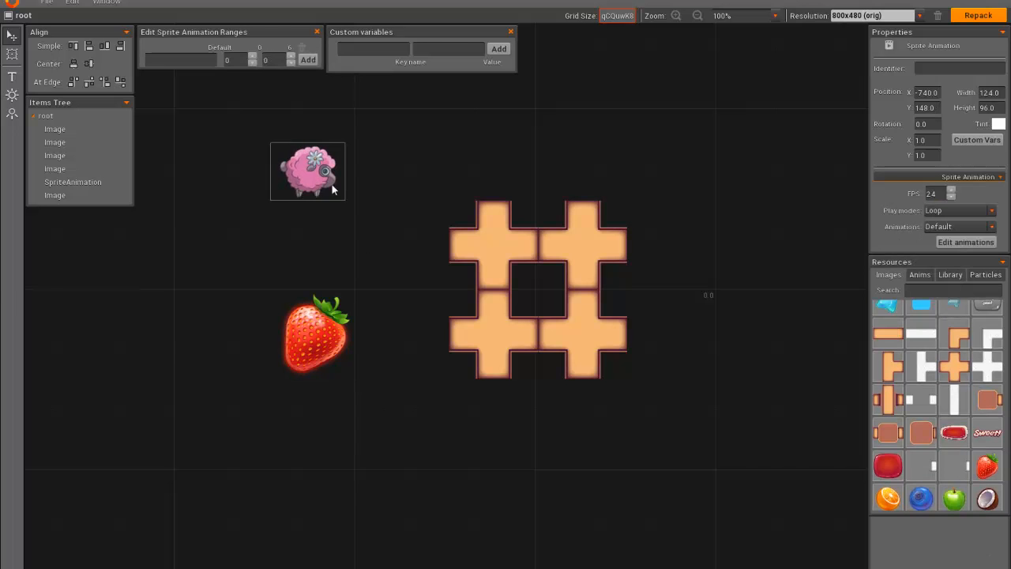
pyautogui.click(181, 60)
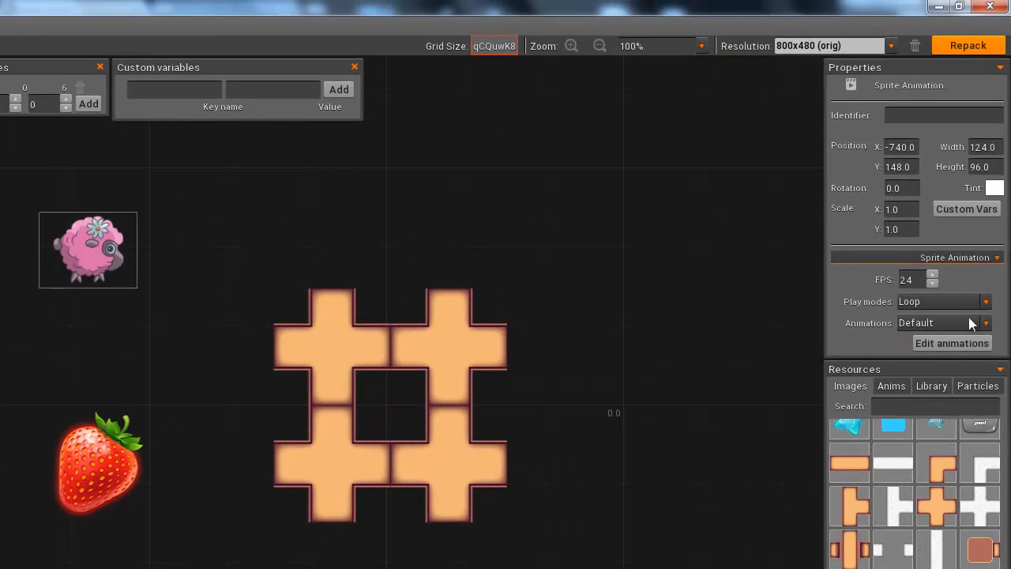
pyautogui.click(986, 301)
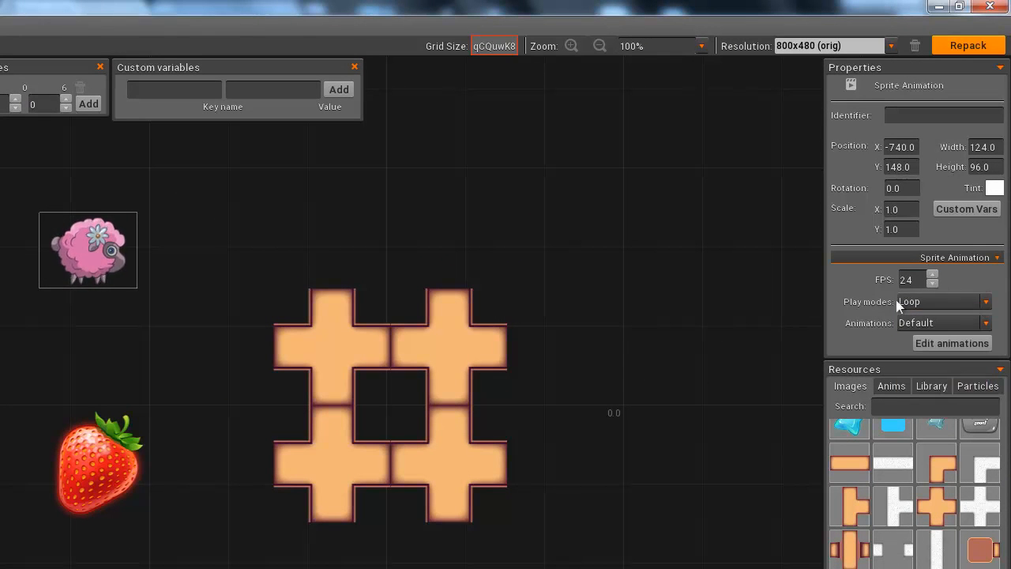
pyautogui.moveTo(932, 306)
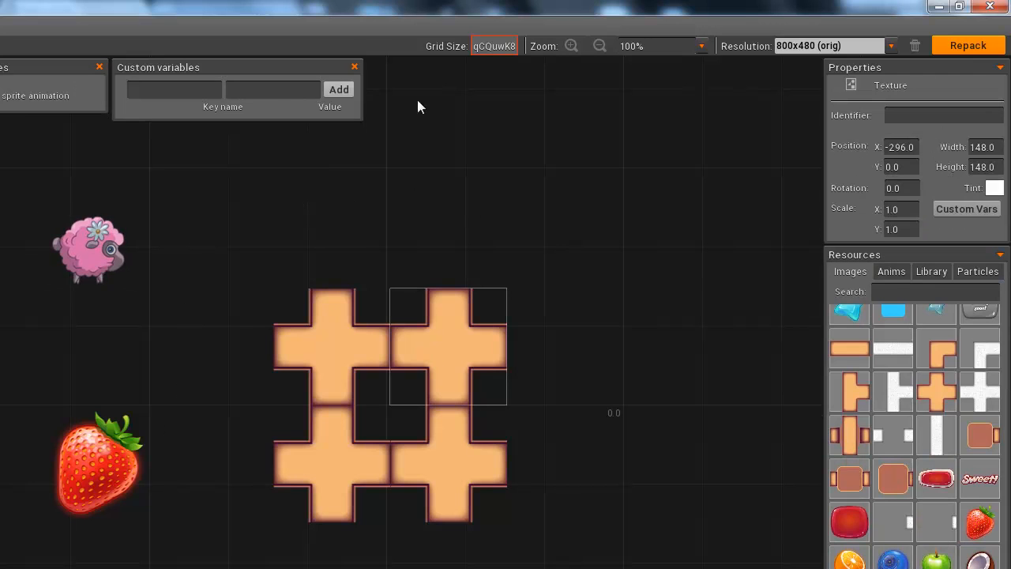
# Step: Add custom variable asd = asdasd to the selected cross tile and clear the scene selection
pyautogui.write('asdasd')
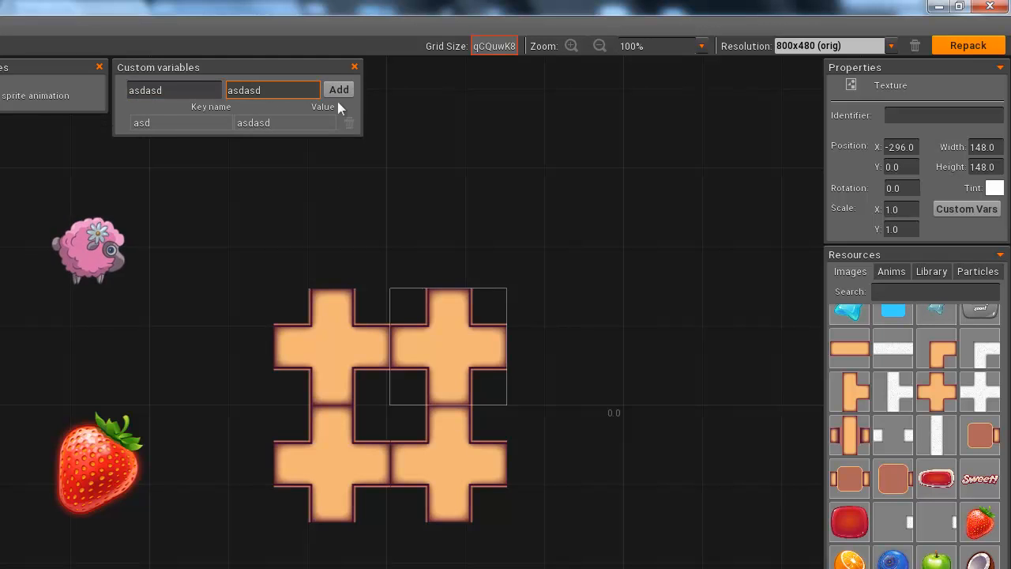
pyautogui.click(338, 88)
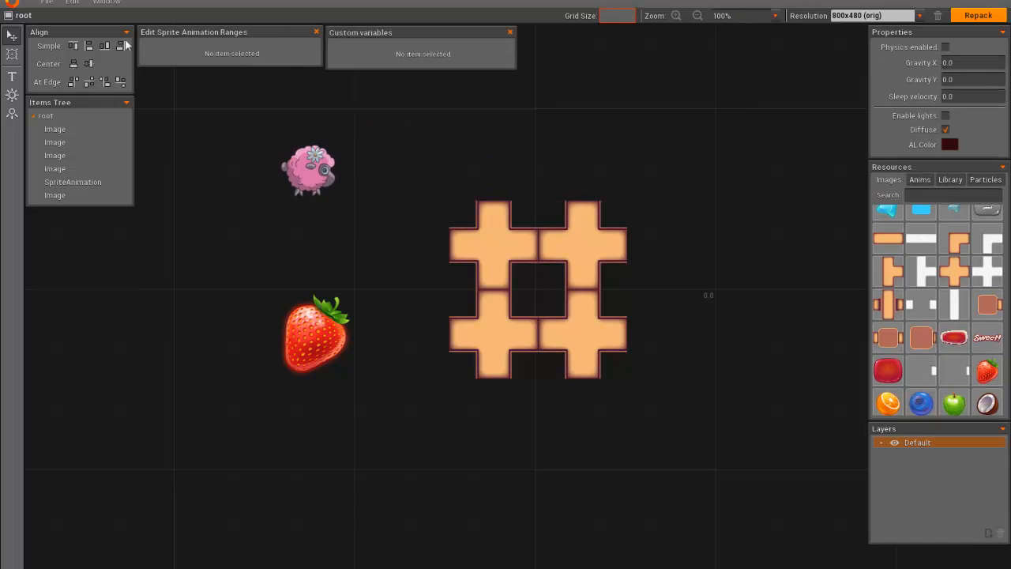
# Step: Glance at the File menu, then list the available screen resolutions
pyautogui.click(48, 4)
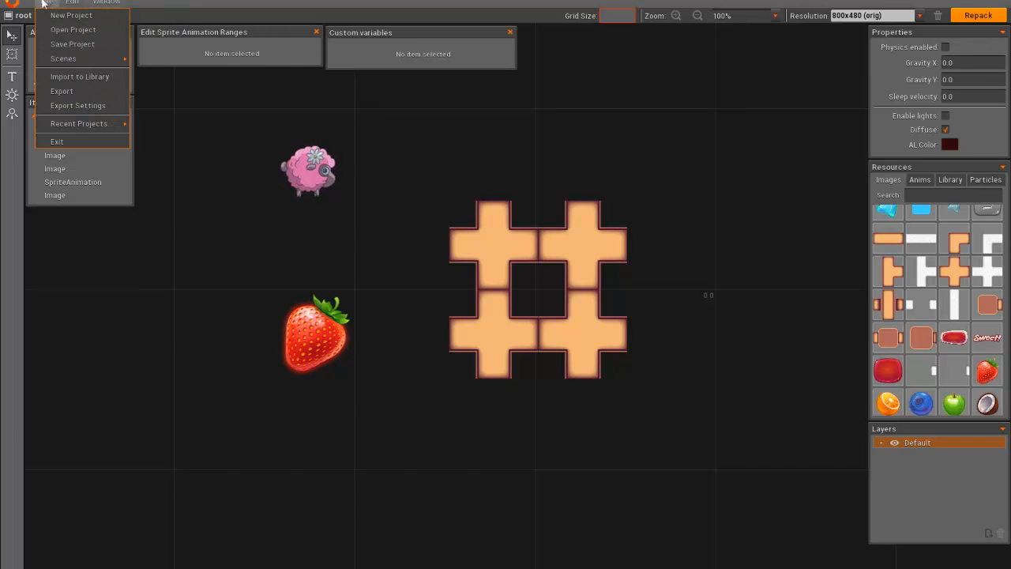
pyautogui.click(821, 67)
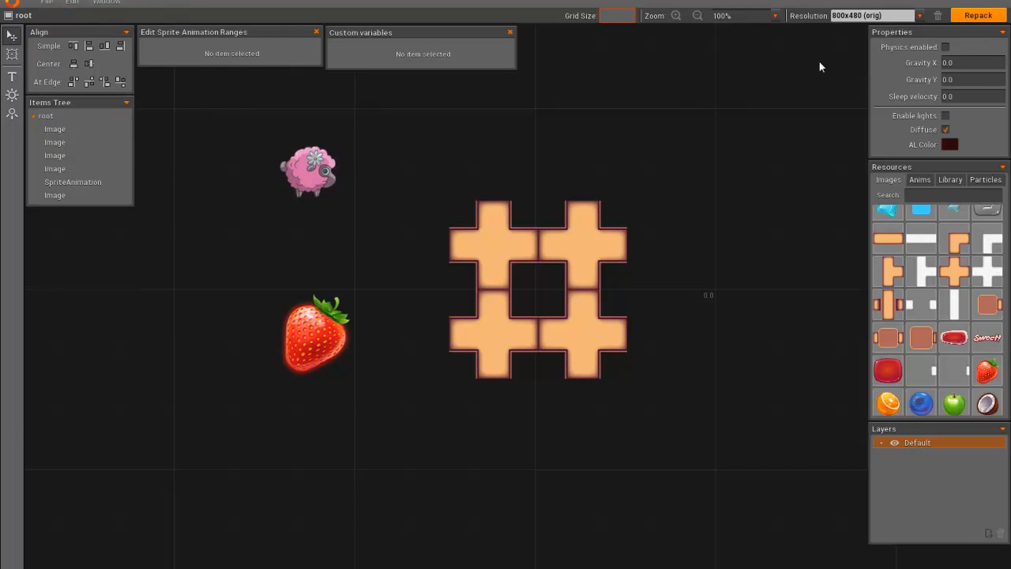
pyautogui.click(872, 16)
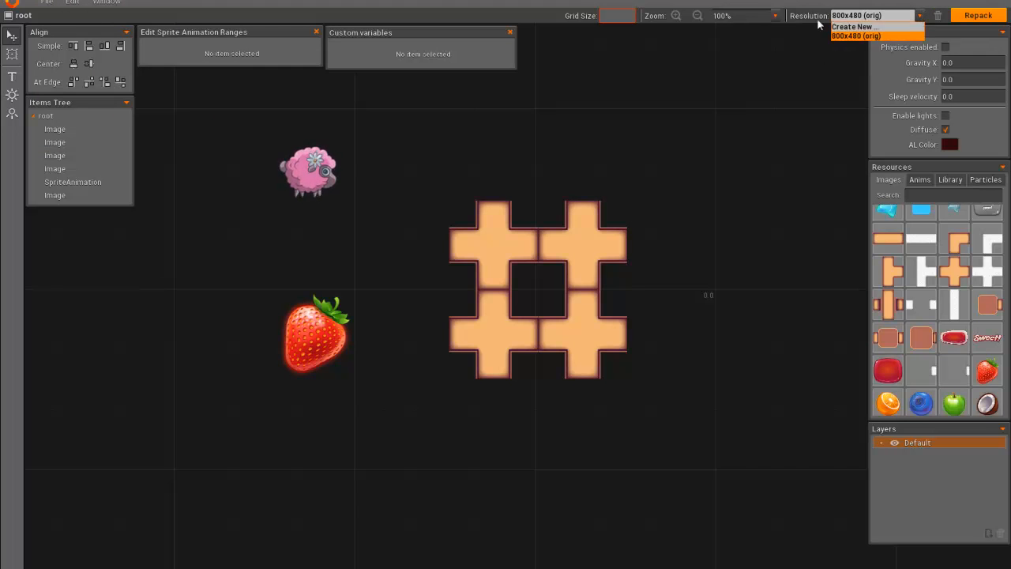
# Step: Bring up the Create New resolution form, move it aside and dismiss it
pyautogui.click(854, 26)
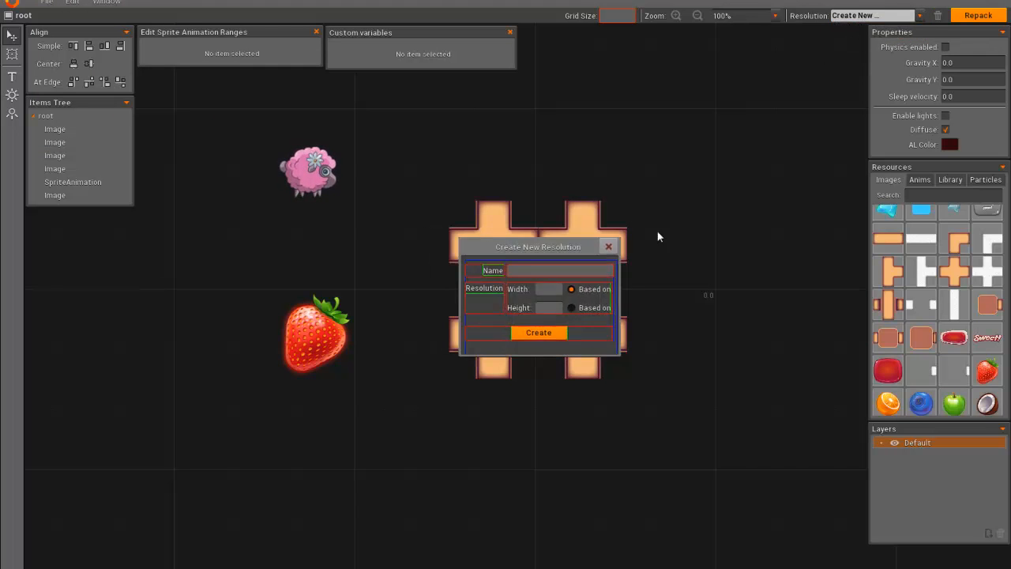
pyautogui.moveTo(538, 246); pyautogui.dragTo(781, 94)
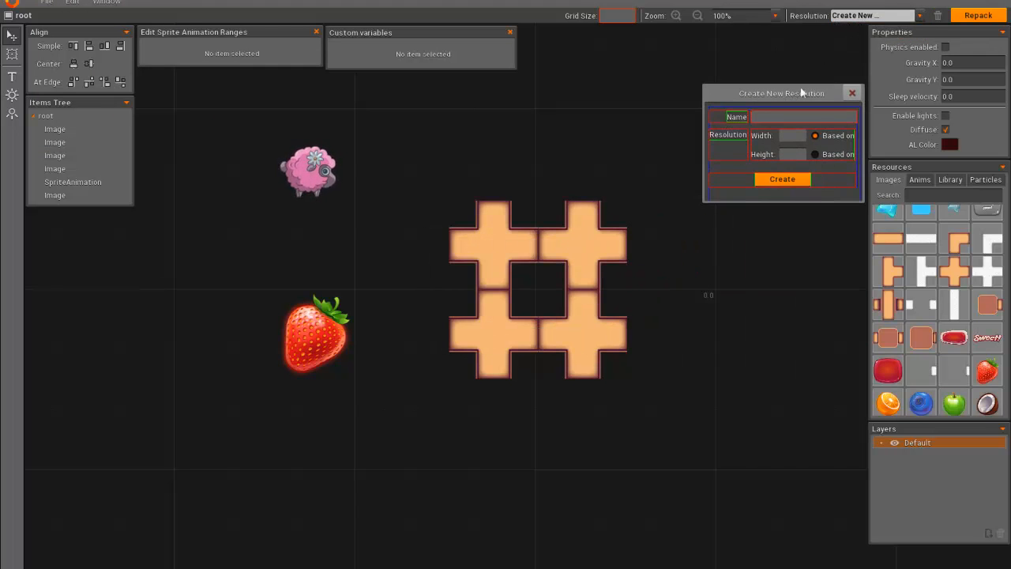
pyautogui.click(46, 3)
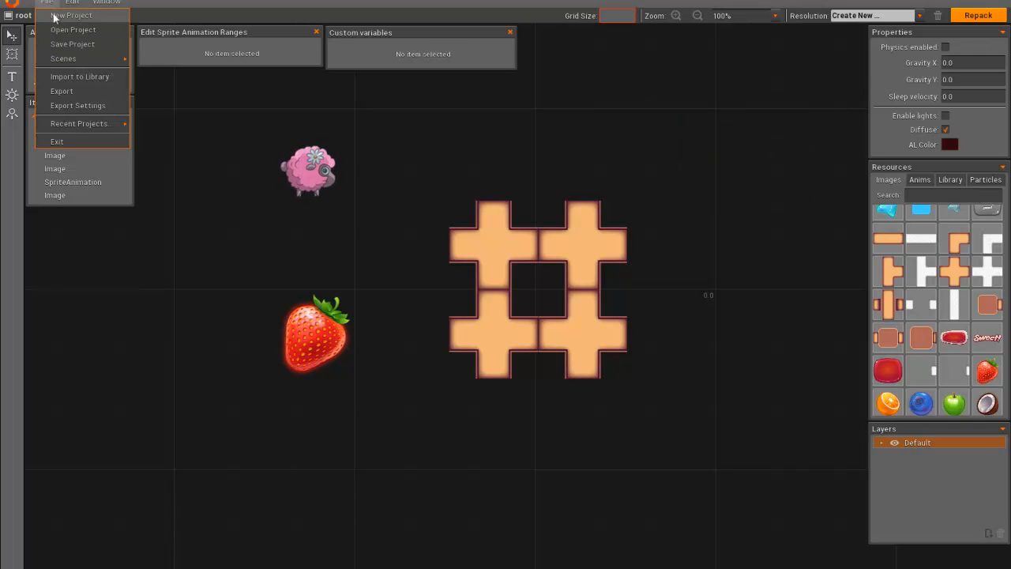
# Step: Bring up the Create New Project form, inspect its pixels-per-unit and height fields, then dismiss it
pyautogui.click(73, 15)
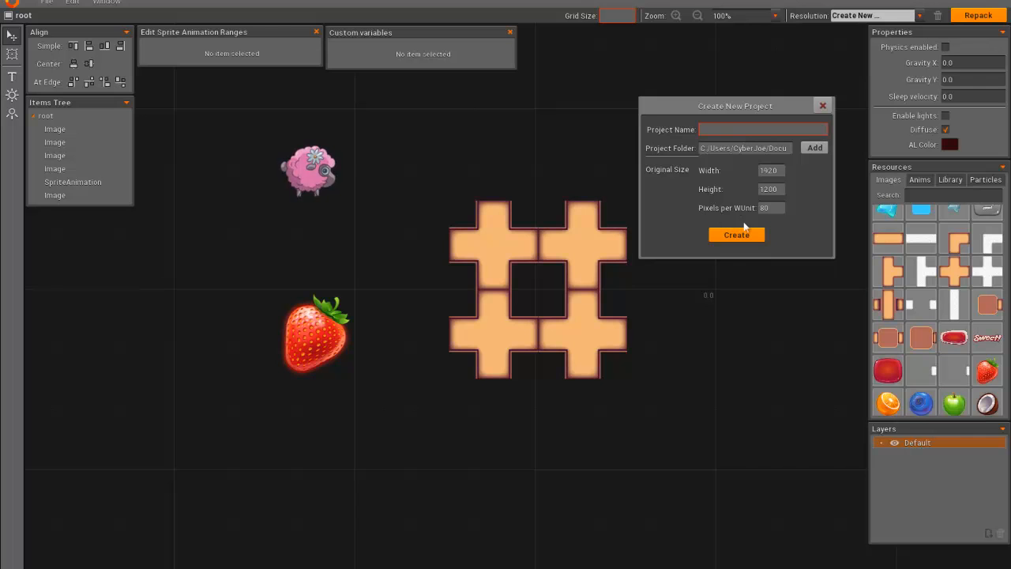
pyautogui.click(772, 208)
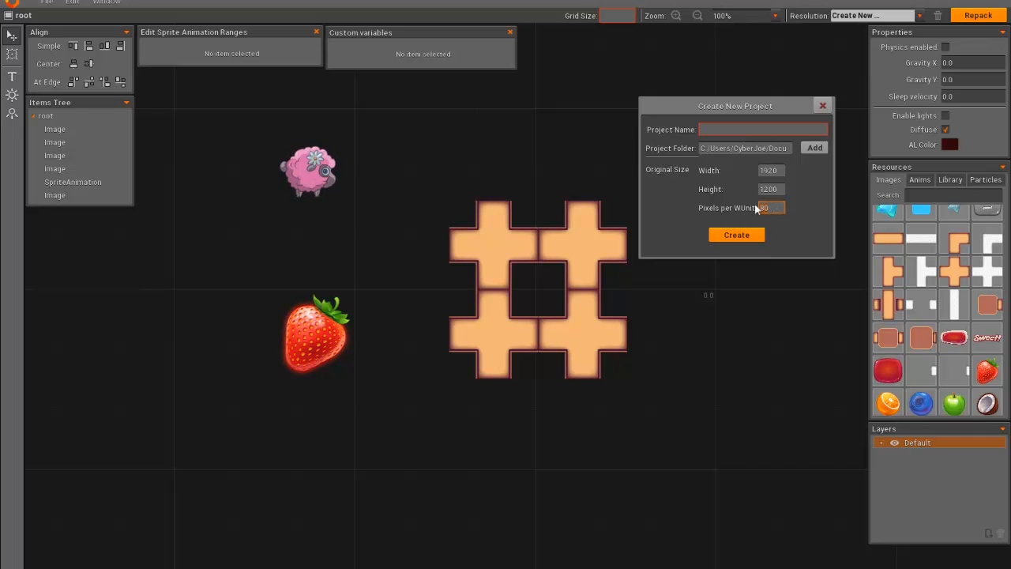
pyautogui.click(771, 190)
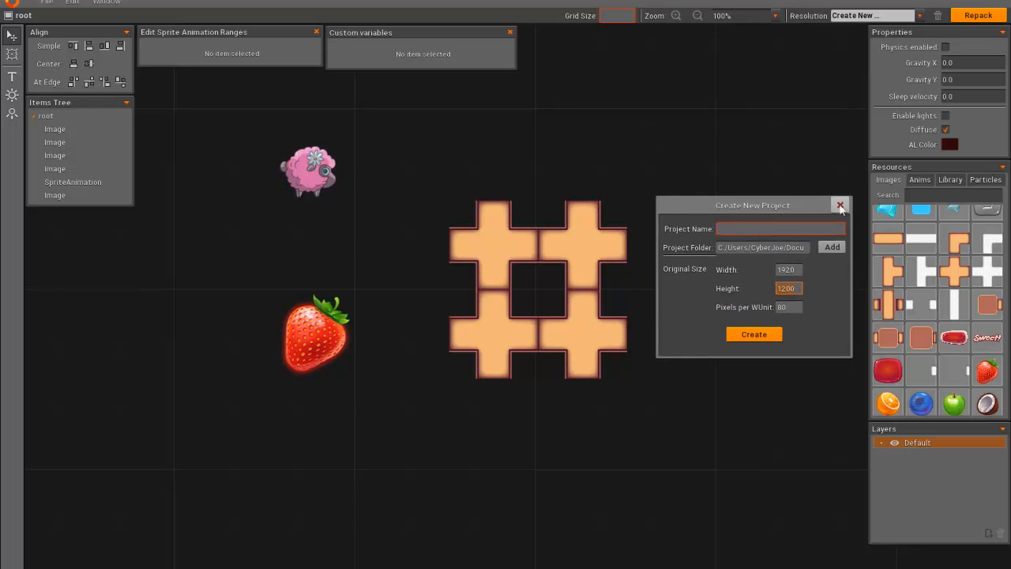
pyautogui.click(841, 205)
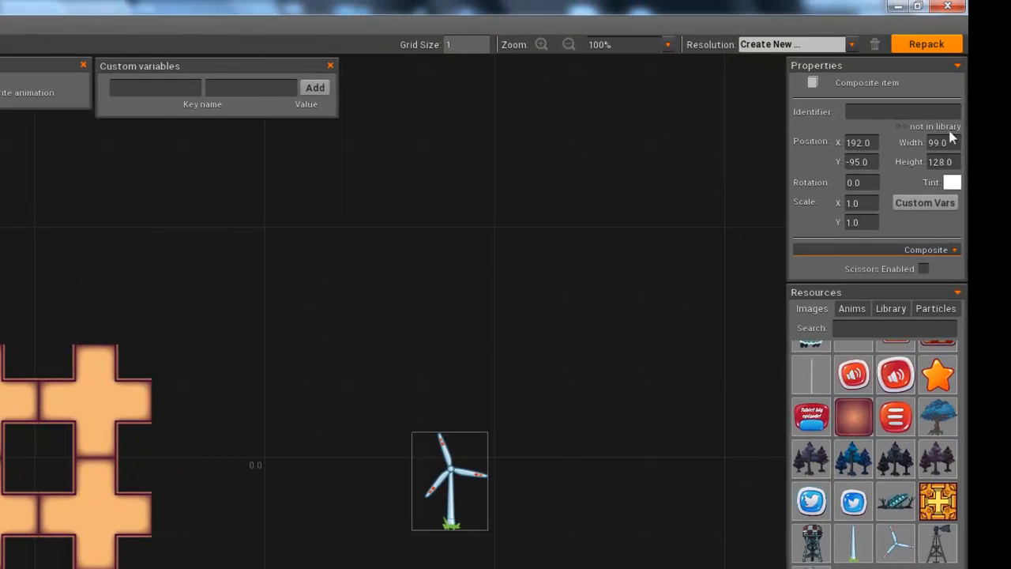
pyautogui.moveTo(870, 306)
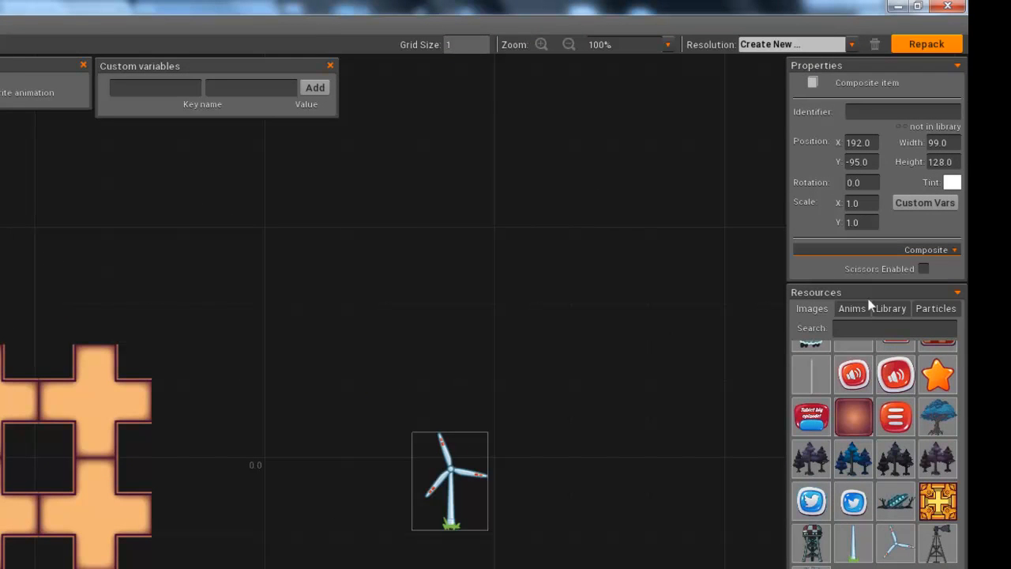
# Step: Save the wind turbine to the library as object1 and move it up and to the left
pyautogui.click(889, 308)
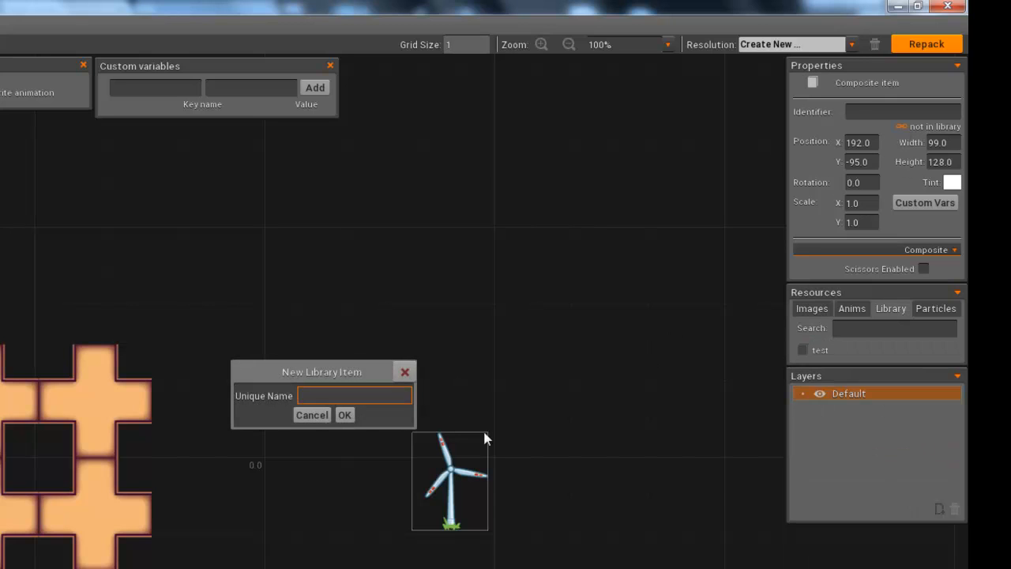
pyautogui.write('object1')
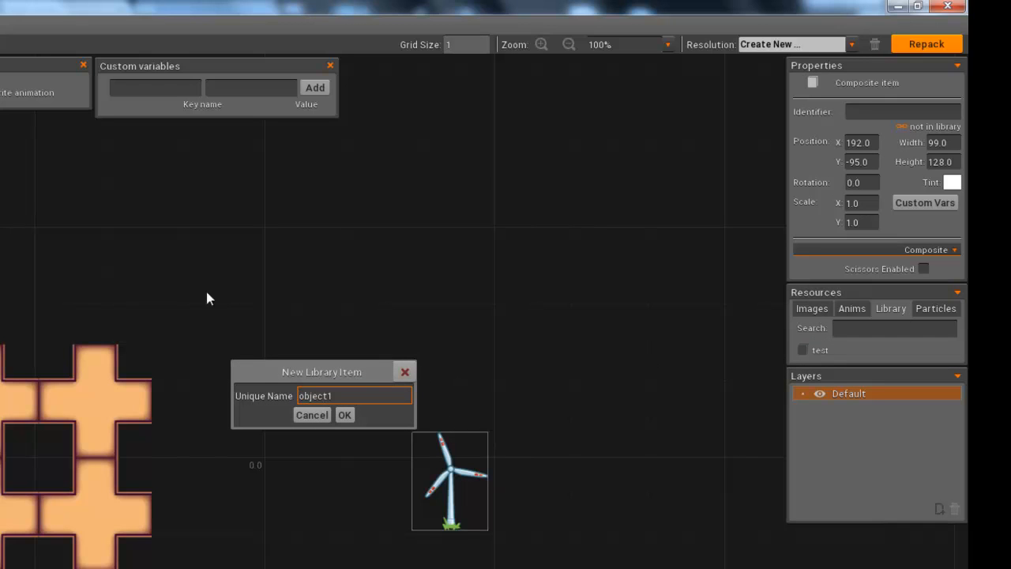
pyautogui.click(345, 414)
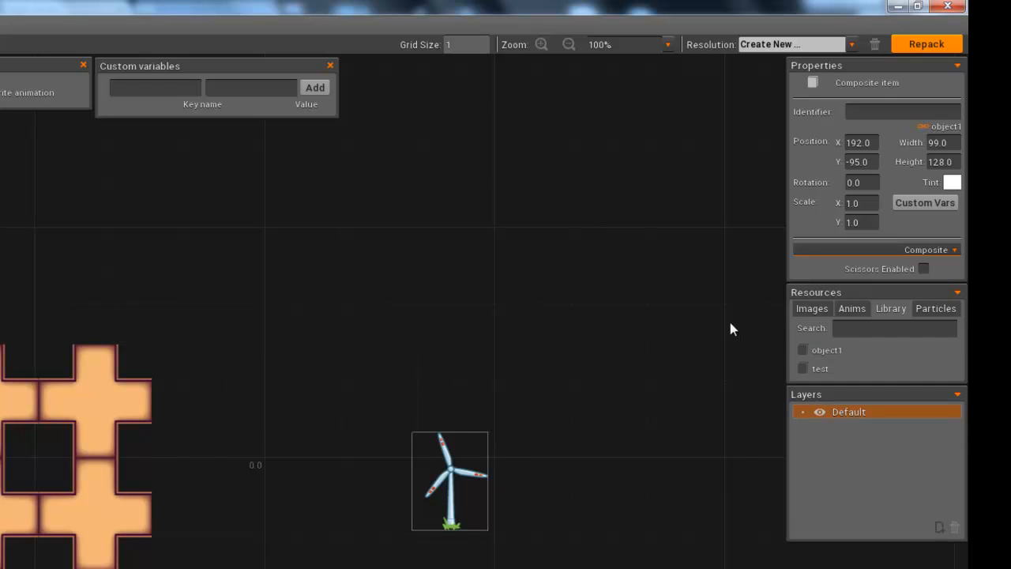
pyautogui.moveTo(681, 348)
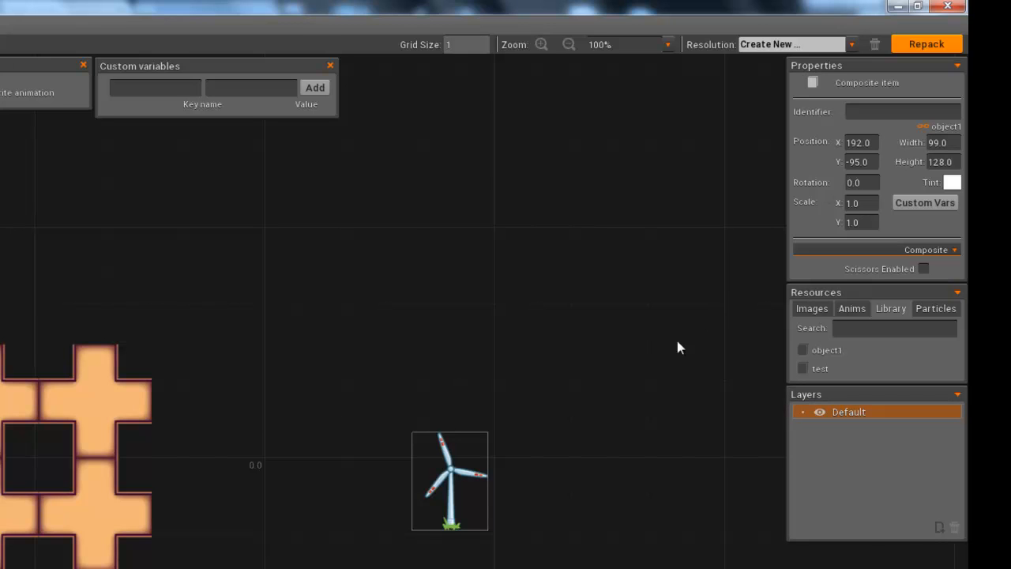
pyautogui.moveTo(449, 481); pyautogui.dragTo(370, 385)
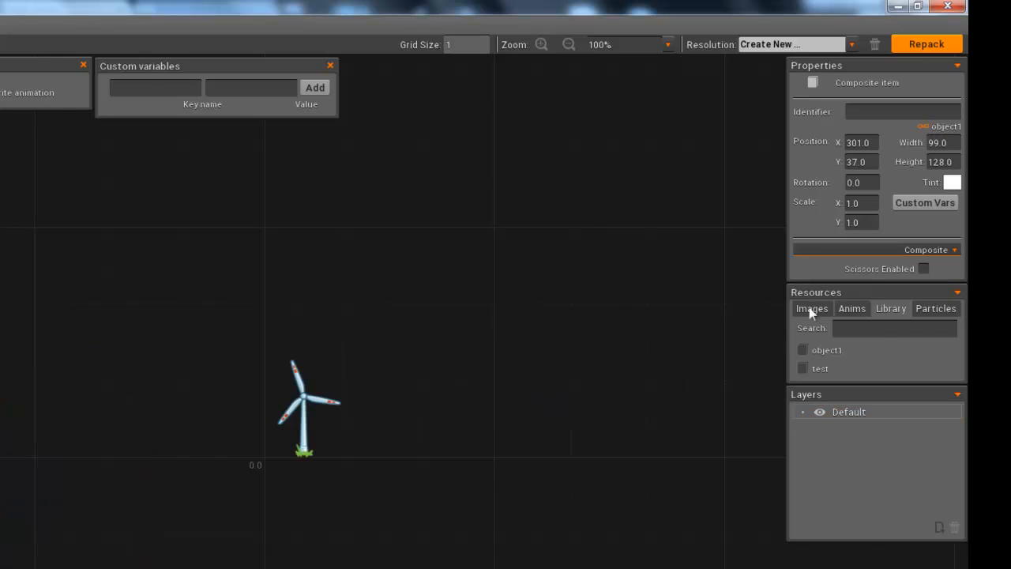
# Step: Browse the Images resources to place Twitter badges and windmills into the scene
pyautogui.click(813, 309)
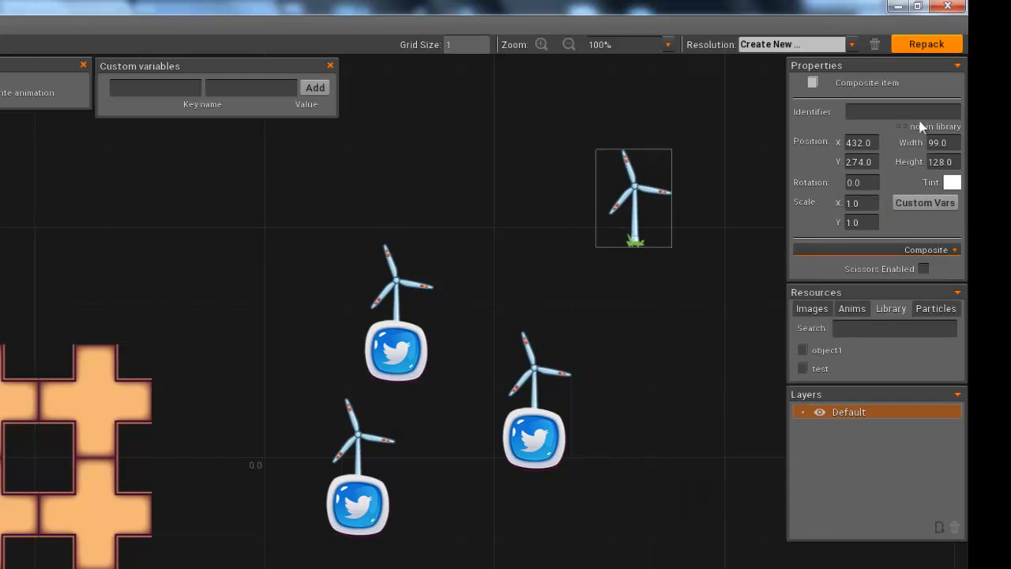
# Step: Save the plain upper-right turbine to the library as object2
pyautogui.click(935, 126)
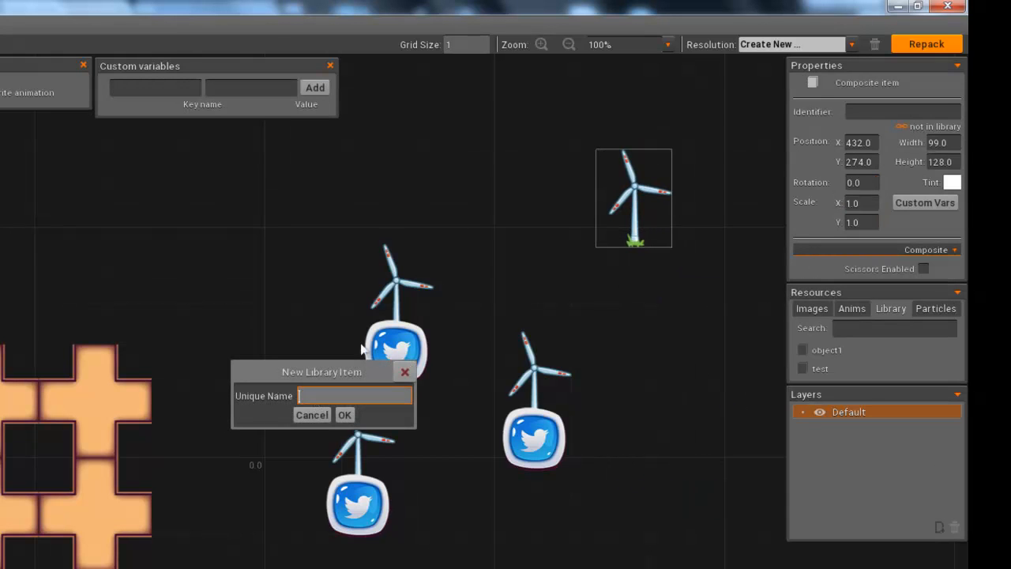
pyautogui.write('object2')
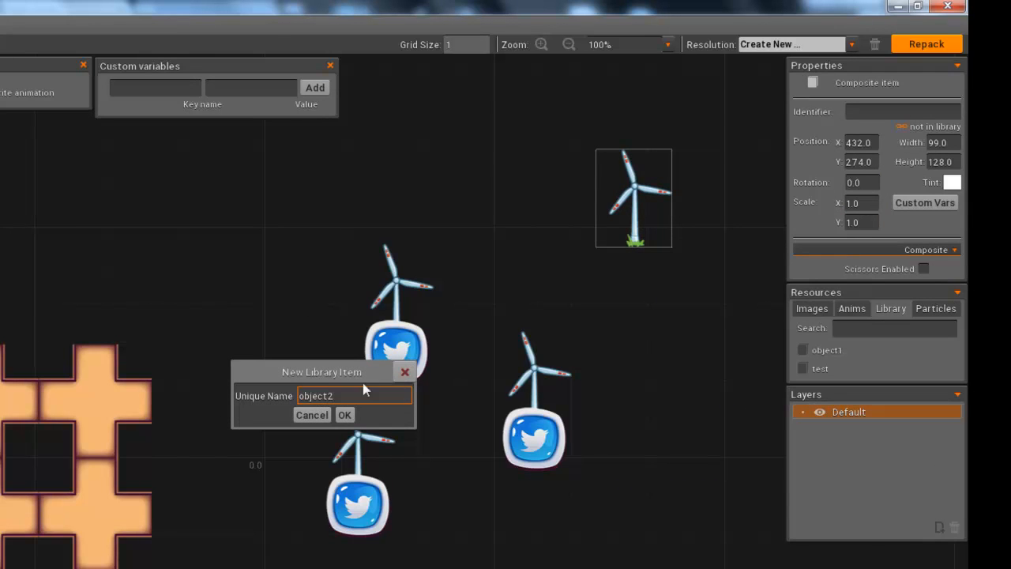
pyautogui.click(344, 414)
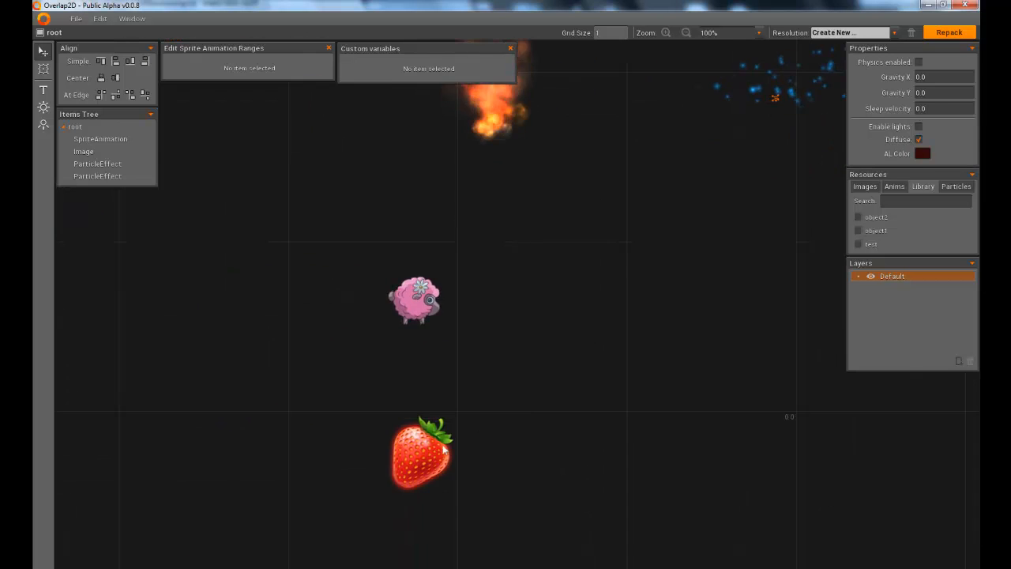
# Step: Select the strawberry and blue particle effect, then bring up the image resources for the nine-patch tile
pyautogui.click(420, 455)
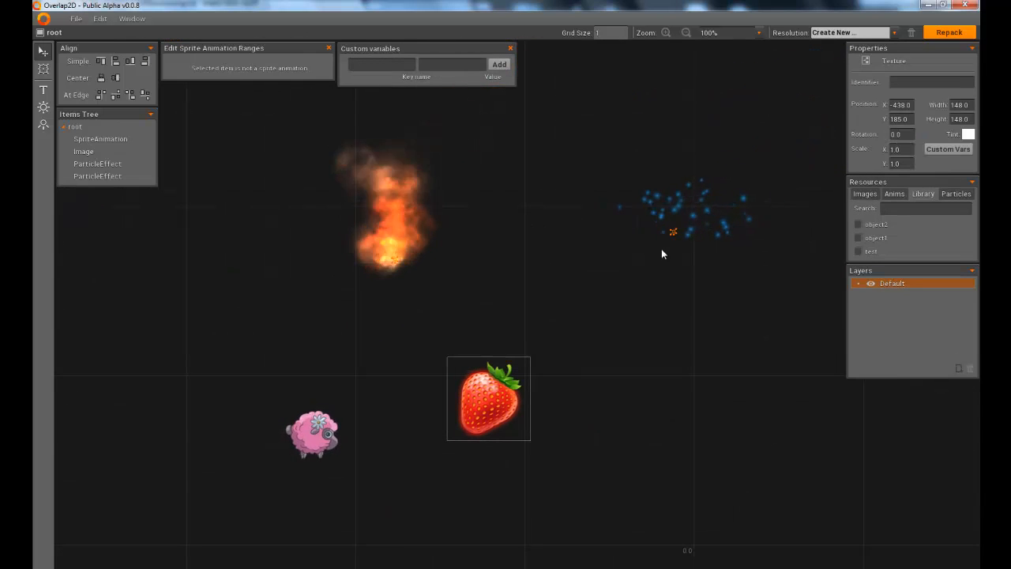
pyautogui.click(877, 237)
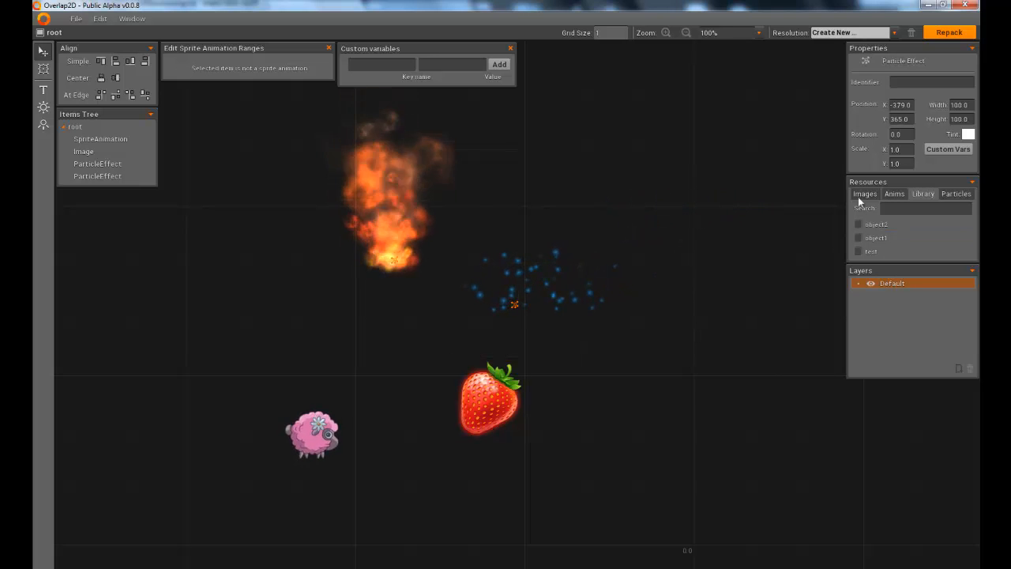
pyautogui.click(490, 403)
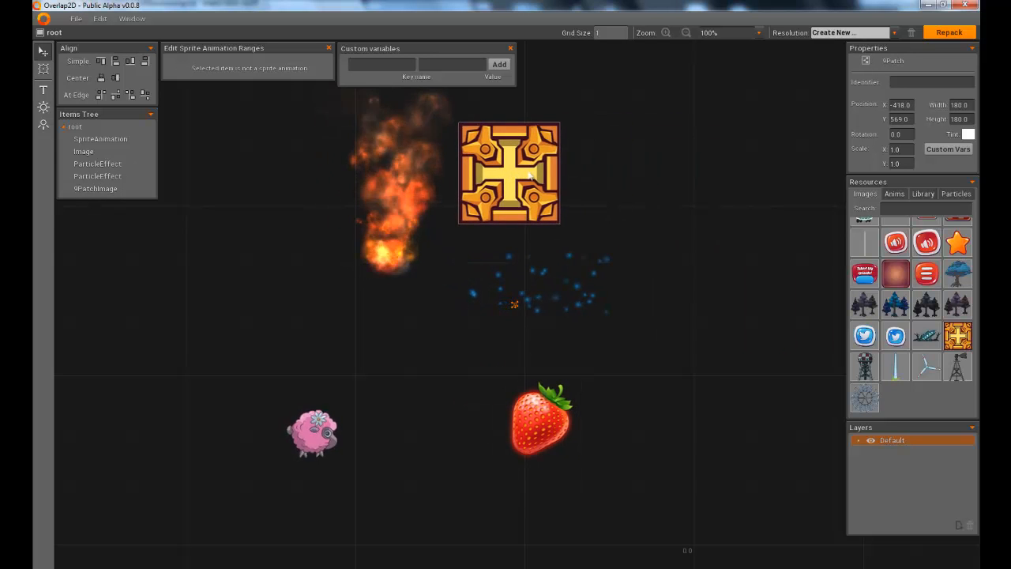
# Step: Select the nine-patch tile, stack the strawberry on the sheep and marquee-select both for deletion
pyautogui.click(509, 173)
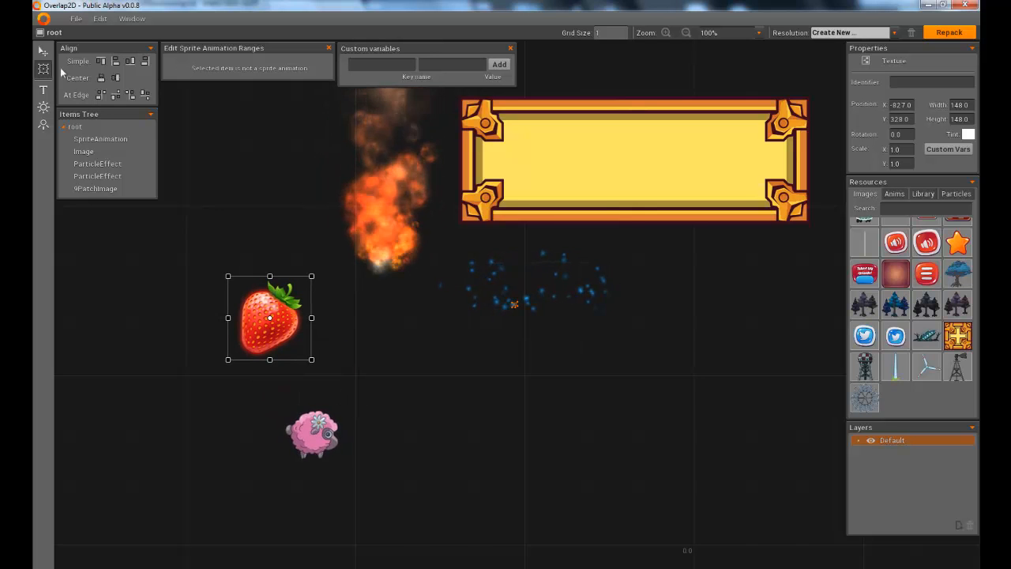
pyautogui.moveTo(268, 318); pyautogui.dragTo(380, 275)
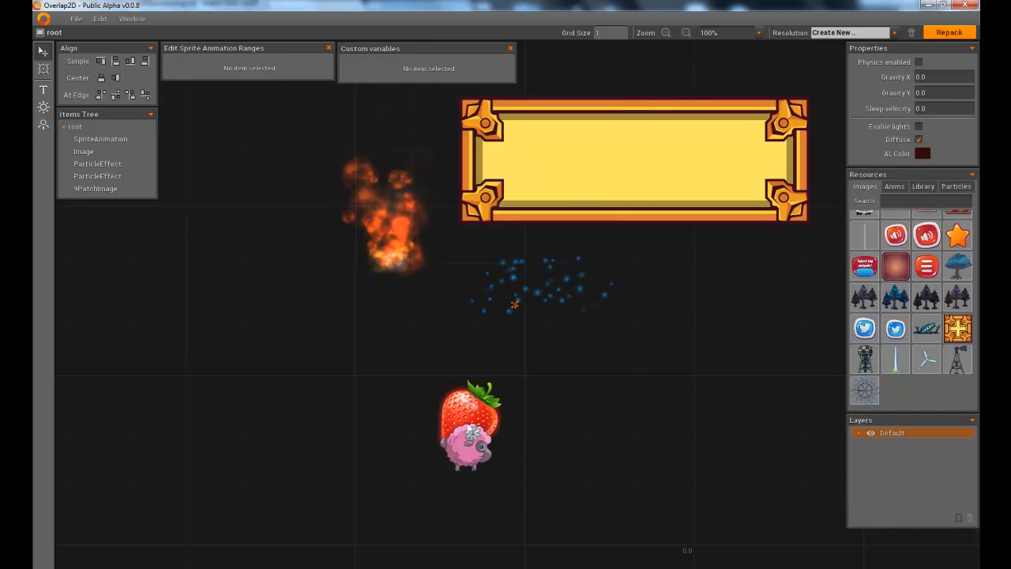
pyautogui.moveTo(471, 414); pyautogui.dragTo(664, 445)
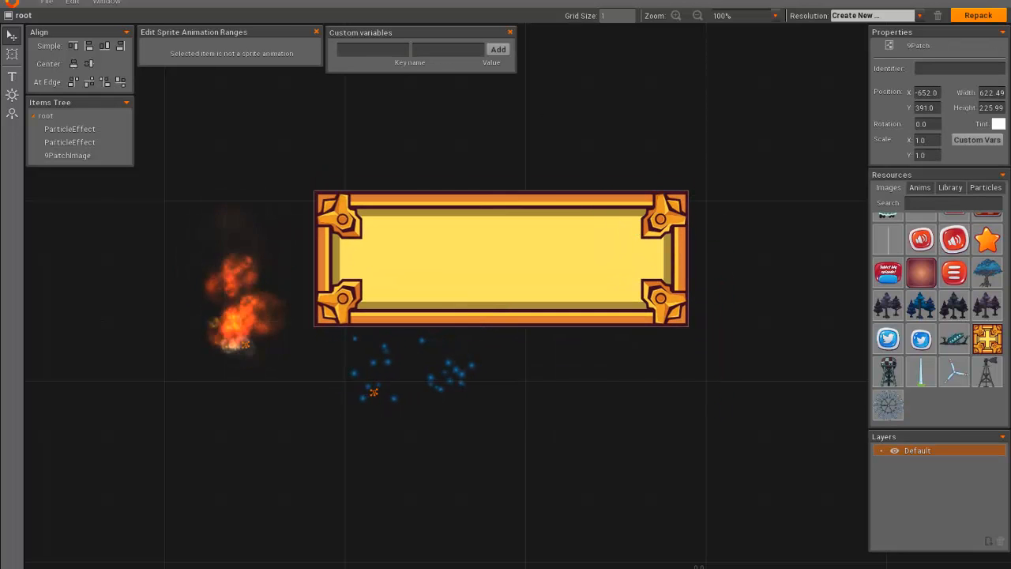
pyautogui.click(47, 4)
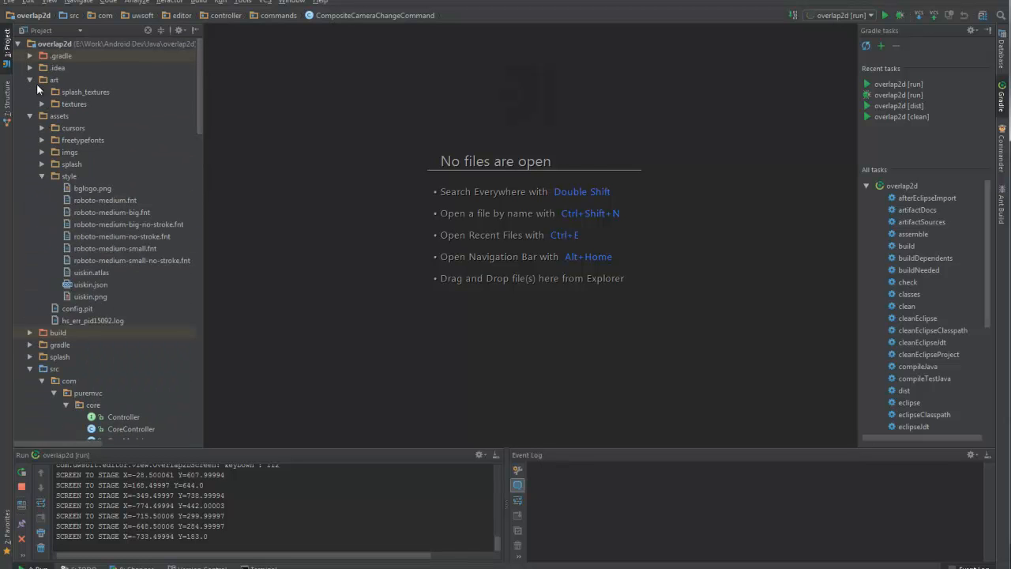
# Step: Expand art > textures, then locate assets > style and select uiskin.json
pyautogui.click(41, 104)
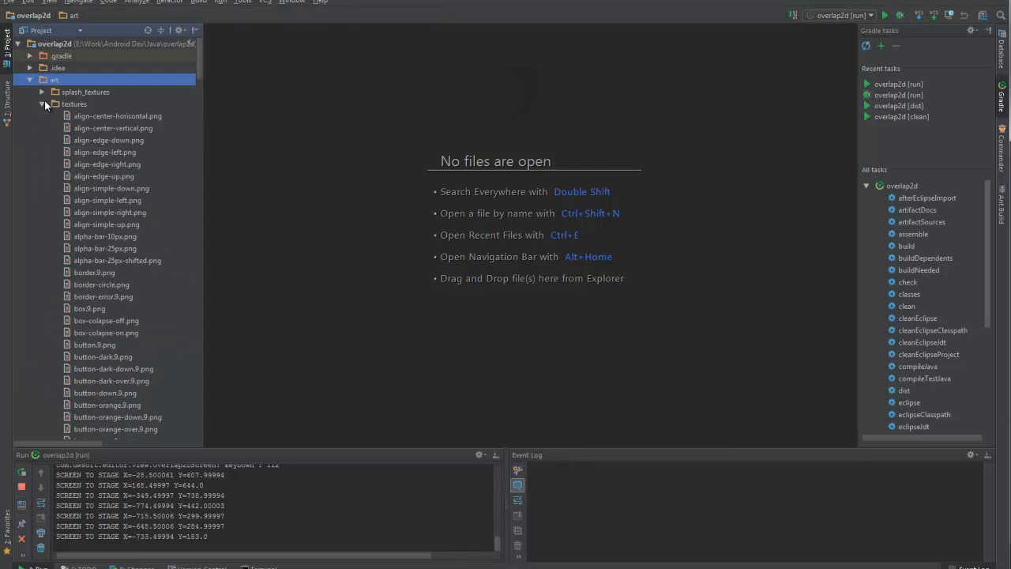
pyautogui.scroll(-3)
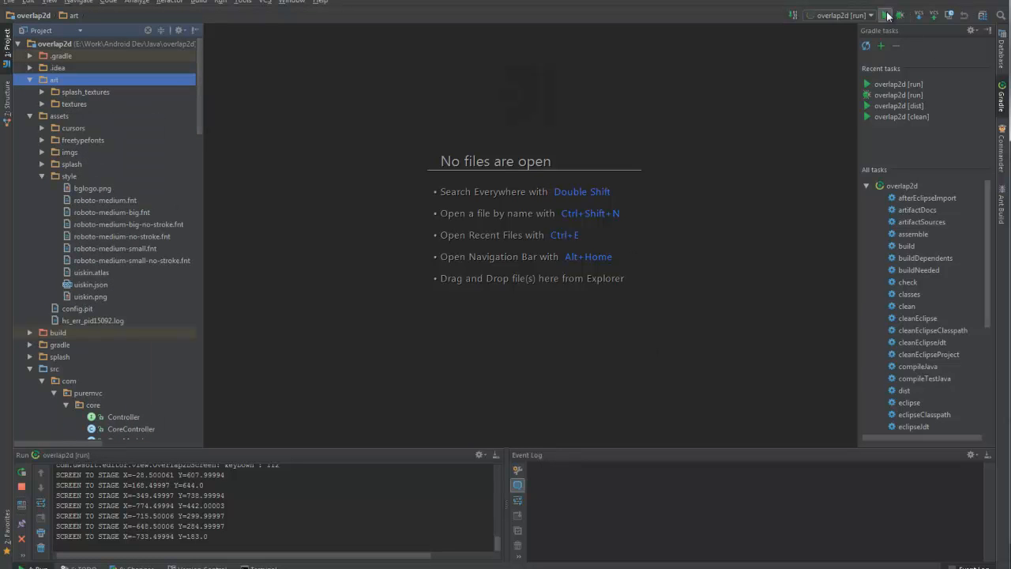
pyautogui.click(73, 104)
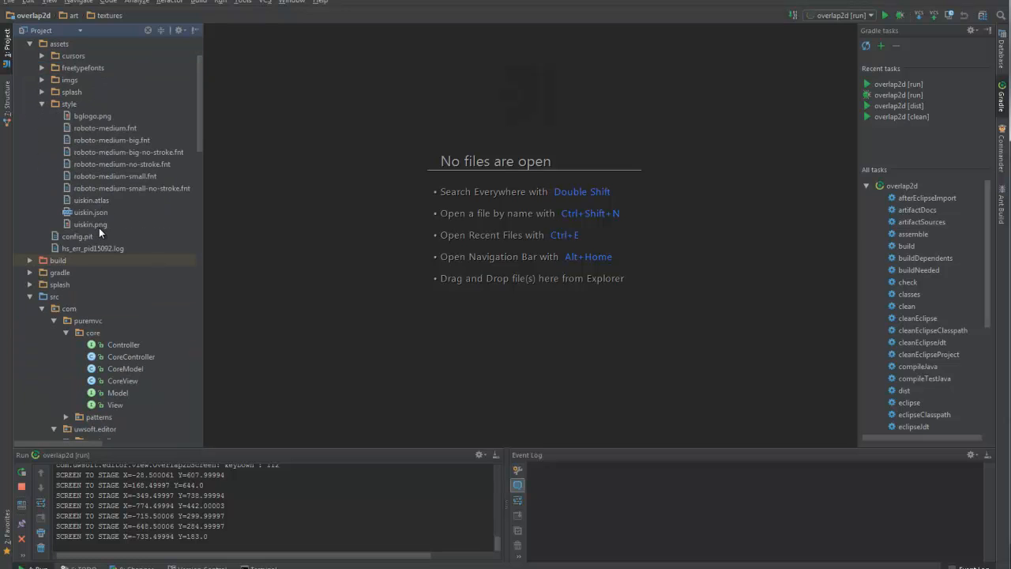
pyautogui.click(90, 212)
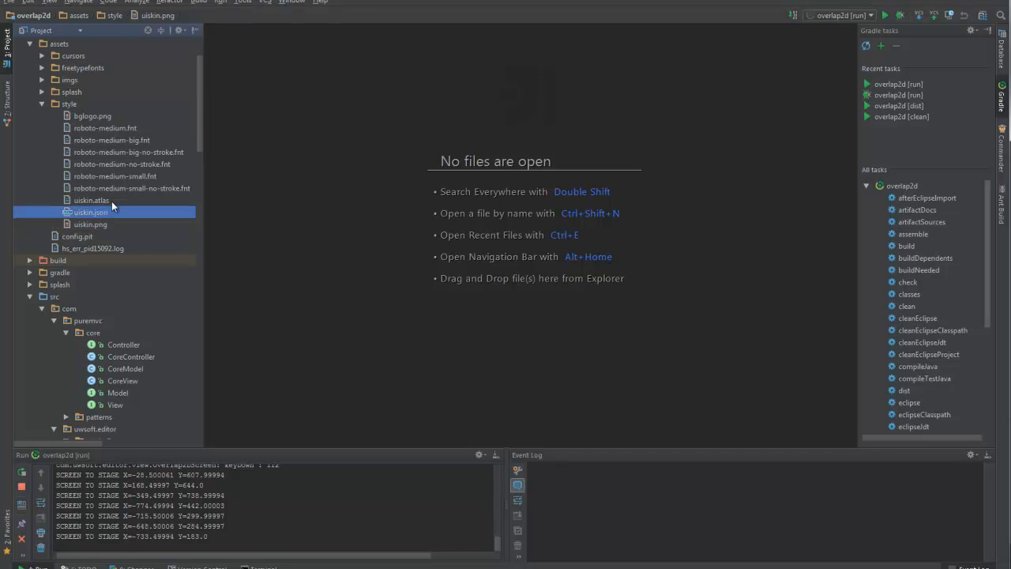
pyautogui.doubleClick(90, 212)
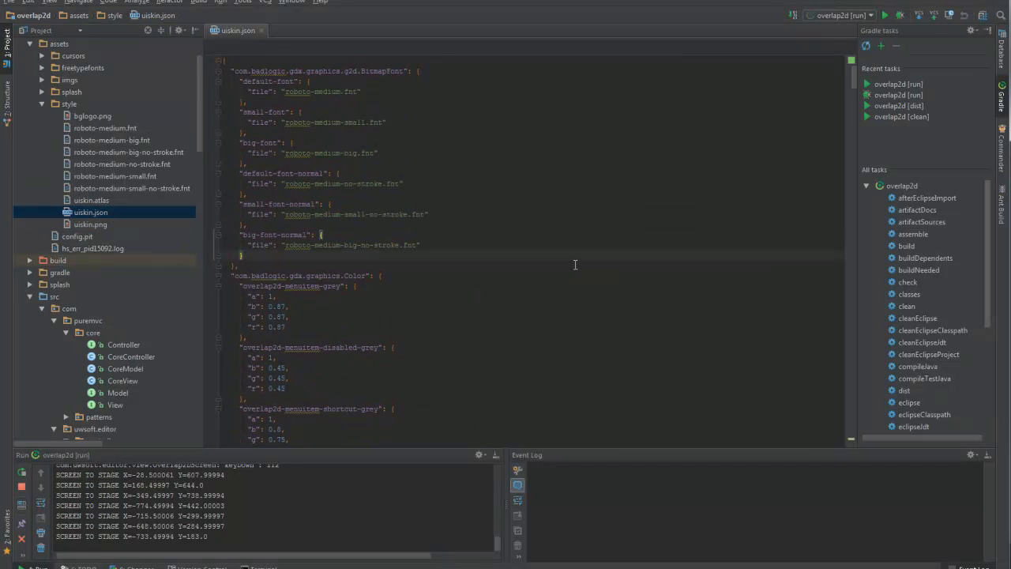
pyautogui.scroll(-3)
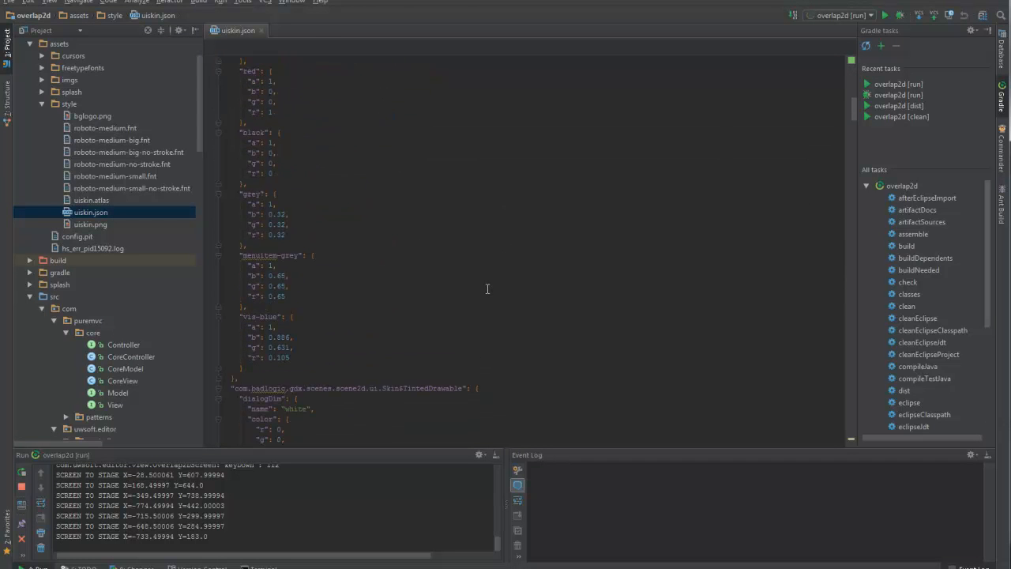
pyautogui.scroll(-3)
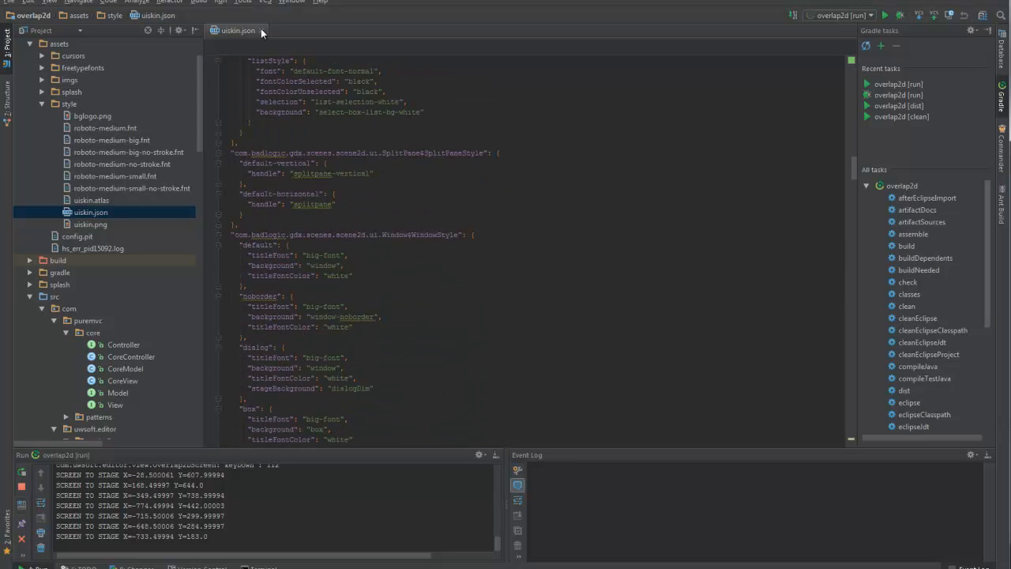
pyautogui.click(259, 30)
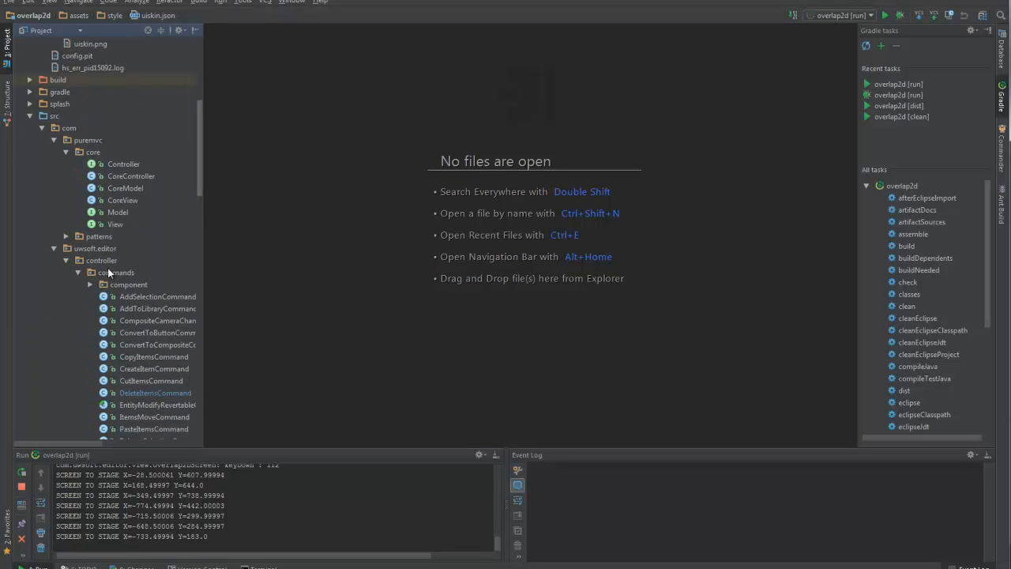
# Step: Expand controller > commands and view the DeleteItemsCommand source
pyautogui.click(128, 212)
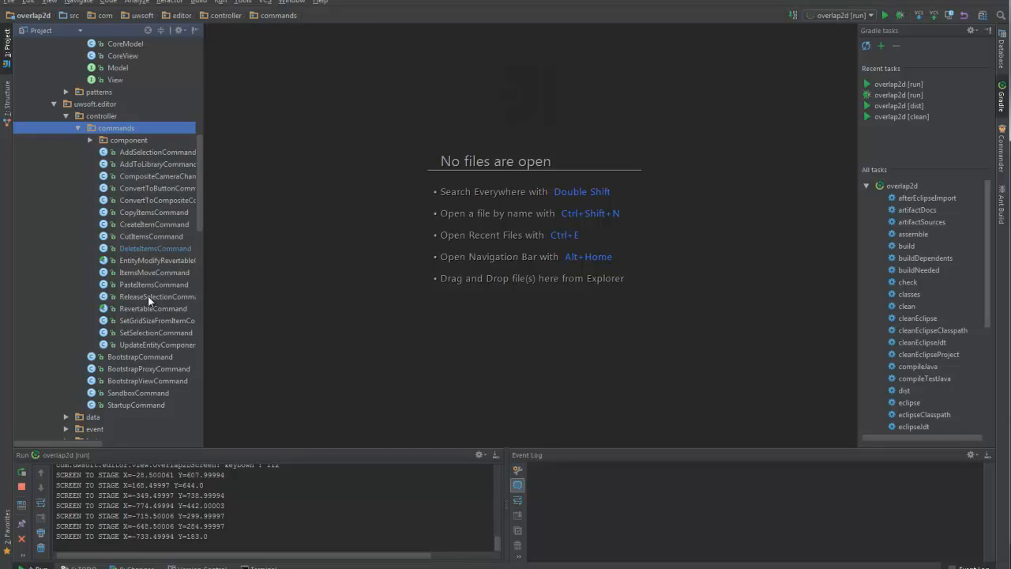
pyautogui.click(155, 271)
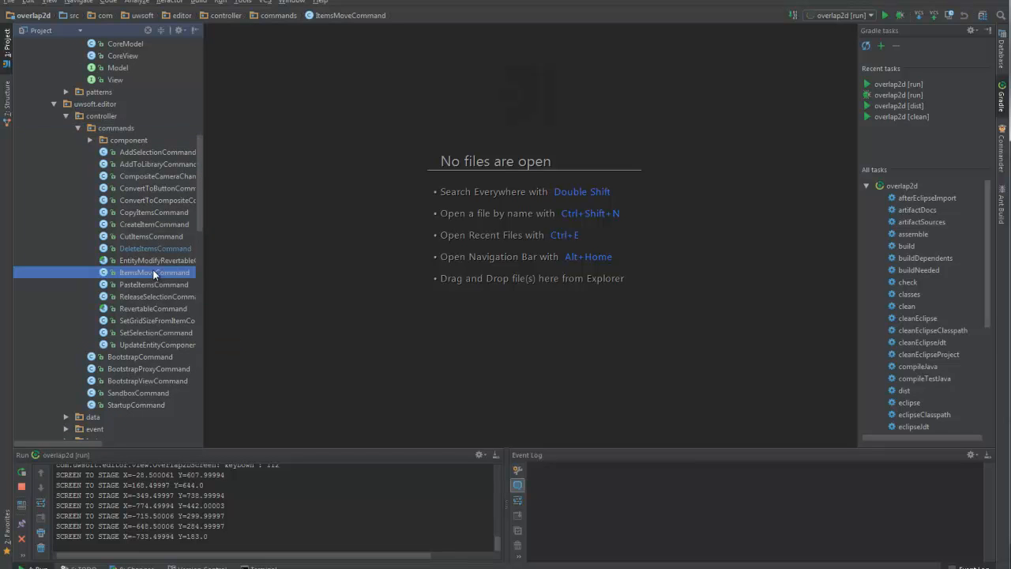
pyautogui.doubleClick(155, 249)
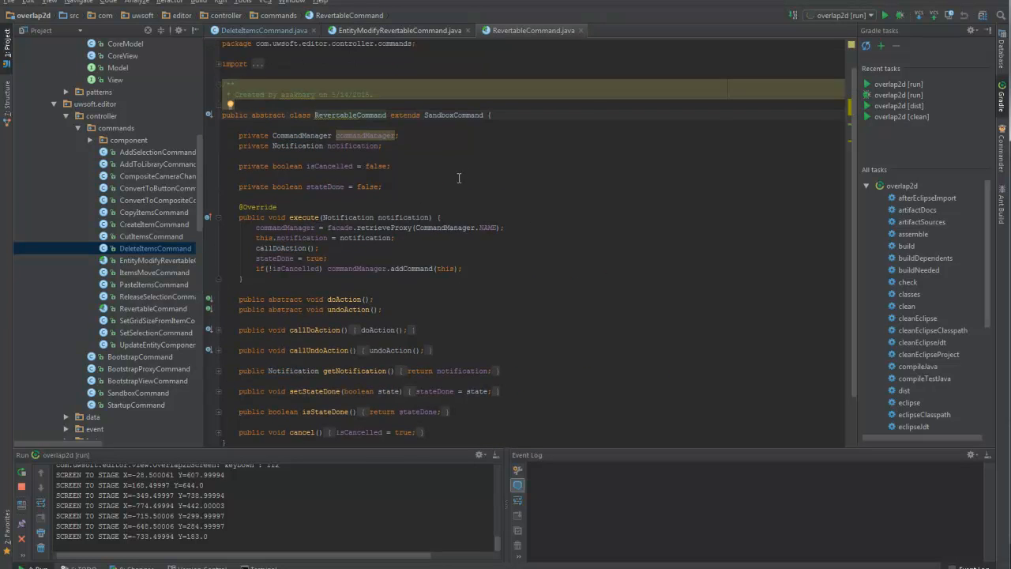
# Step: Review the RevertableCommand source, close the command files and reveal view > ui > box
pyautogui.doubleClick(344, 299)
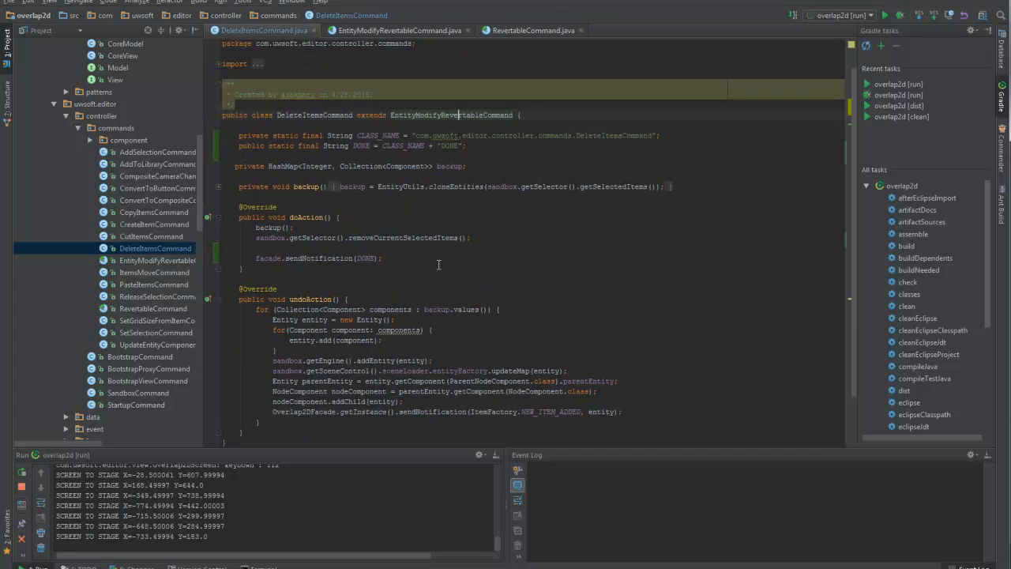
pyautogui.moveTo(271, 309); pyautogui.dragTo(625, 411)
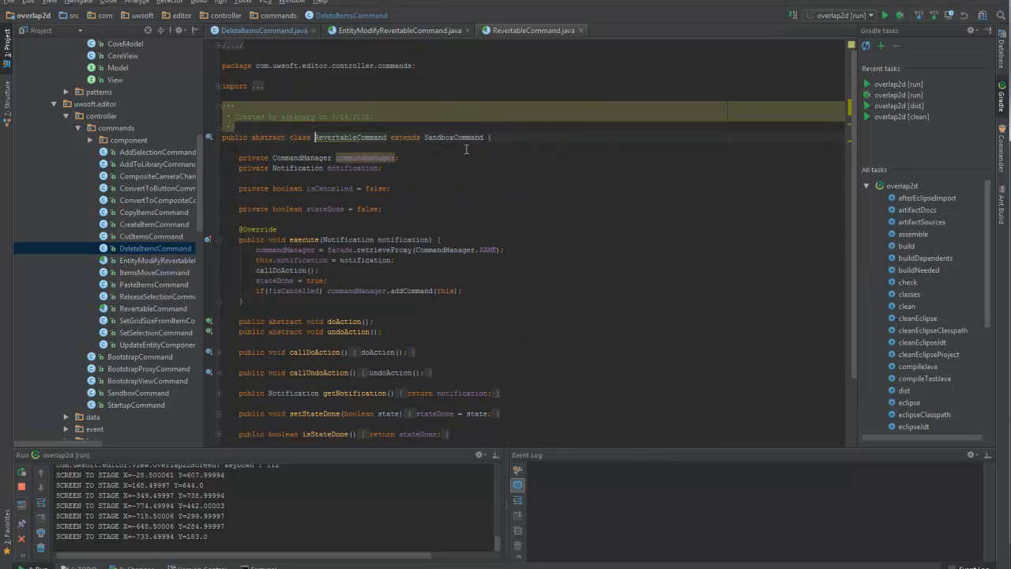
pyautogui.click(139, 392)
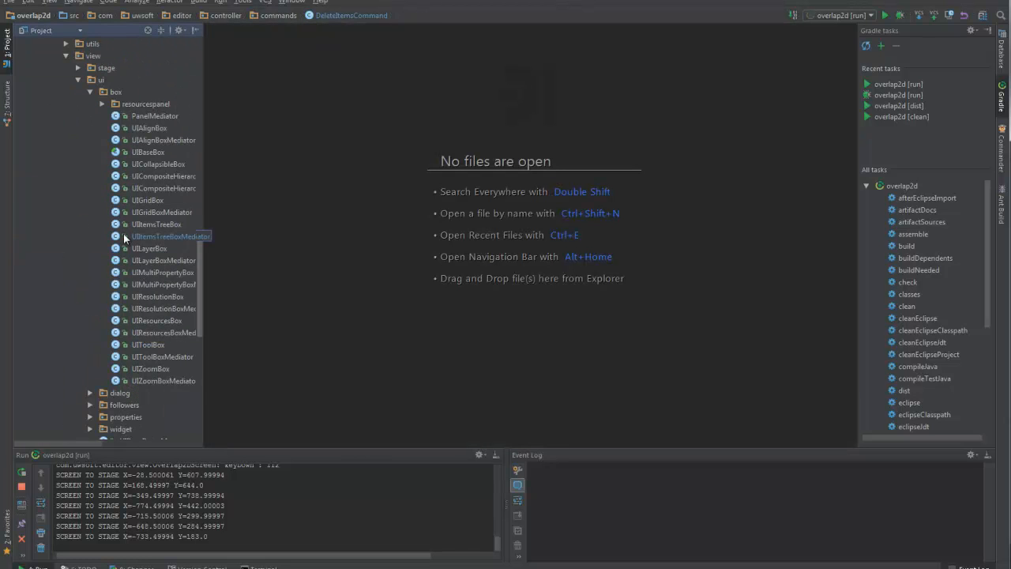
pyautogui.scroll(-3)
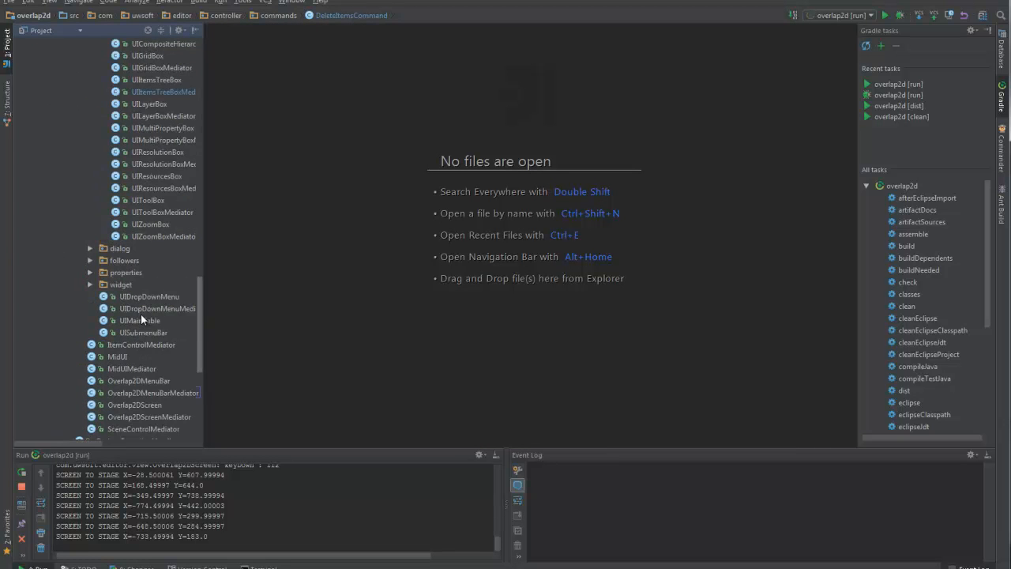
pyautogui.click(149, 163)
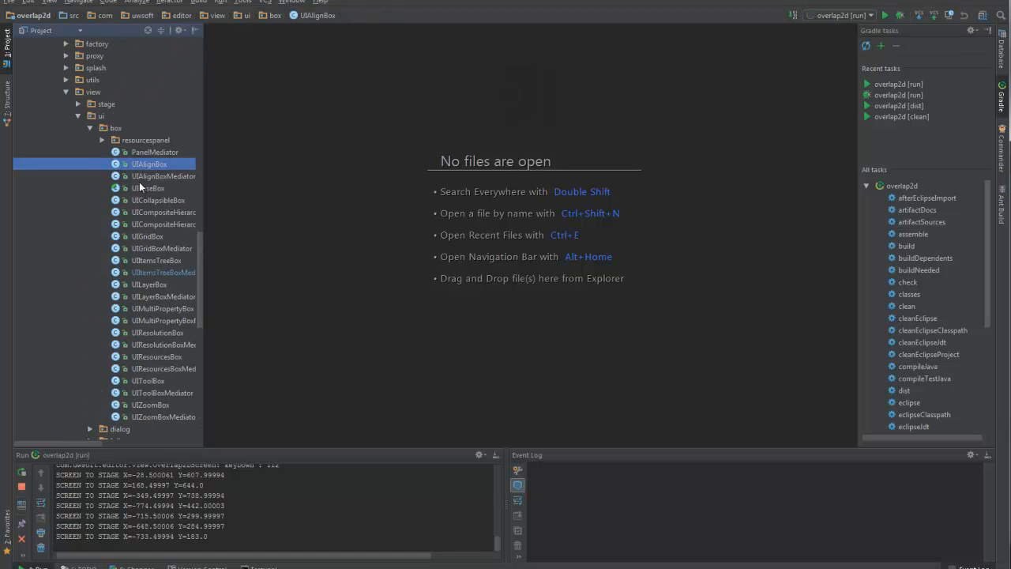
pyautogui.click(163, 308)
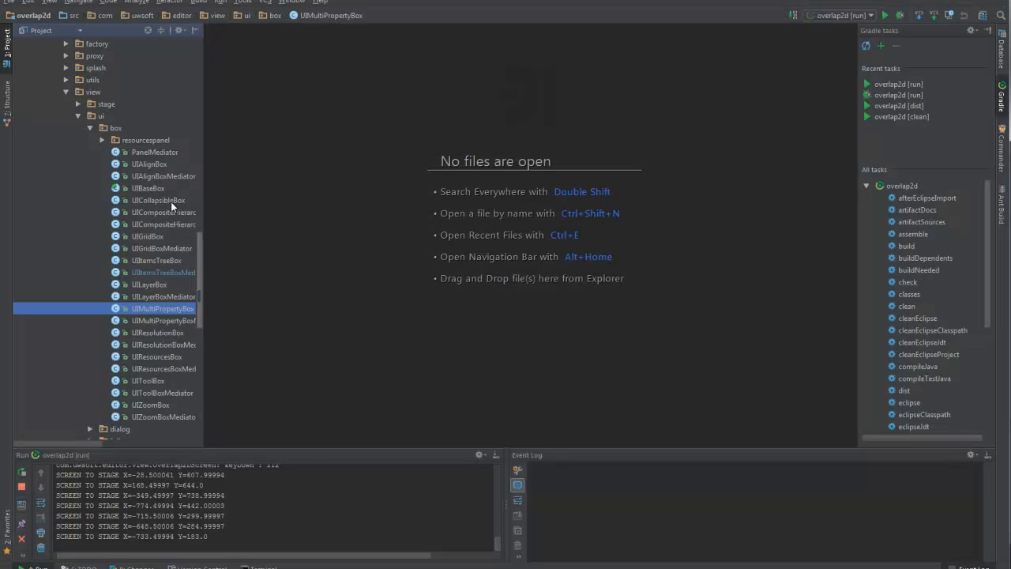
pyautogui.doubleClick(165, 175)
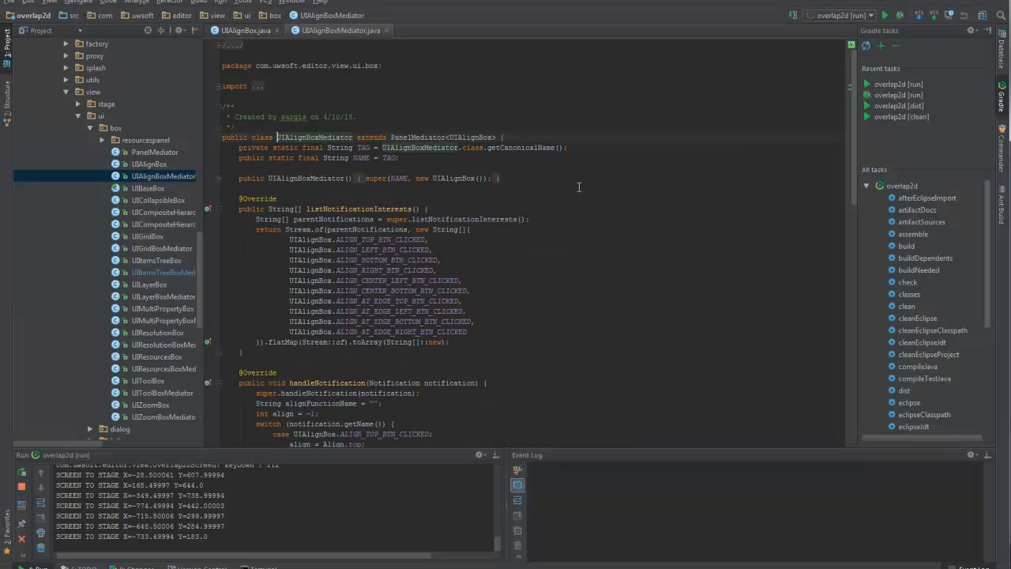
pyautogui.scroll(-3)
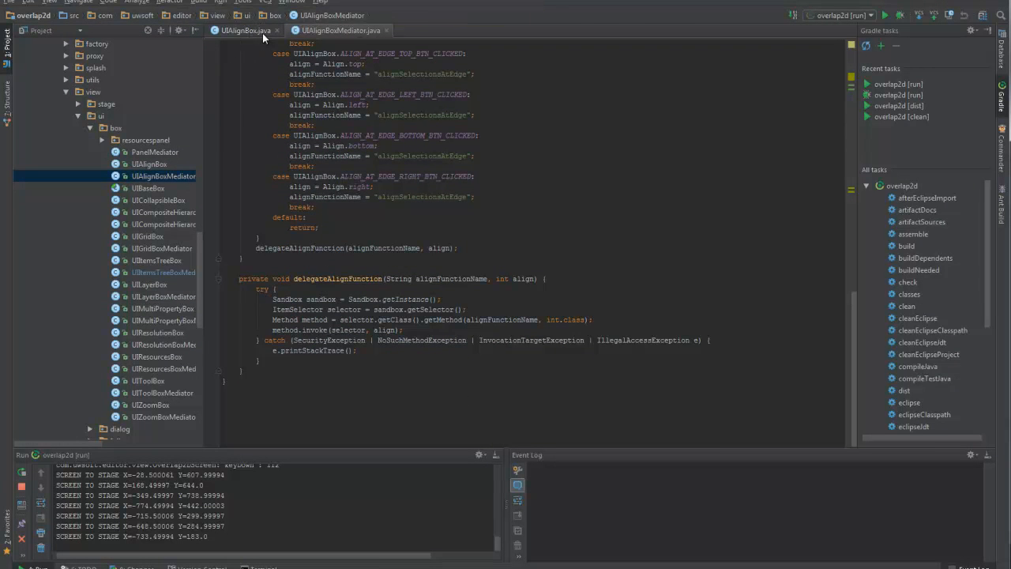
pyautogui.click(243, 30)
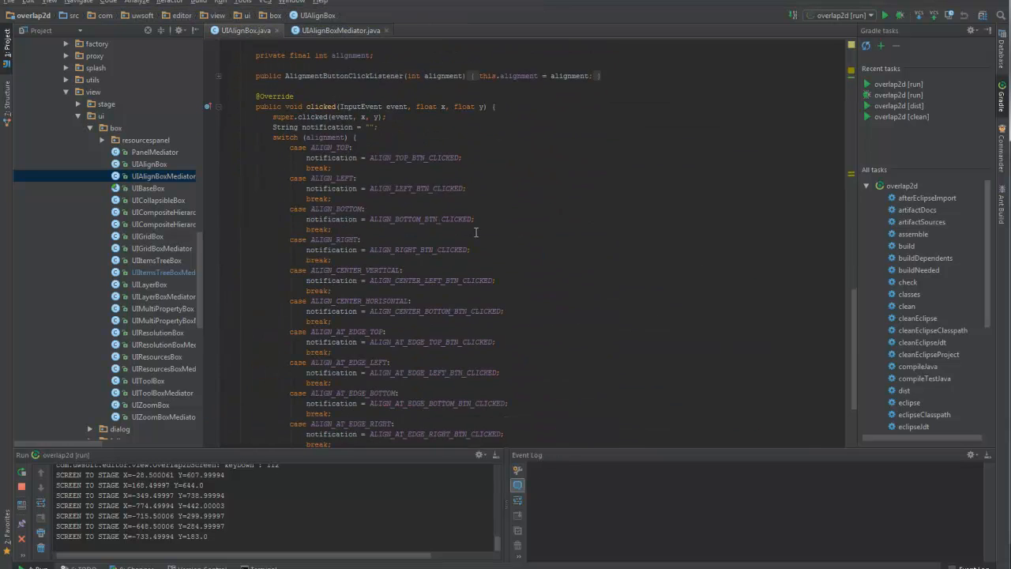
pyautogui.scroll(-3)
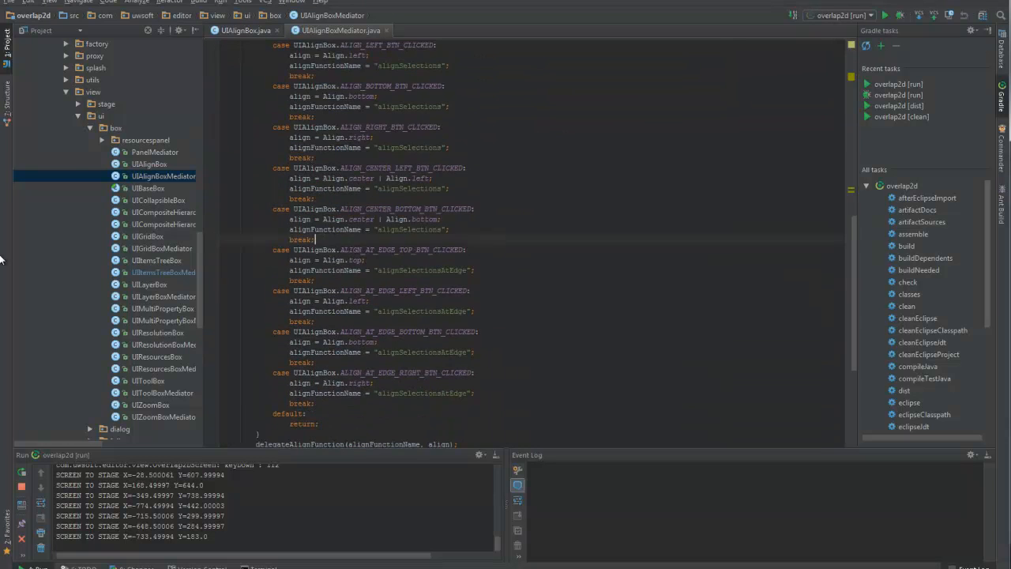
pyautogui.click(245, 30)
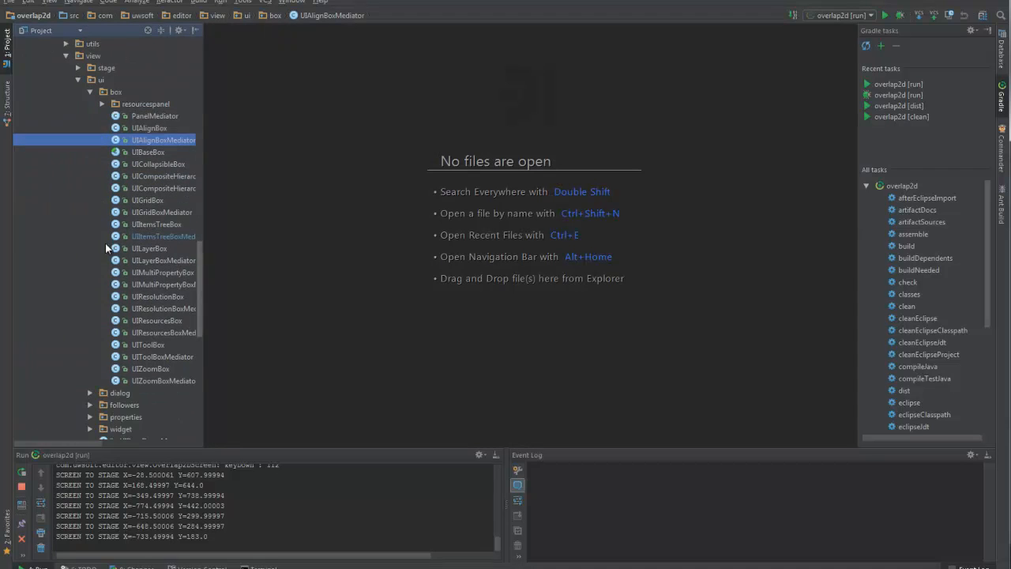
pyautogui.scroll(-3)
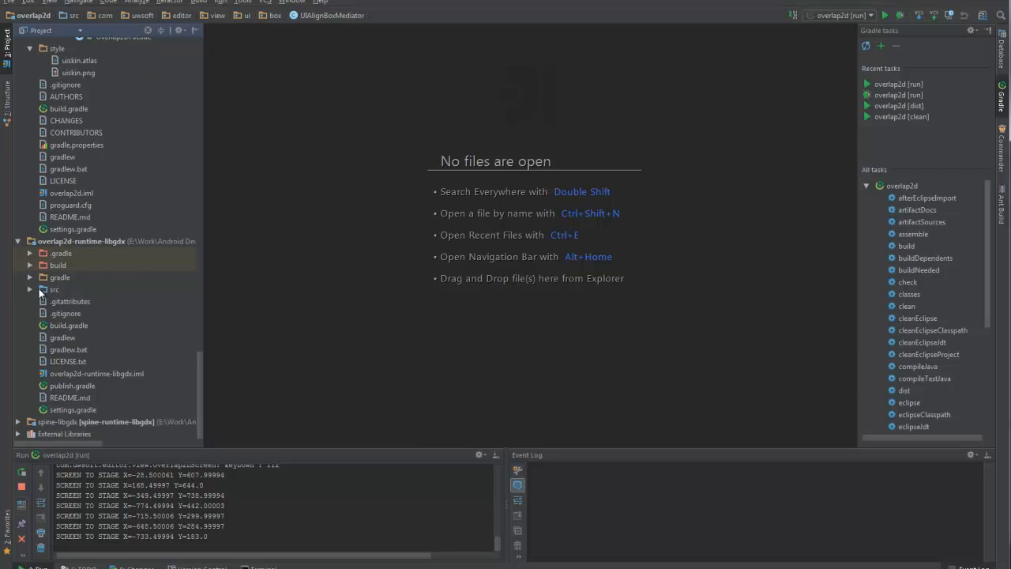
# Step: Expand the runtime's src > com > uwsoft.editor.renderer folders, collapsing the data package
pyautogui.click(30, 289)
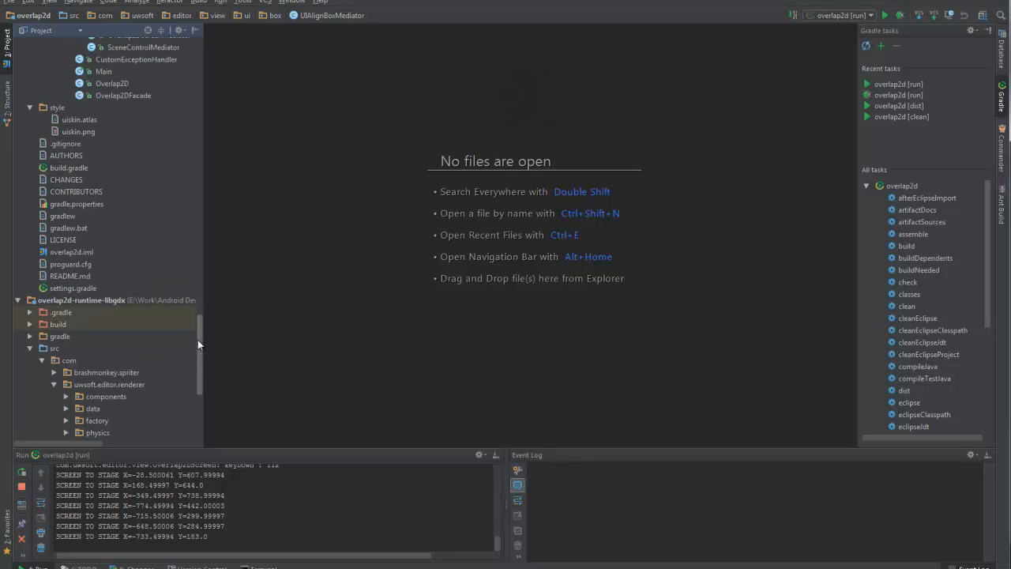
pyautogui.scroll(-3)
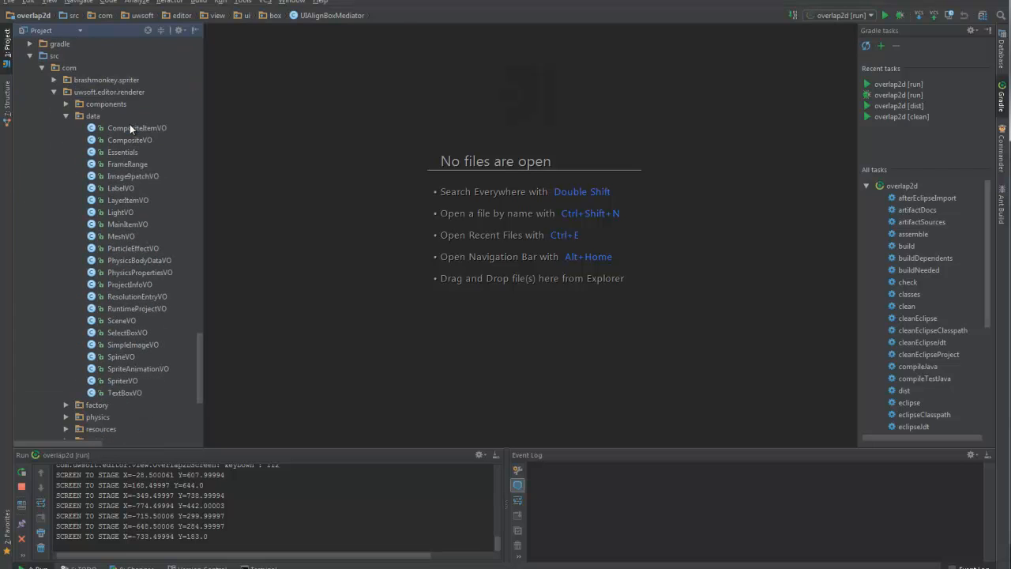
pyautogui.doubleClick(120, 235)
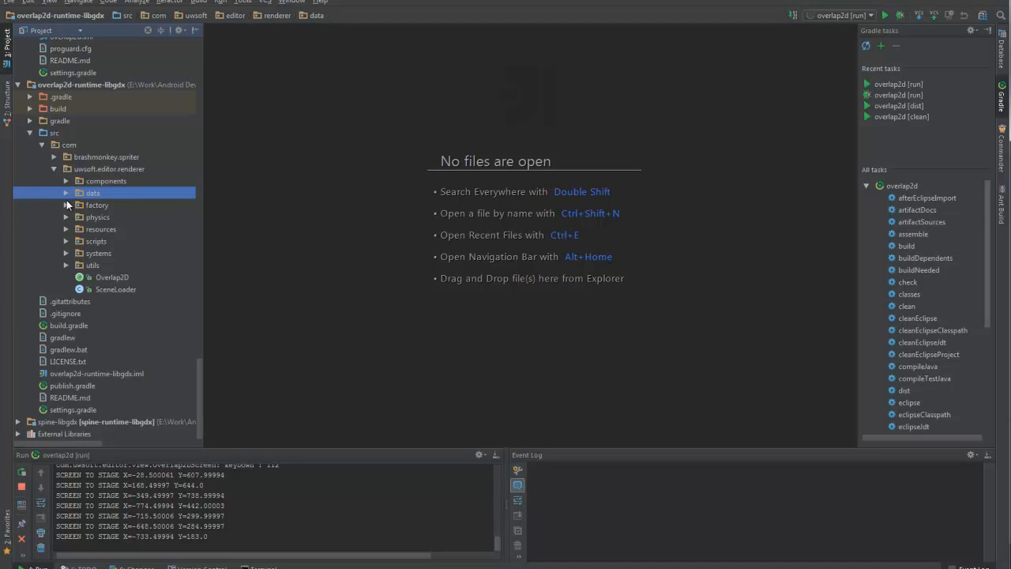
pyautogui.moveTo(69, 247)
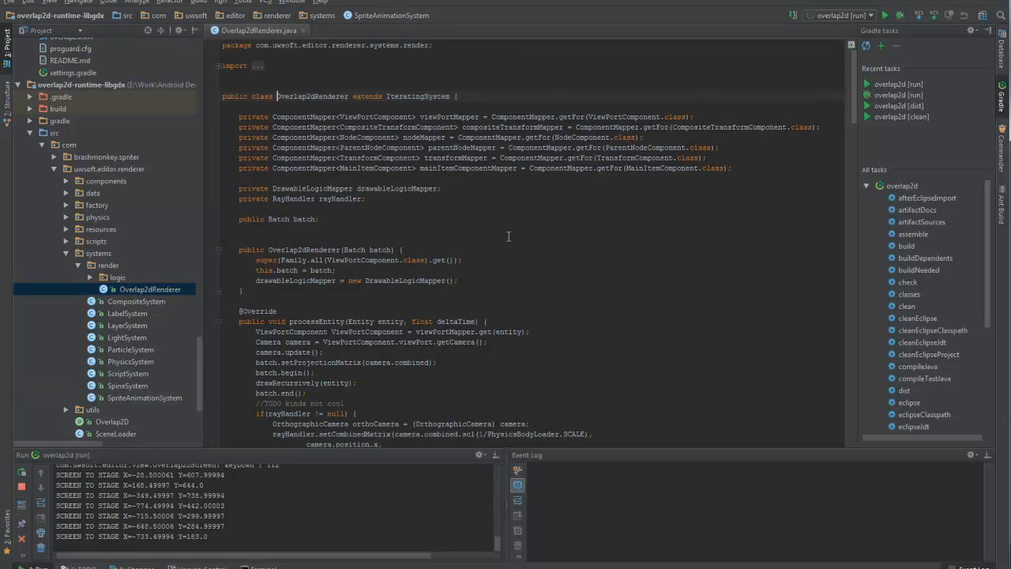
# Step: Close Overlap2dRenderer and expand factory > component to list the component factories
pyautogui.click(297, 30)
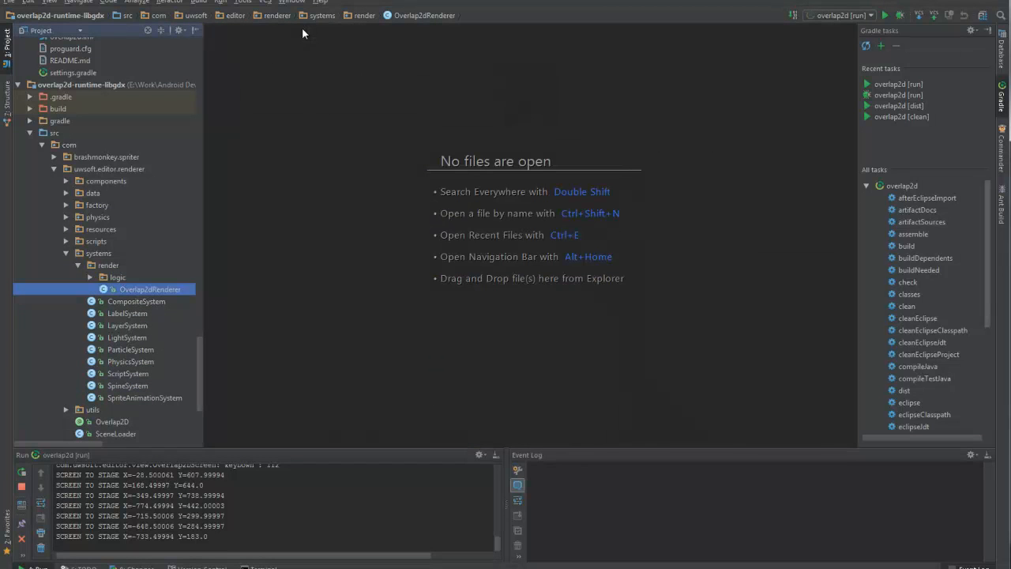
pyautogui.moveTo(63, 251)
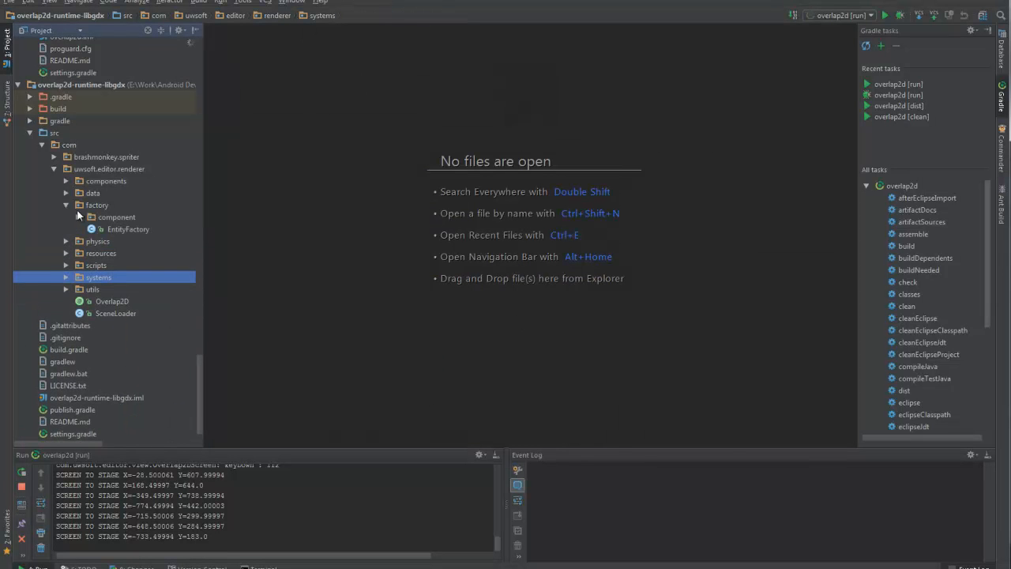
pyautogui.doubleClick(126, 227)
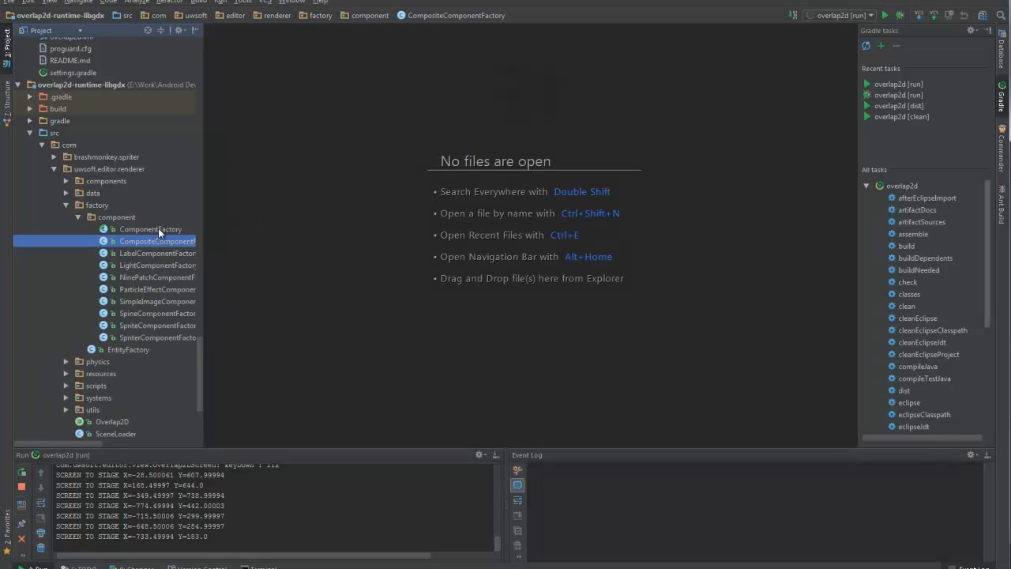
pyautogui.scroll(-3)
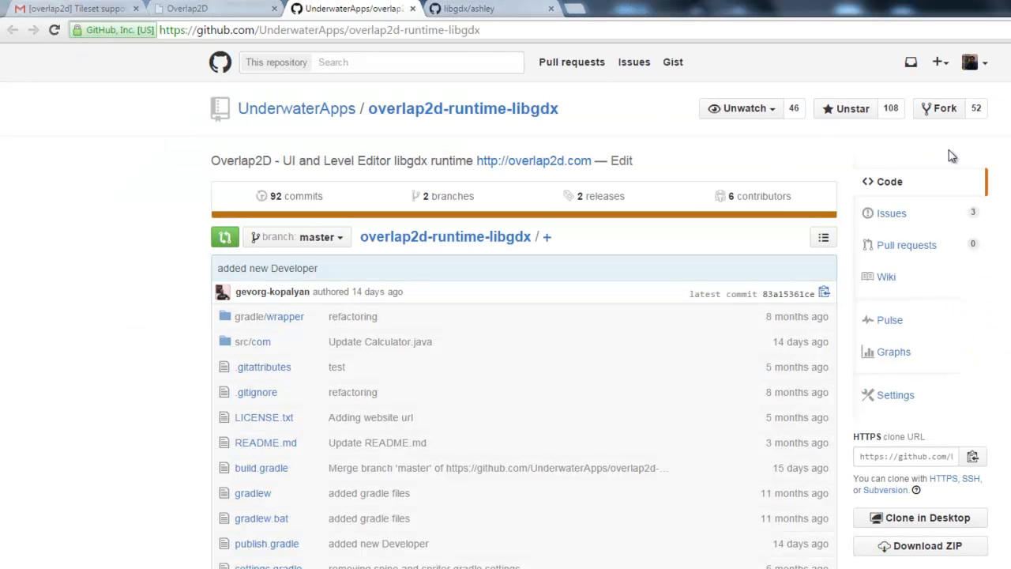
pyautogui.moveTo(980, 75)
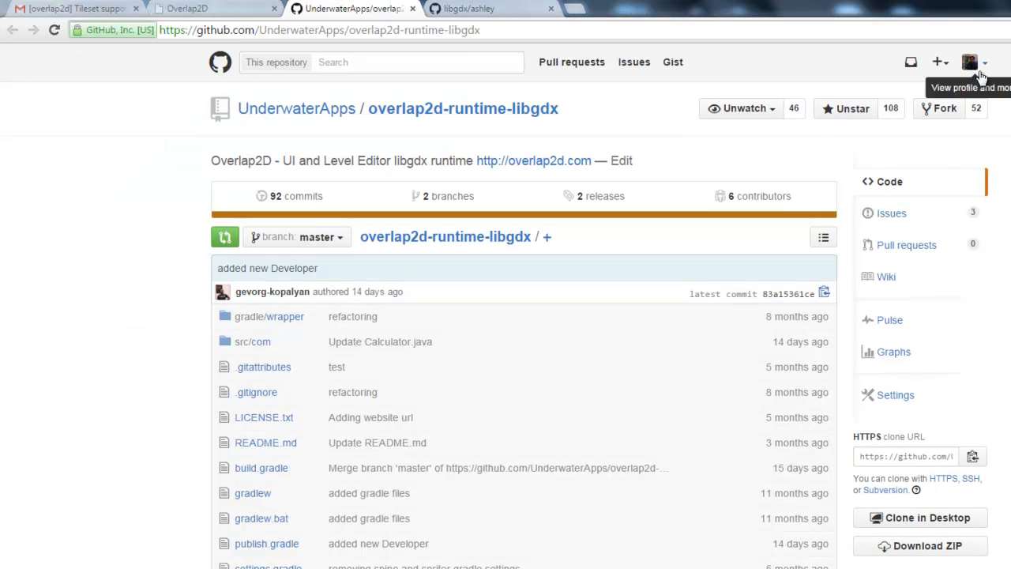
# Step: Navigate from the GitHub dashboard to your own profile's Repositories list
pyautogui.click(970, 63)
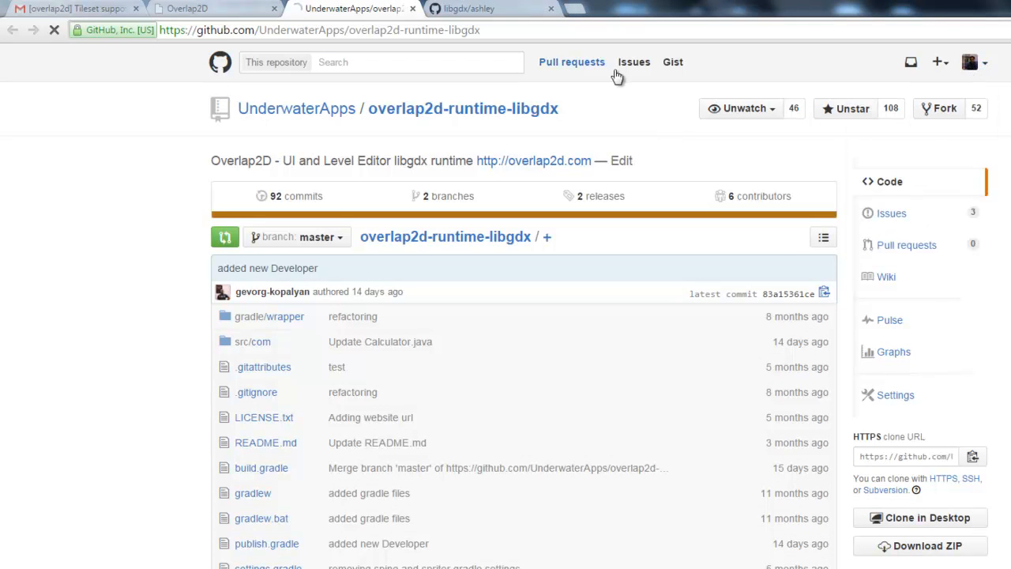
pyautogui.click(219, 64)
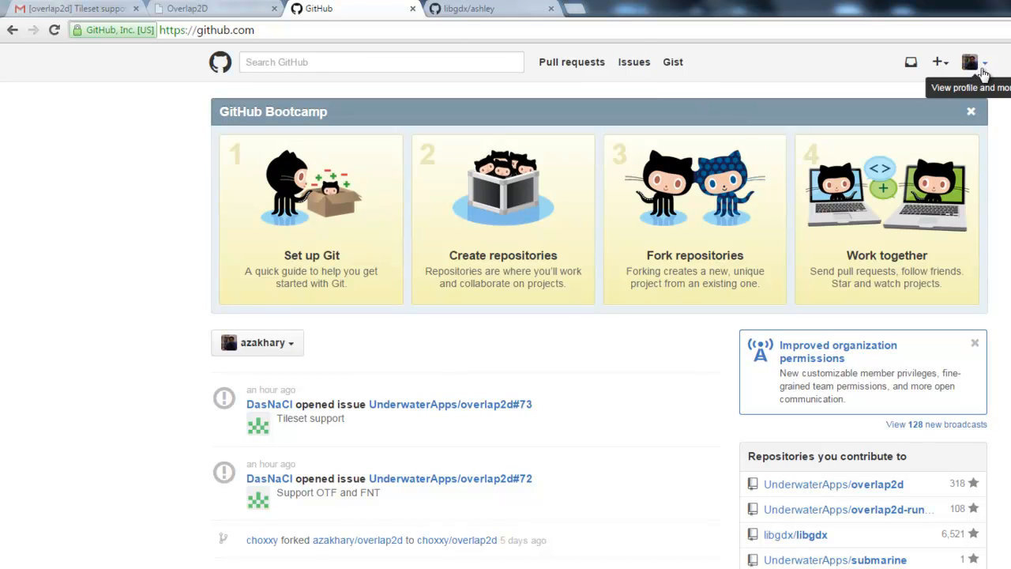
pyautogui.click(263, 341)
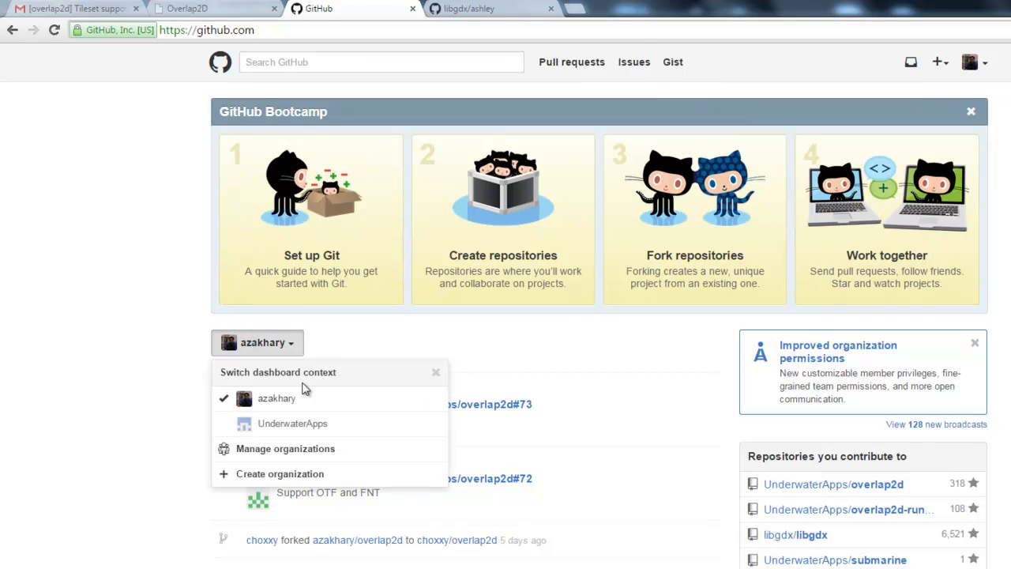
pyautogui.click(256, 341)
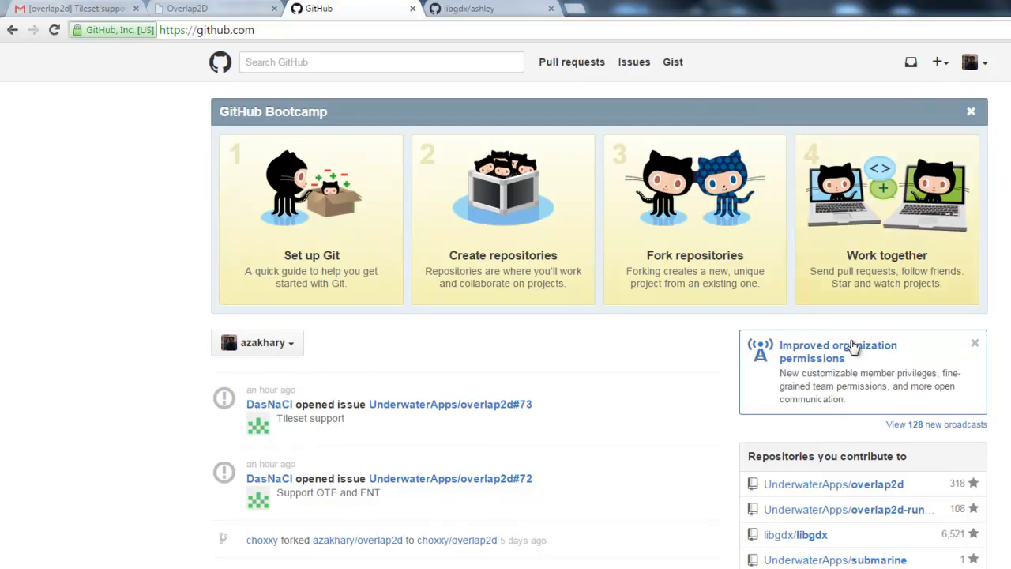
pyautogui.click(971, 62)
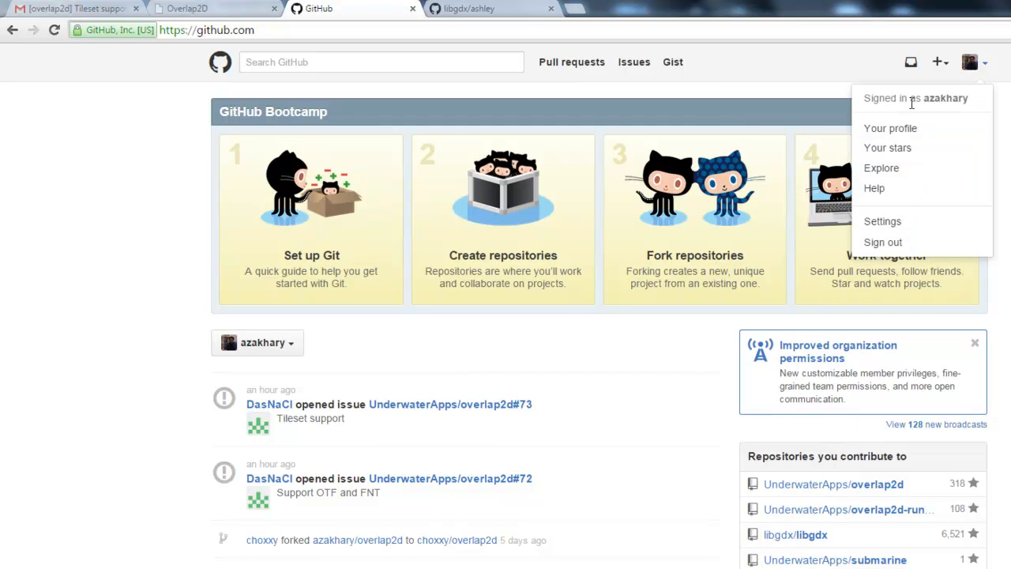
pyautogui.click(891, 128)
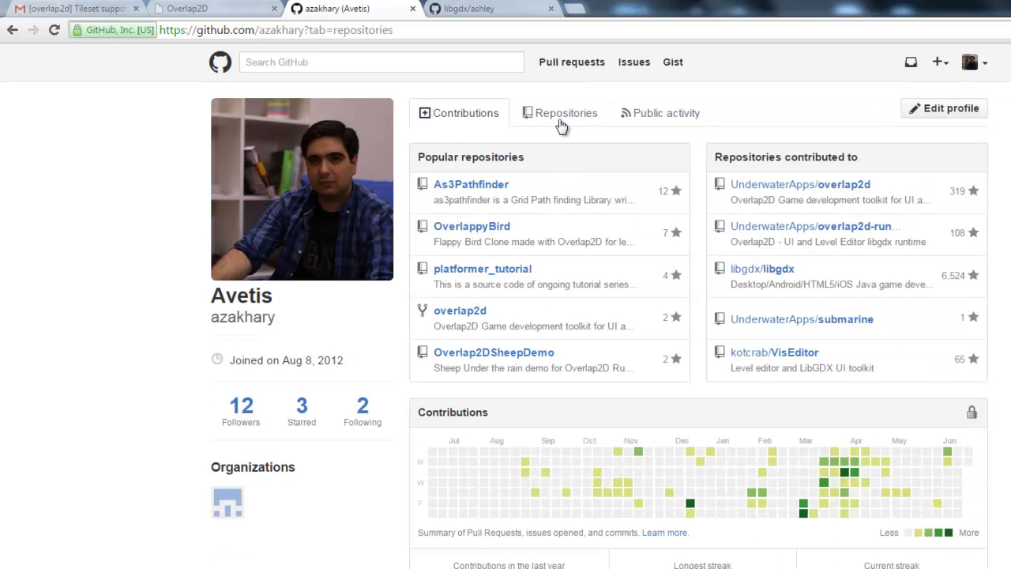
pyautogui.click(566, 114)
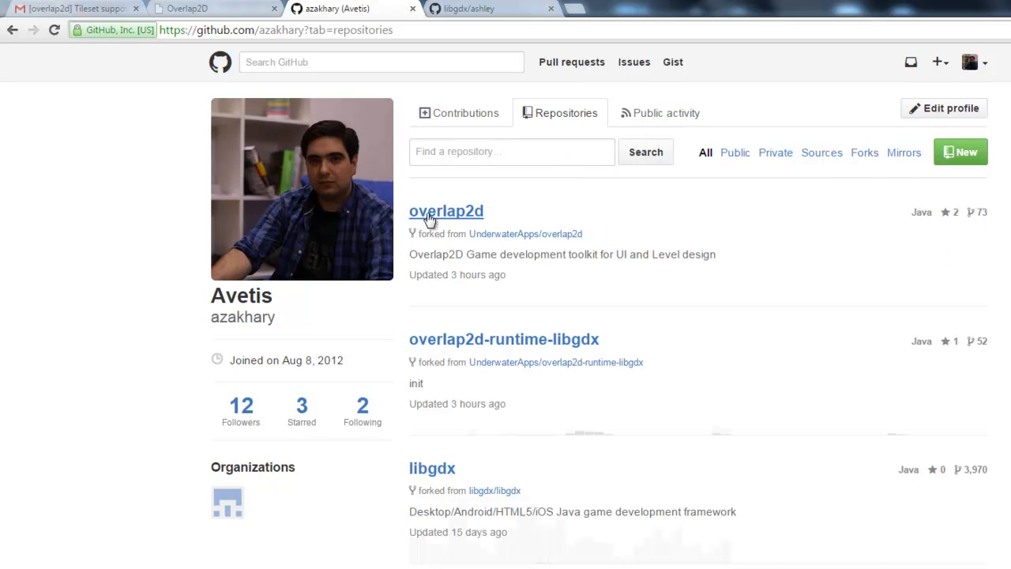
# Step: Check the overlap2d fork's branches, then show the overlap2d-runtime-libgdx fork's dev-ashley branch
pyautogui.click(446, 211)
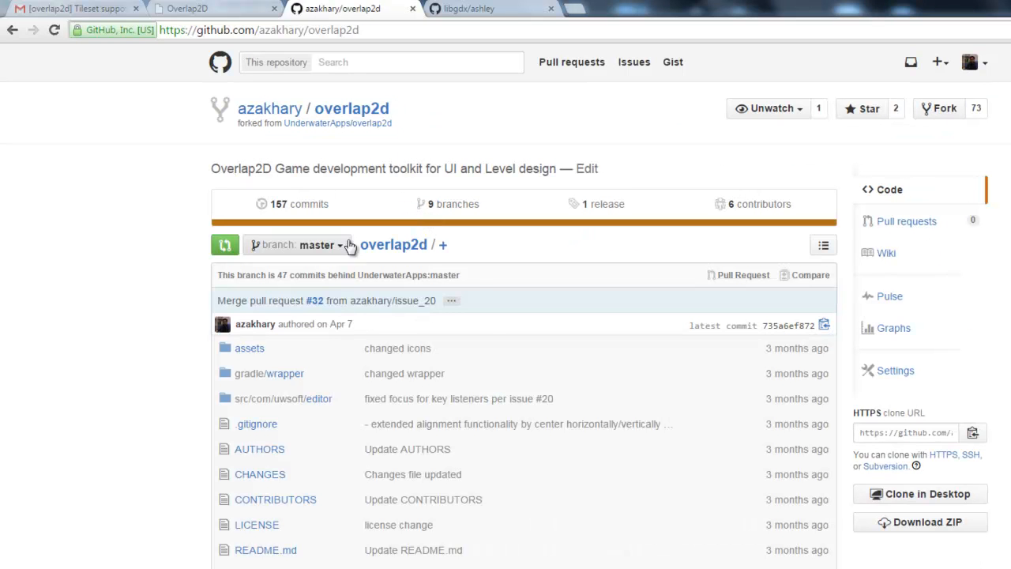
pyautogui.click(299, 243)
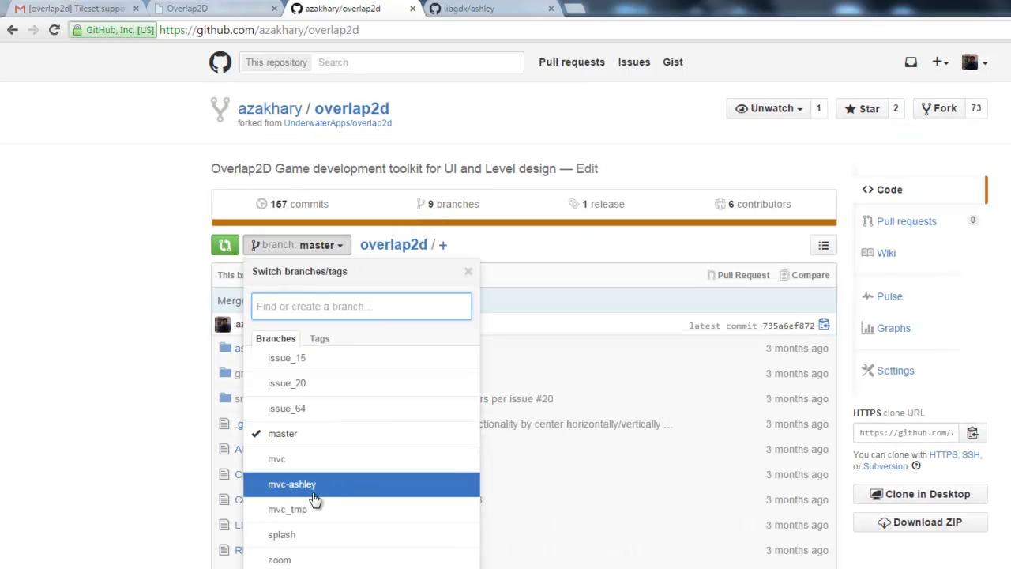
pyautogui.click(269, 108)
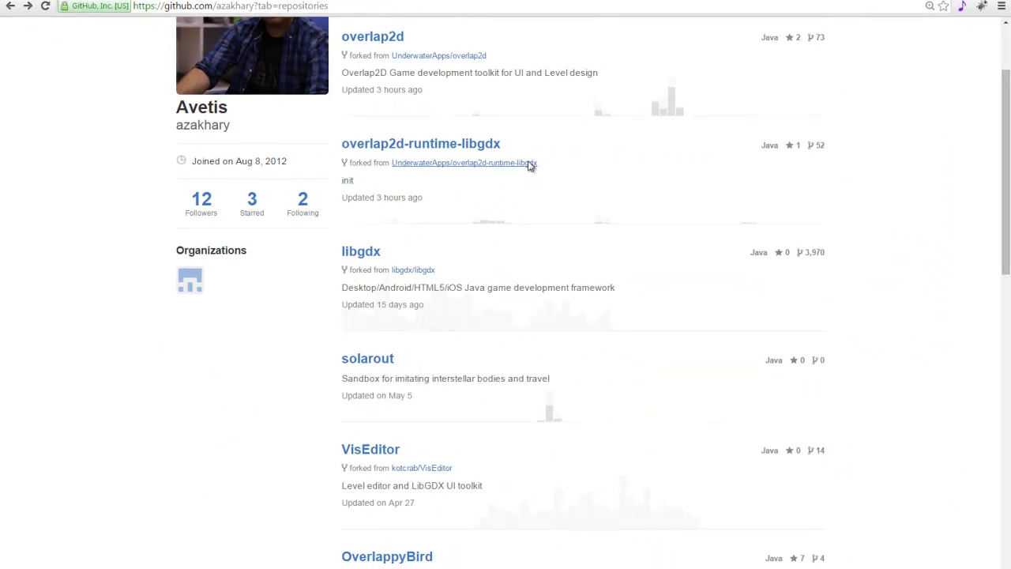
pyautogui.click(420, 142)
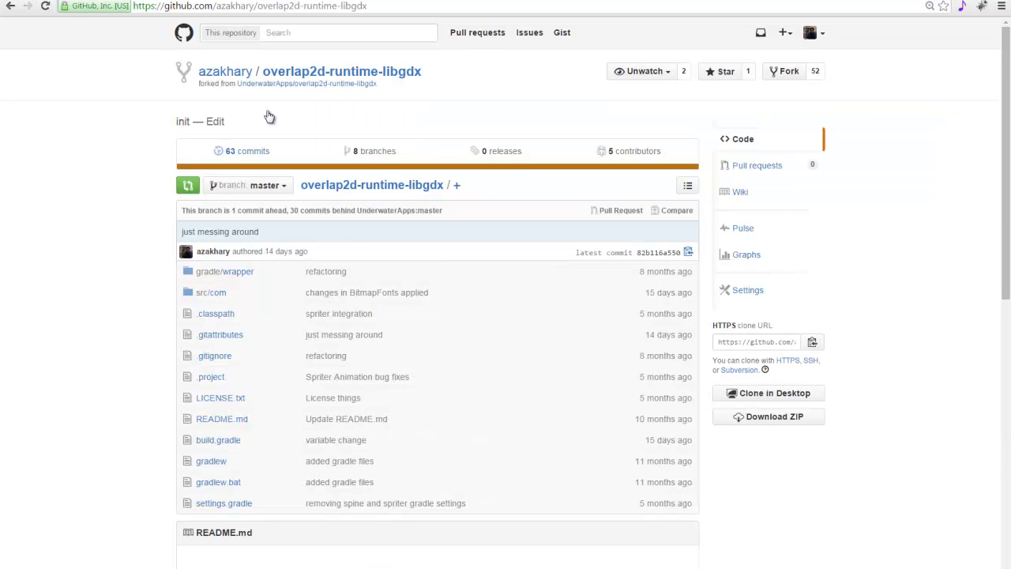
pyautogui.click(246, 185)
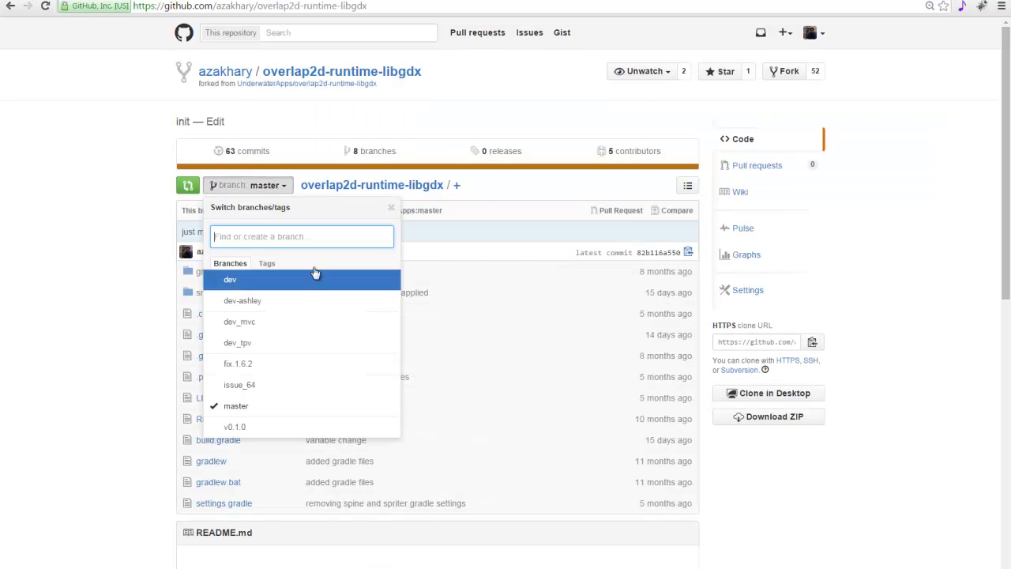
pyautogui.click(243, 301)
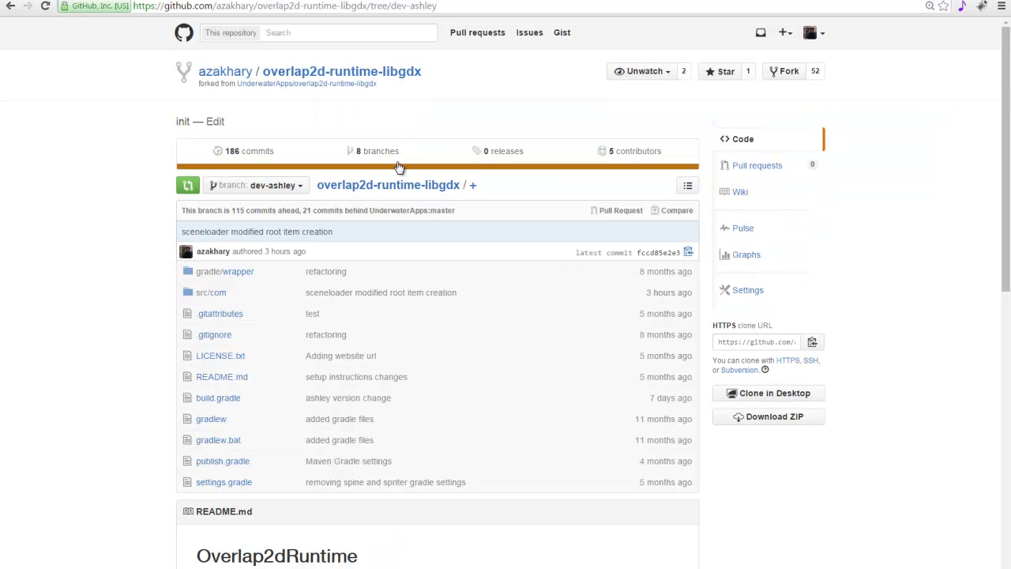
pyautogui.scroll(-3)
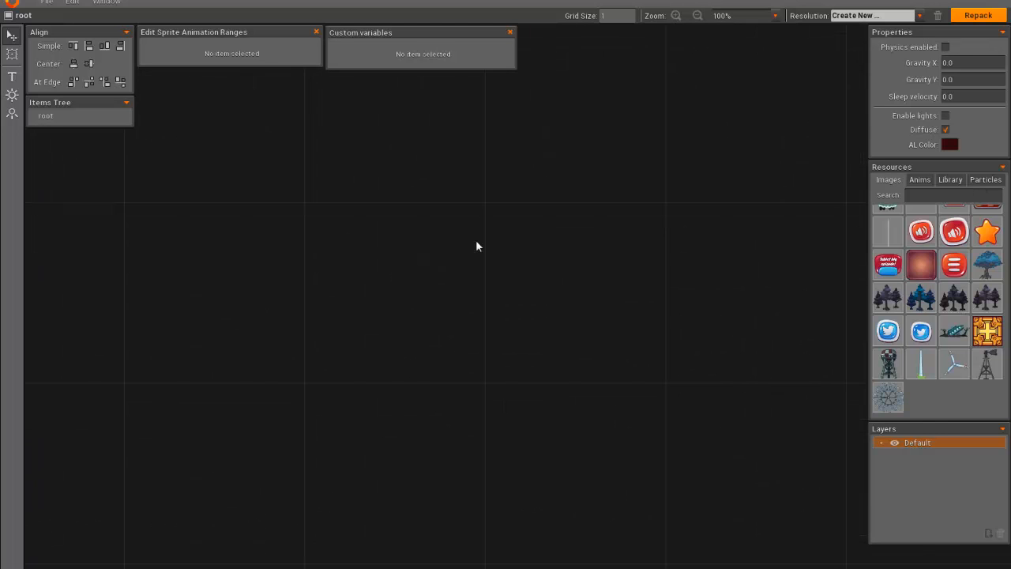
pyautogui.moveTo(444, 490)
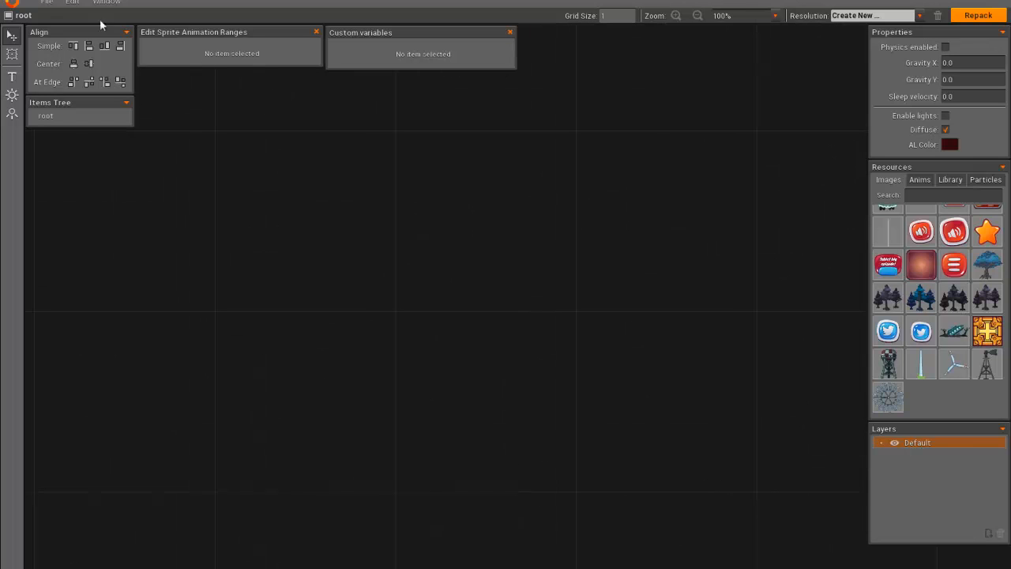
pyautogui.moveTo(562, 335)
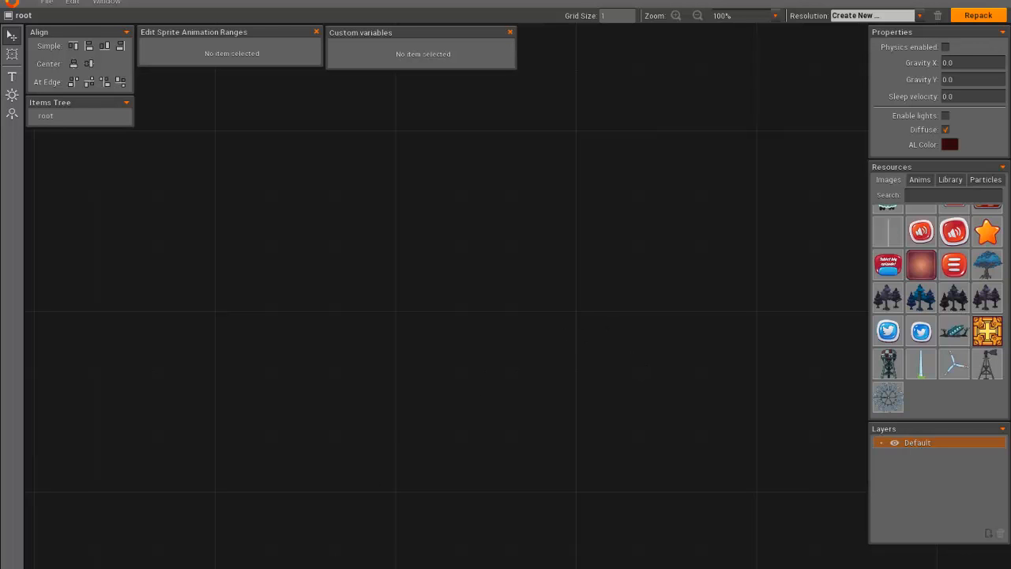
pyautogui.moveTo(307, 512)
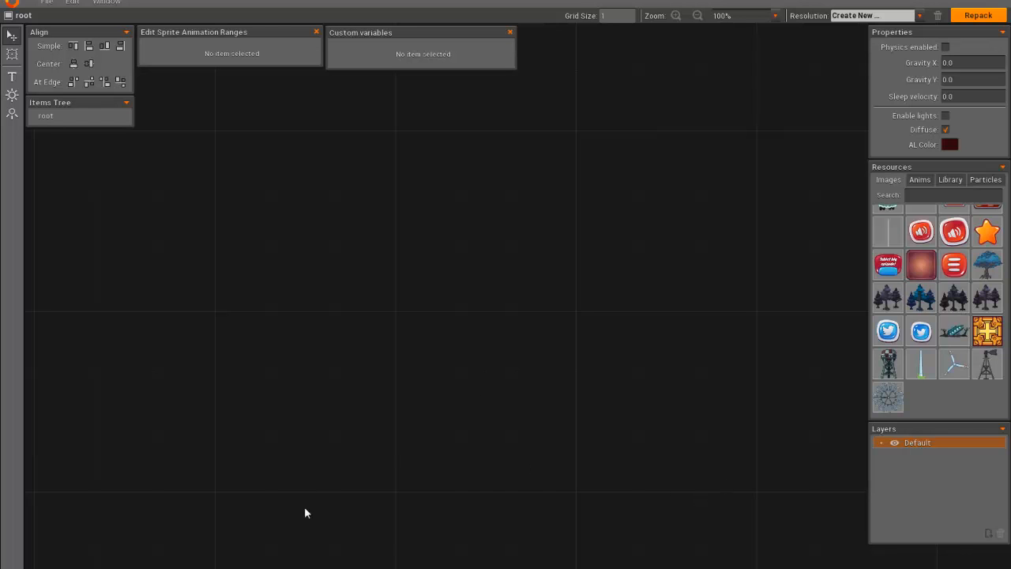